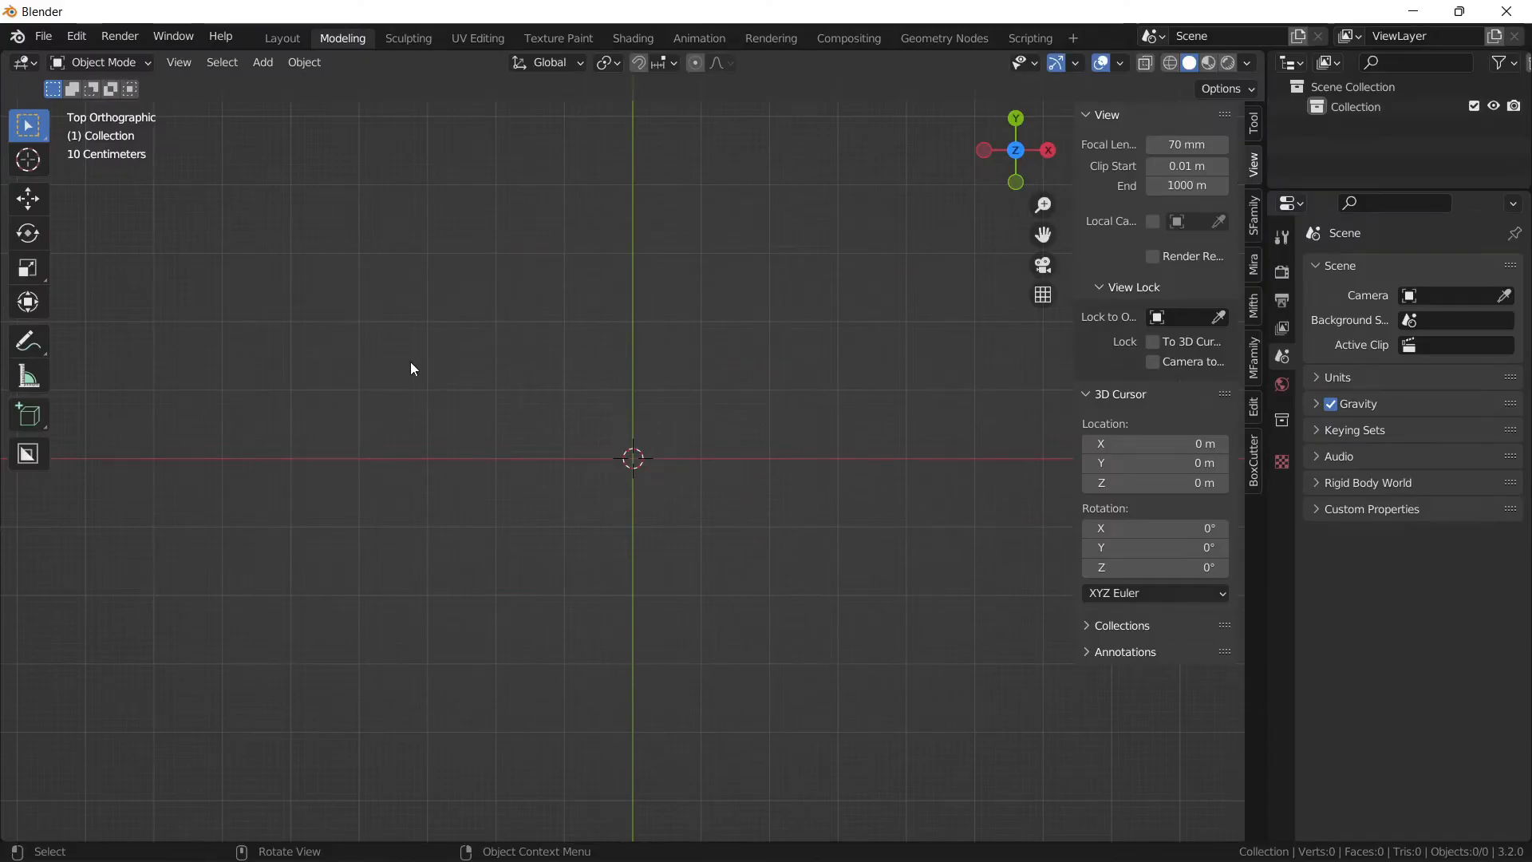
mouse_move(923, 47)
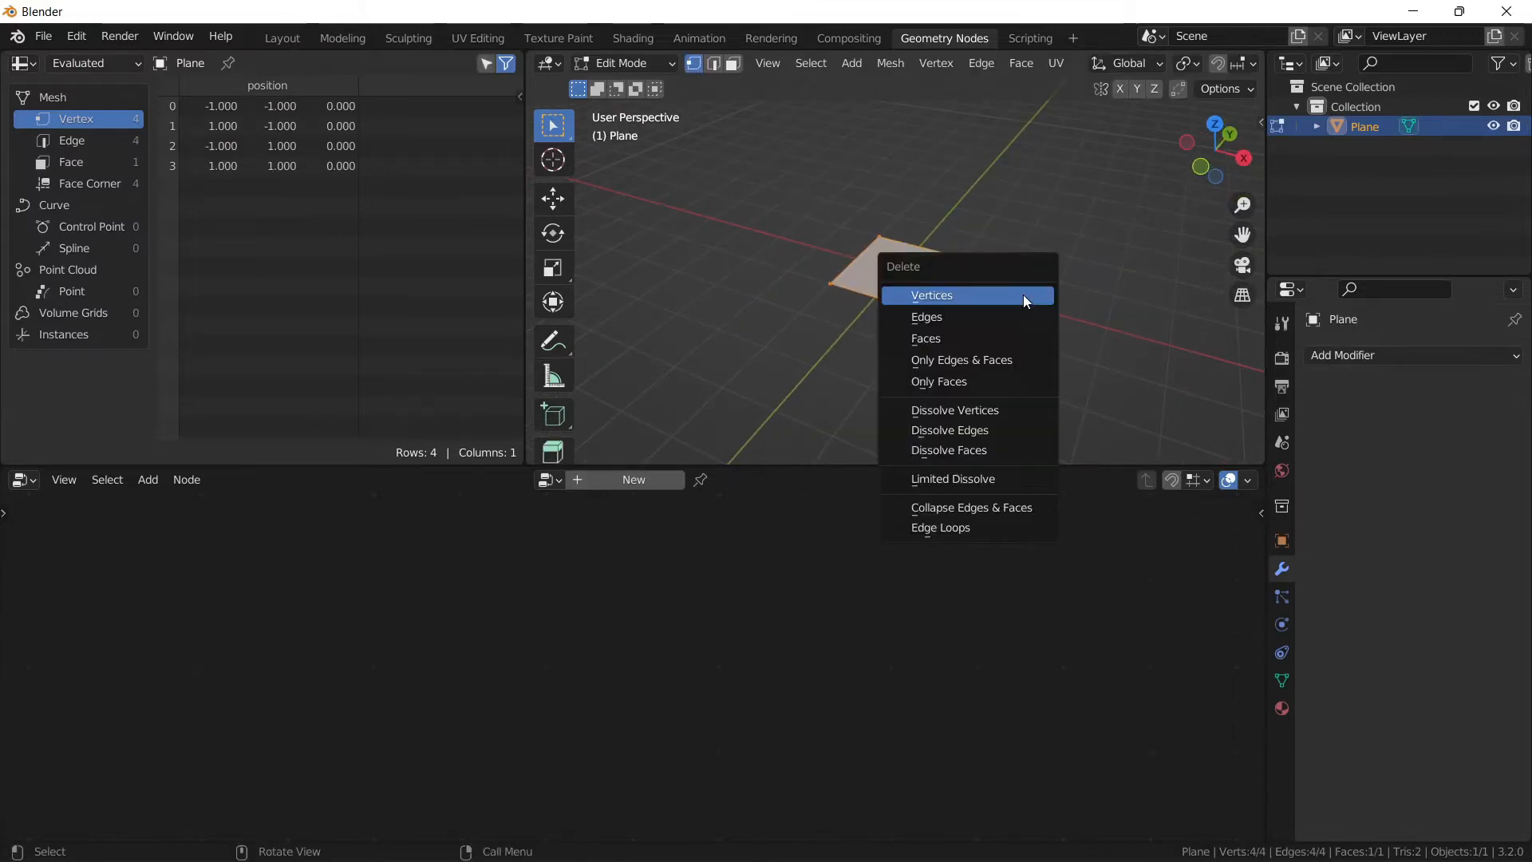
Step: Delete the new plane's vertices and add a Geometry Nodes modifier with a new node group
click(932, 295)
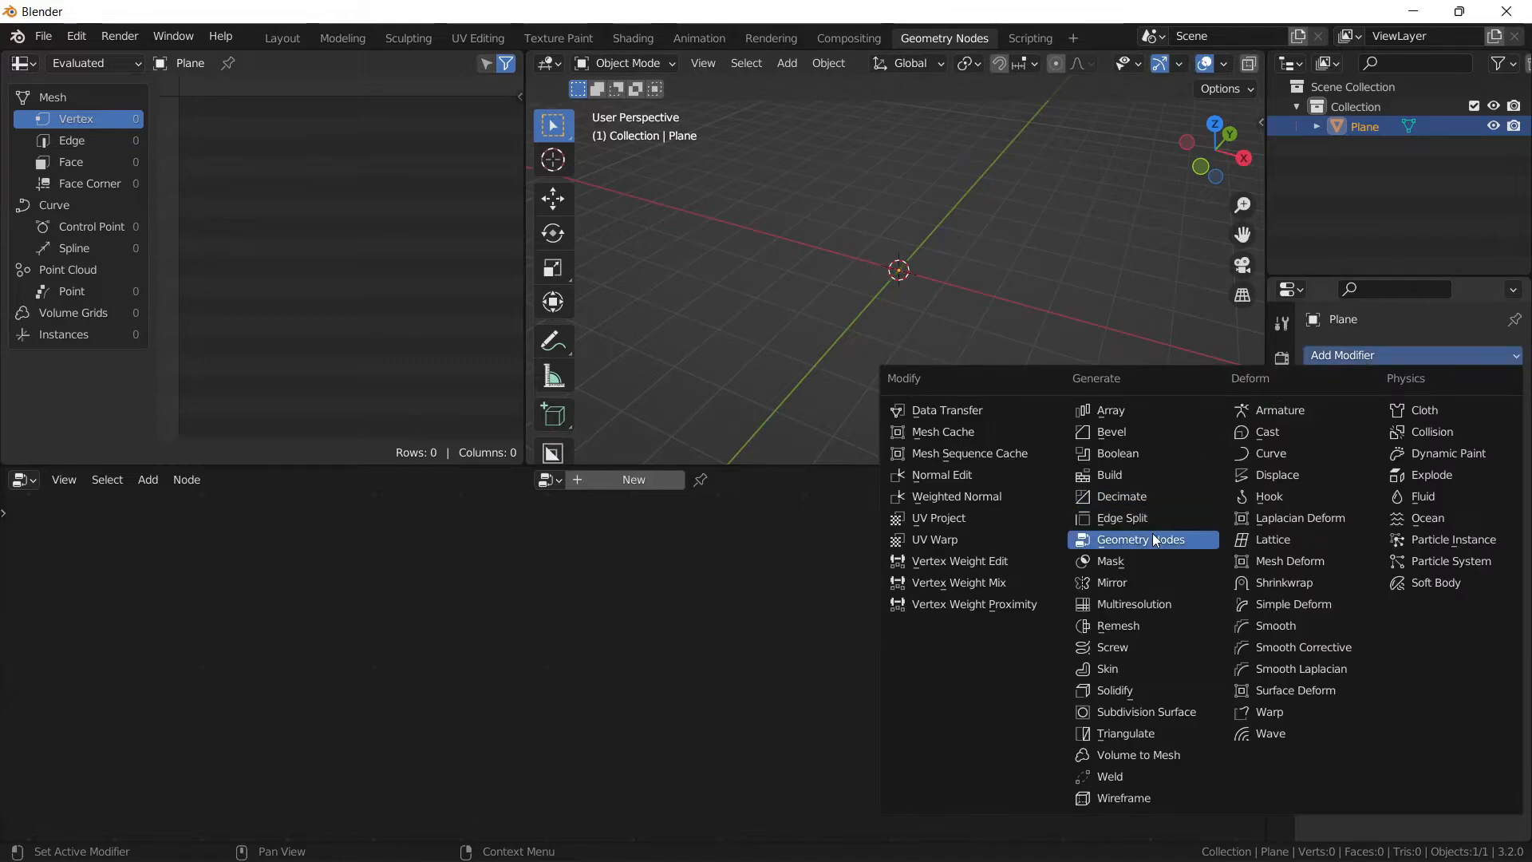
click(1140, 539)
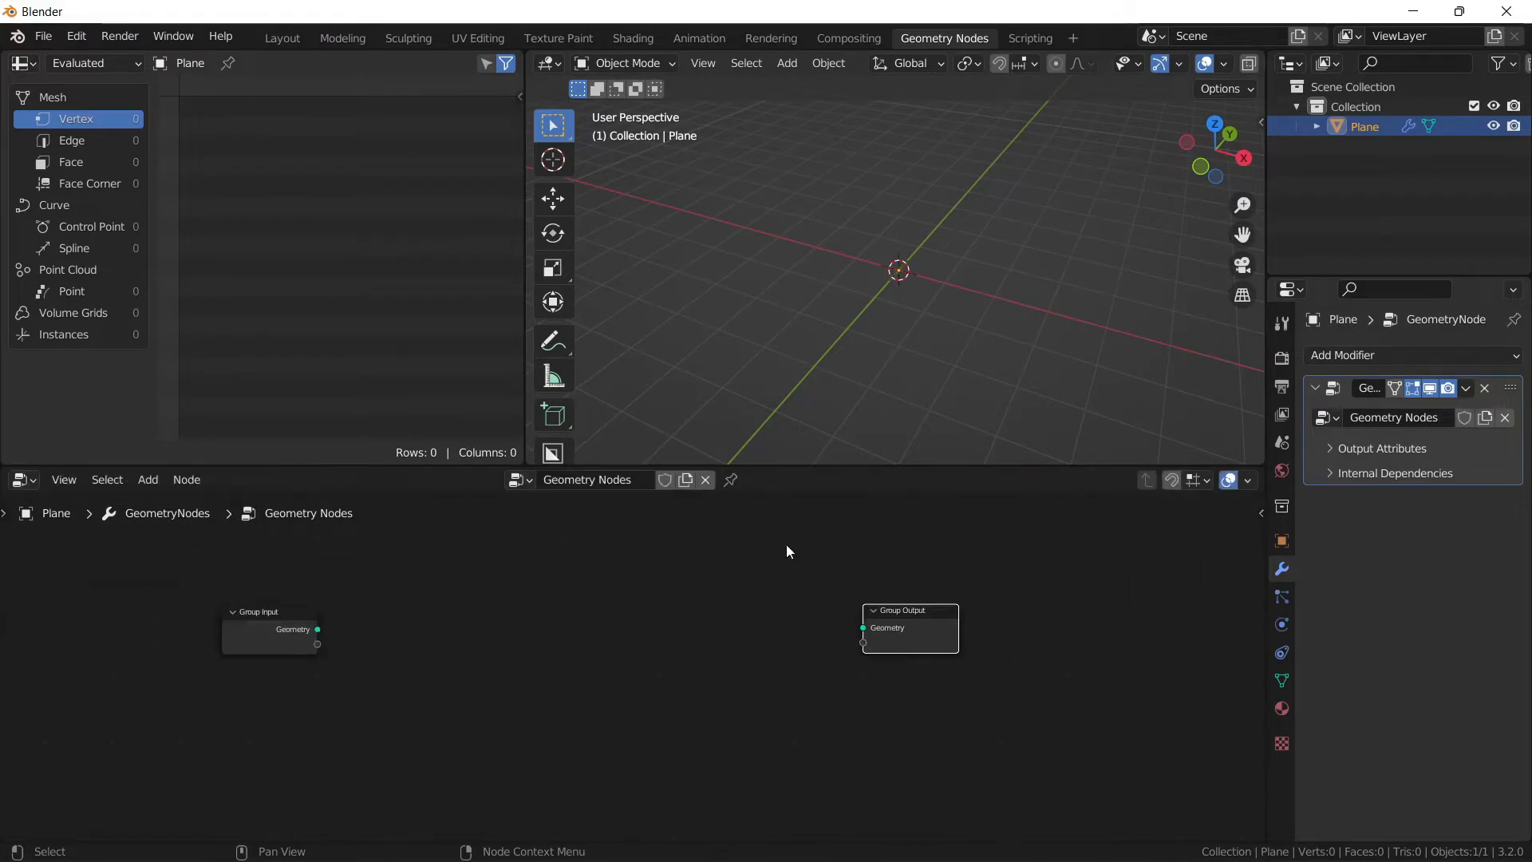
Step: Add a Suzanne monkey, pick her in an Object Info node, then move her aside
click(787, 62)
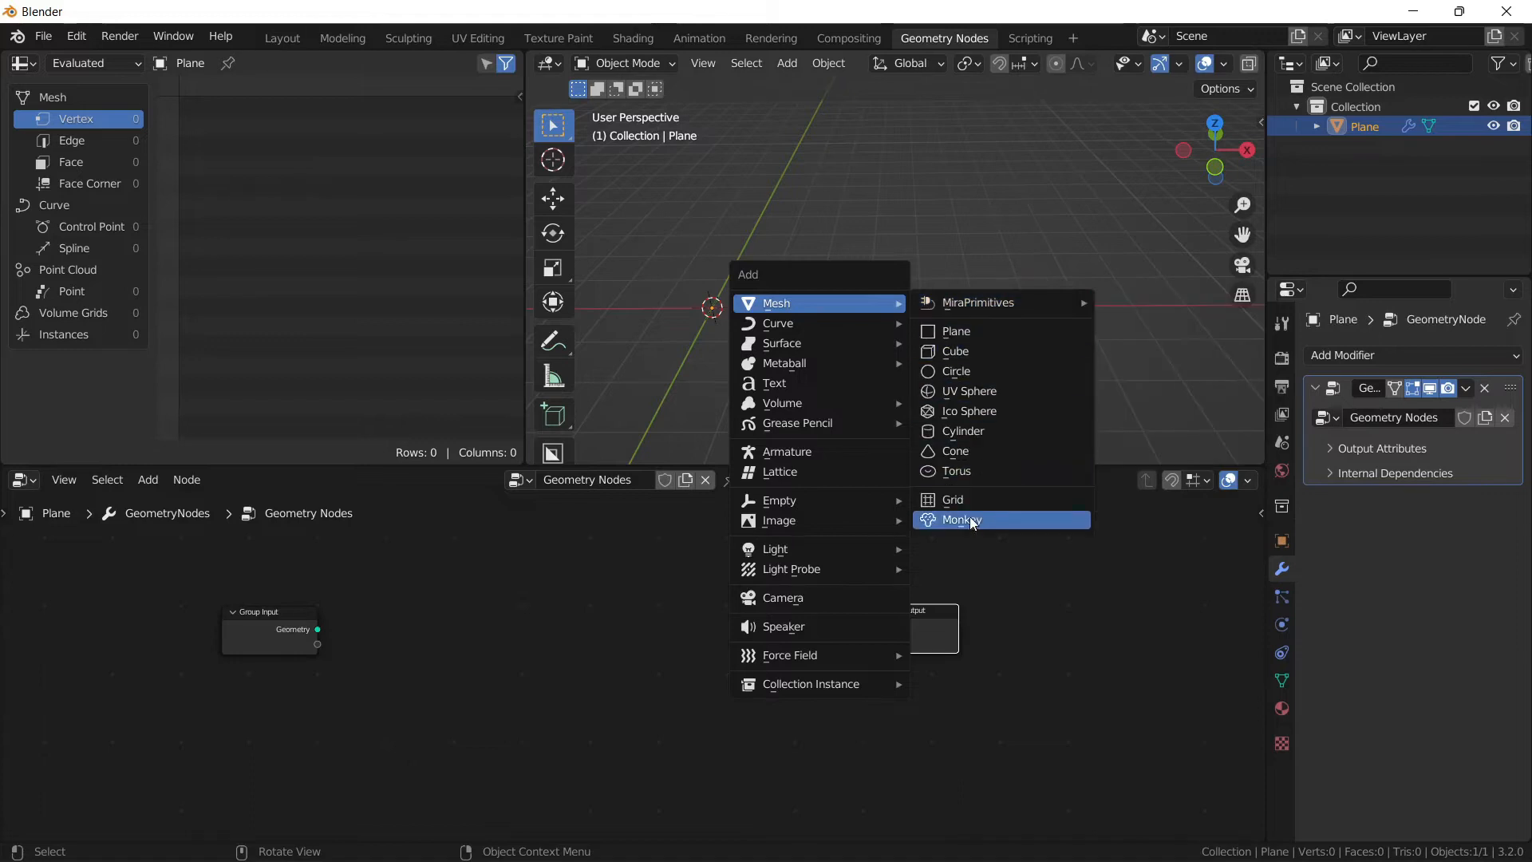
click(959, 519)
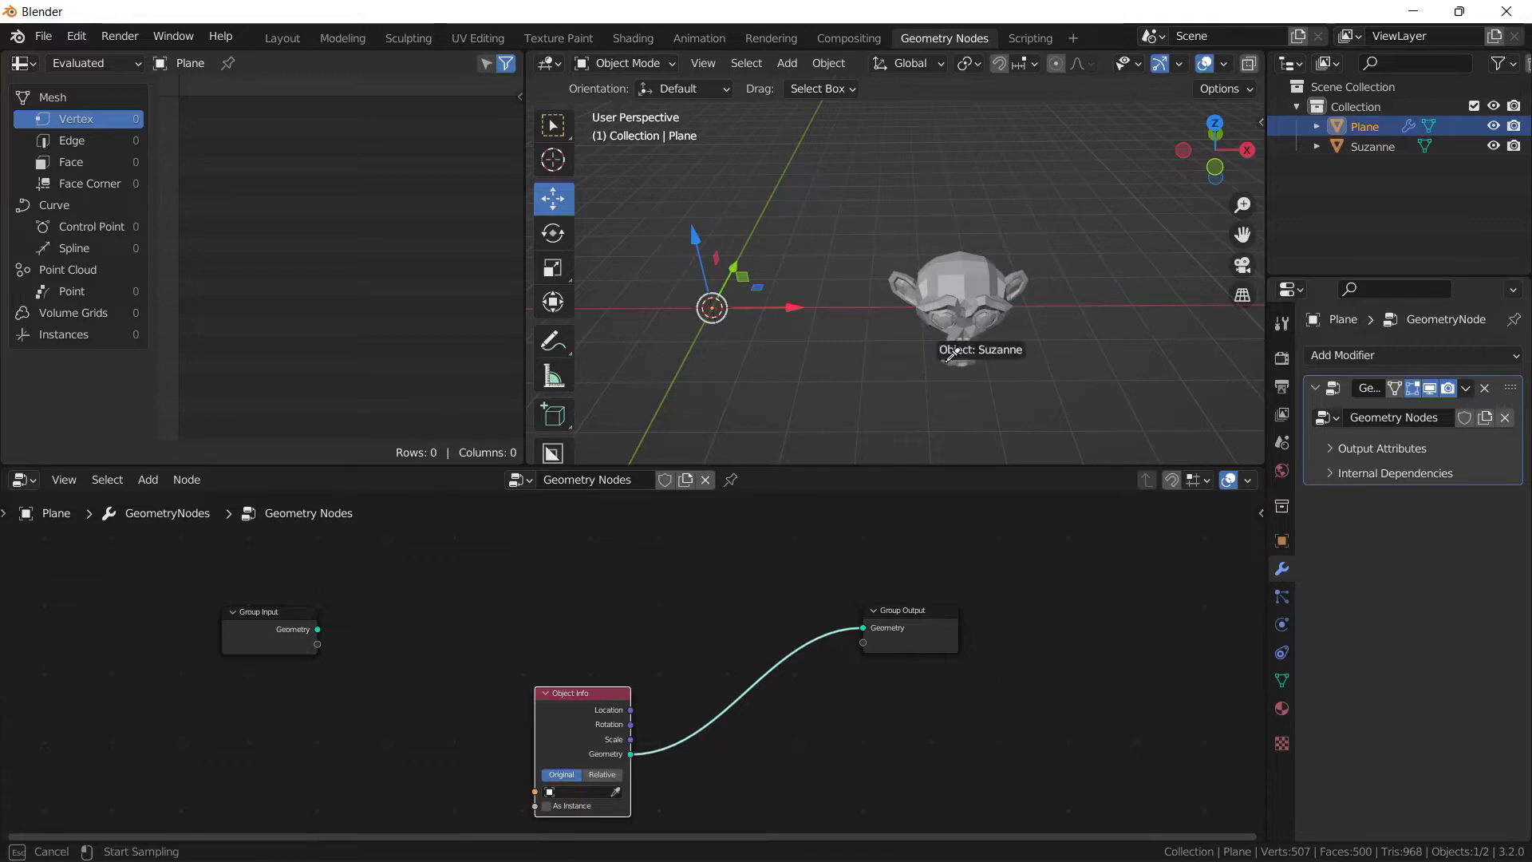
click(581, 789)
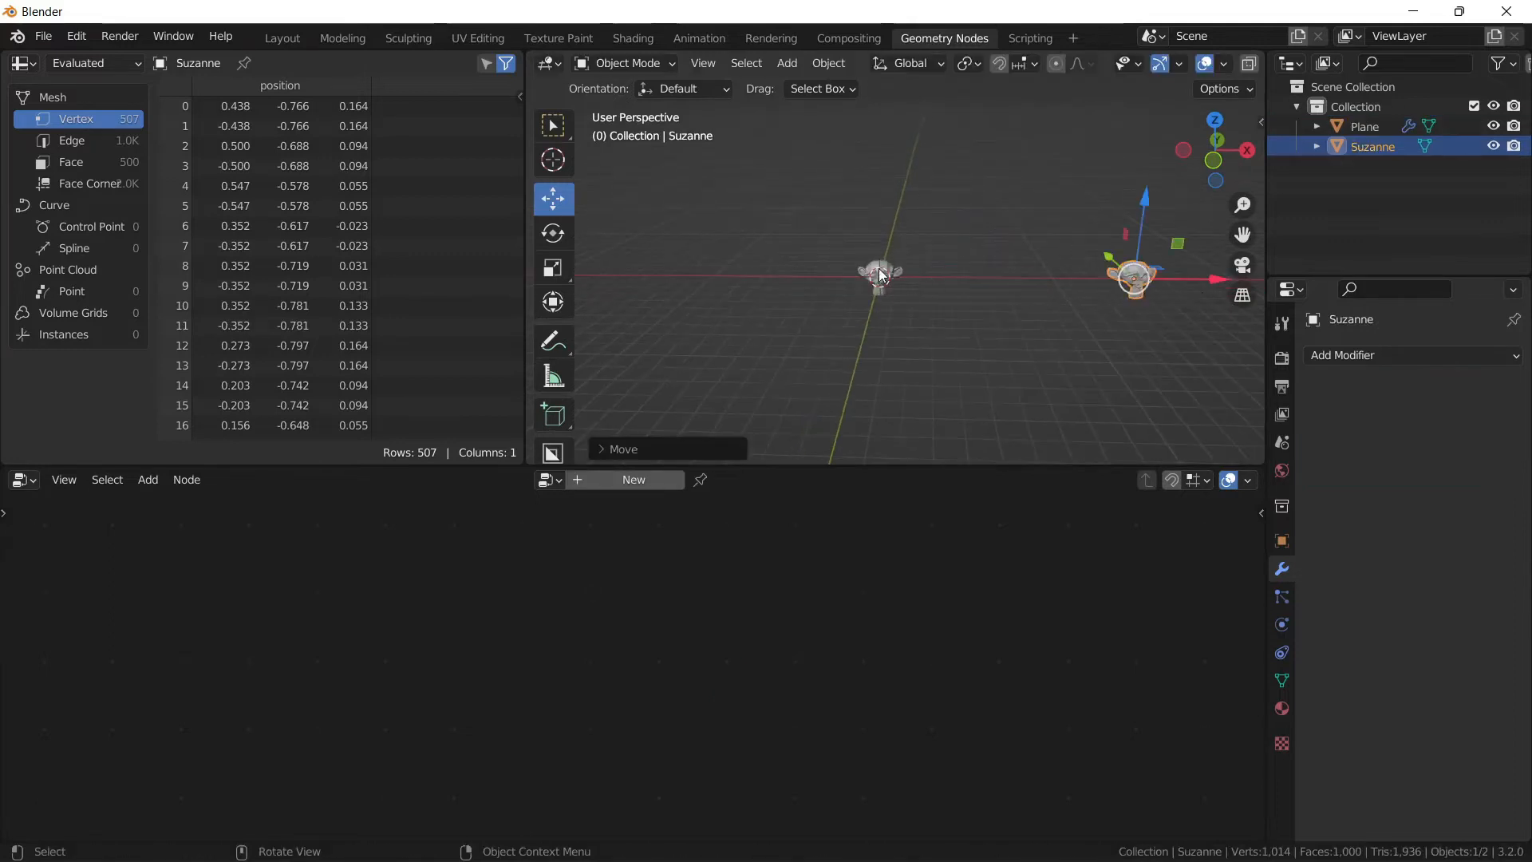
Step: Save the scene as UVS_Test.blend in Example_3_UVs/Nodes
click(1364, 125)
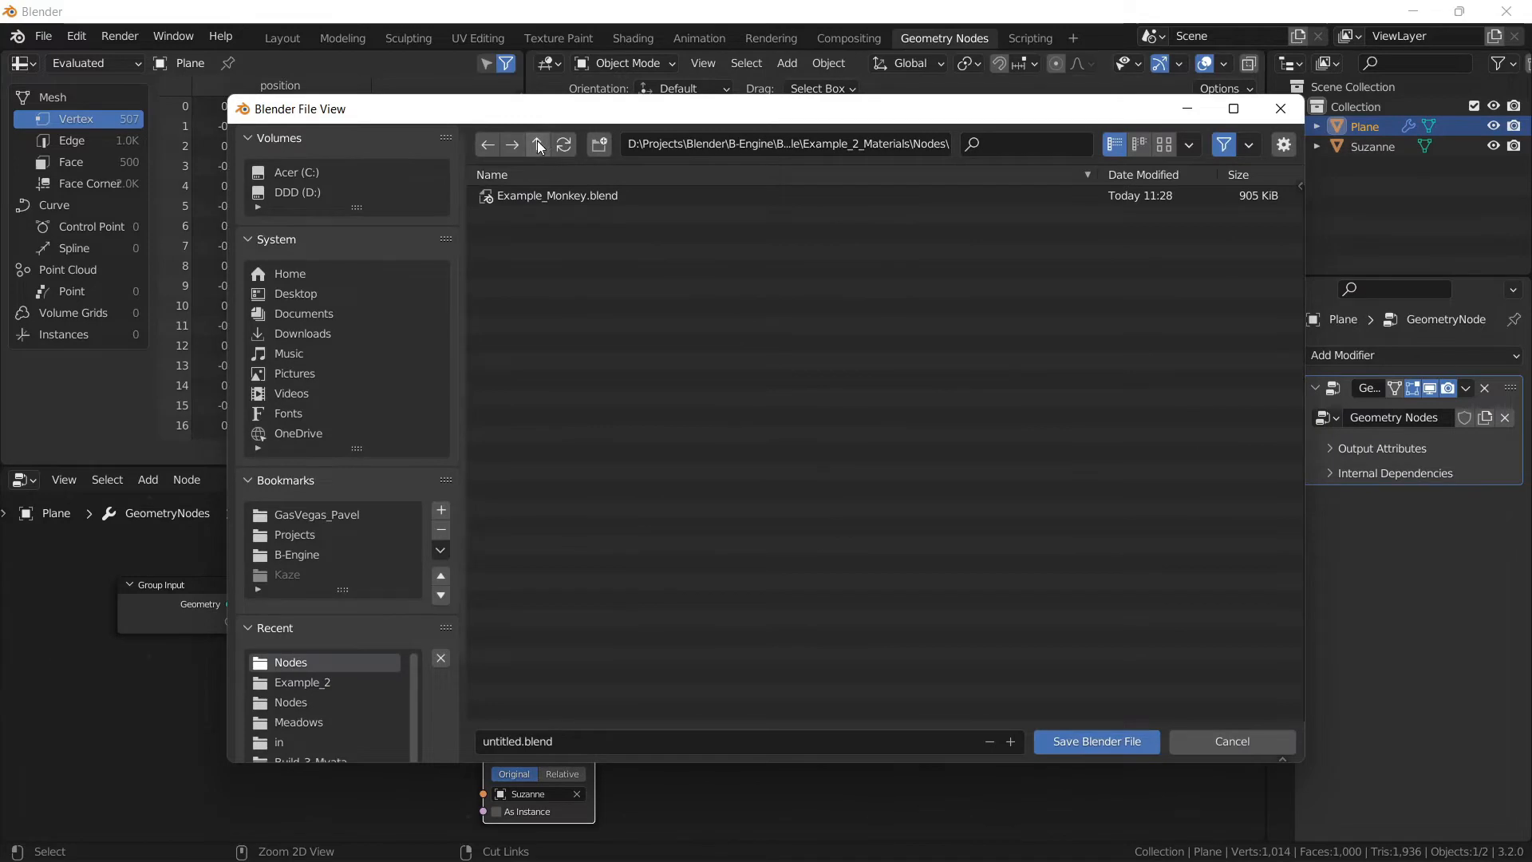
click(537, 143)
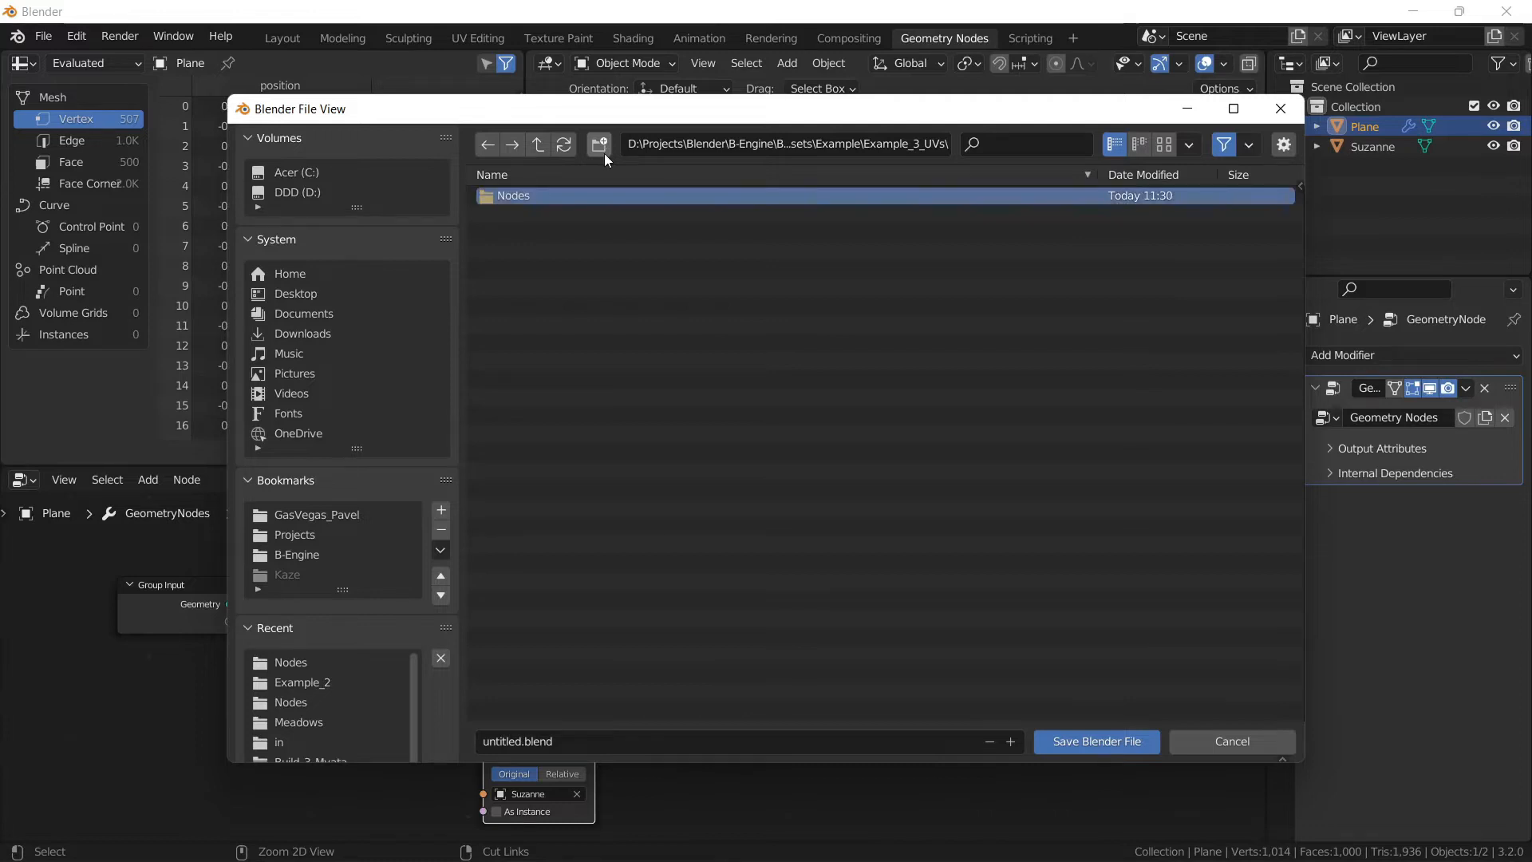
double_click(514, 196)
text(UVS)
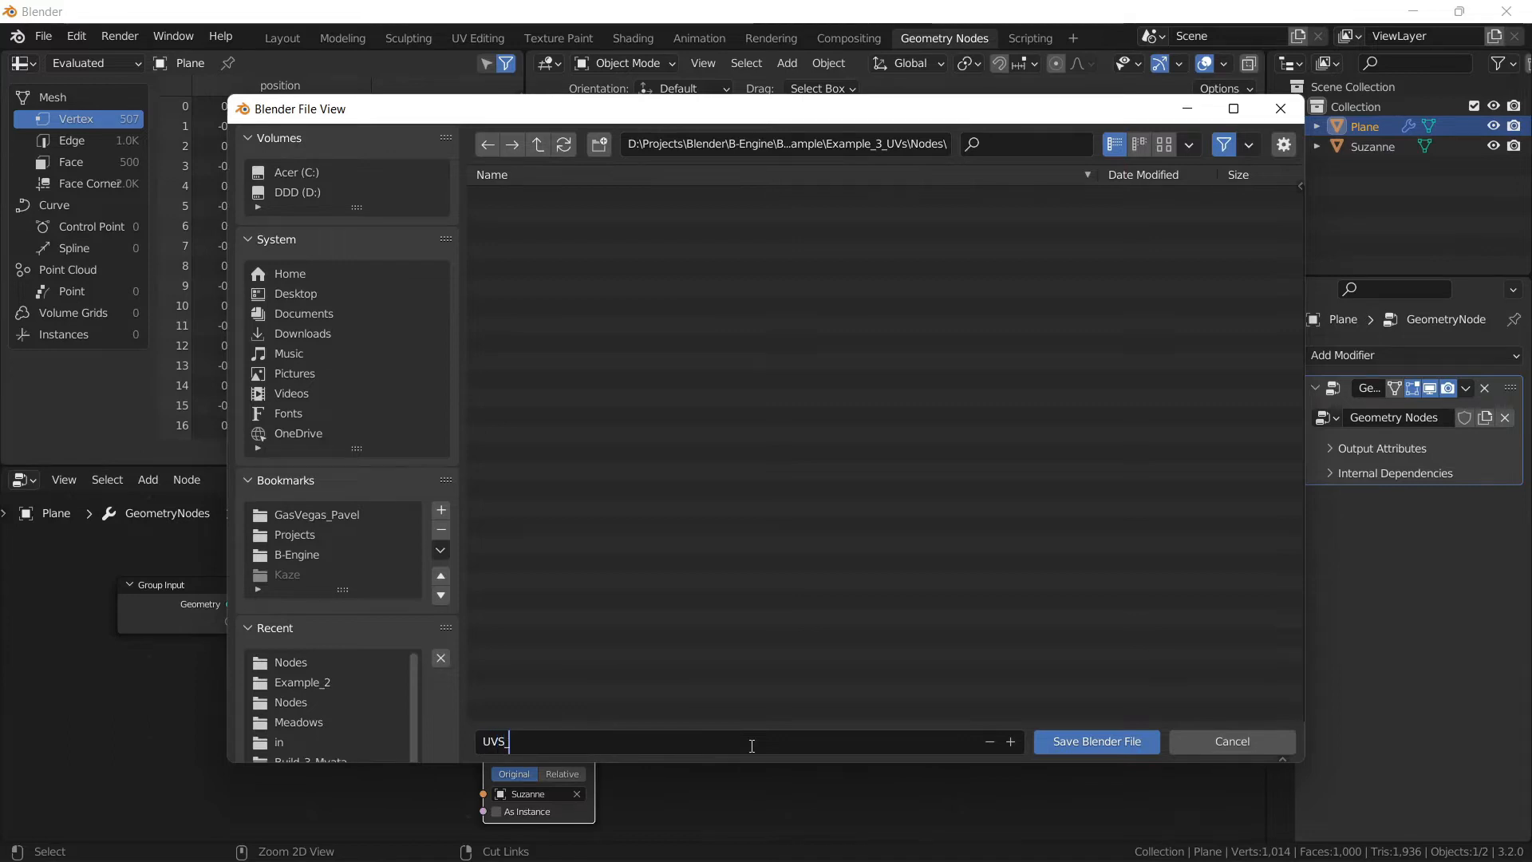
text(_Test.blend)
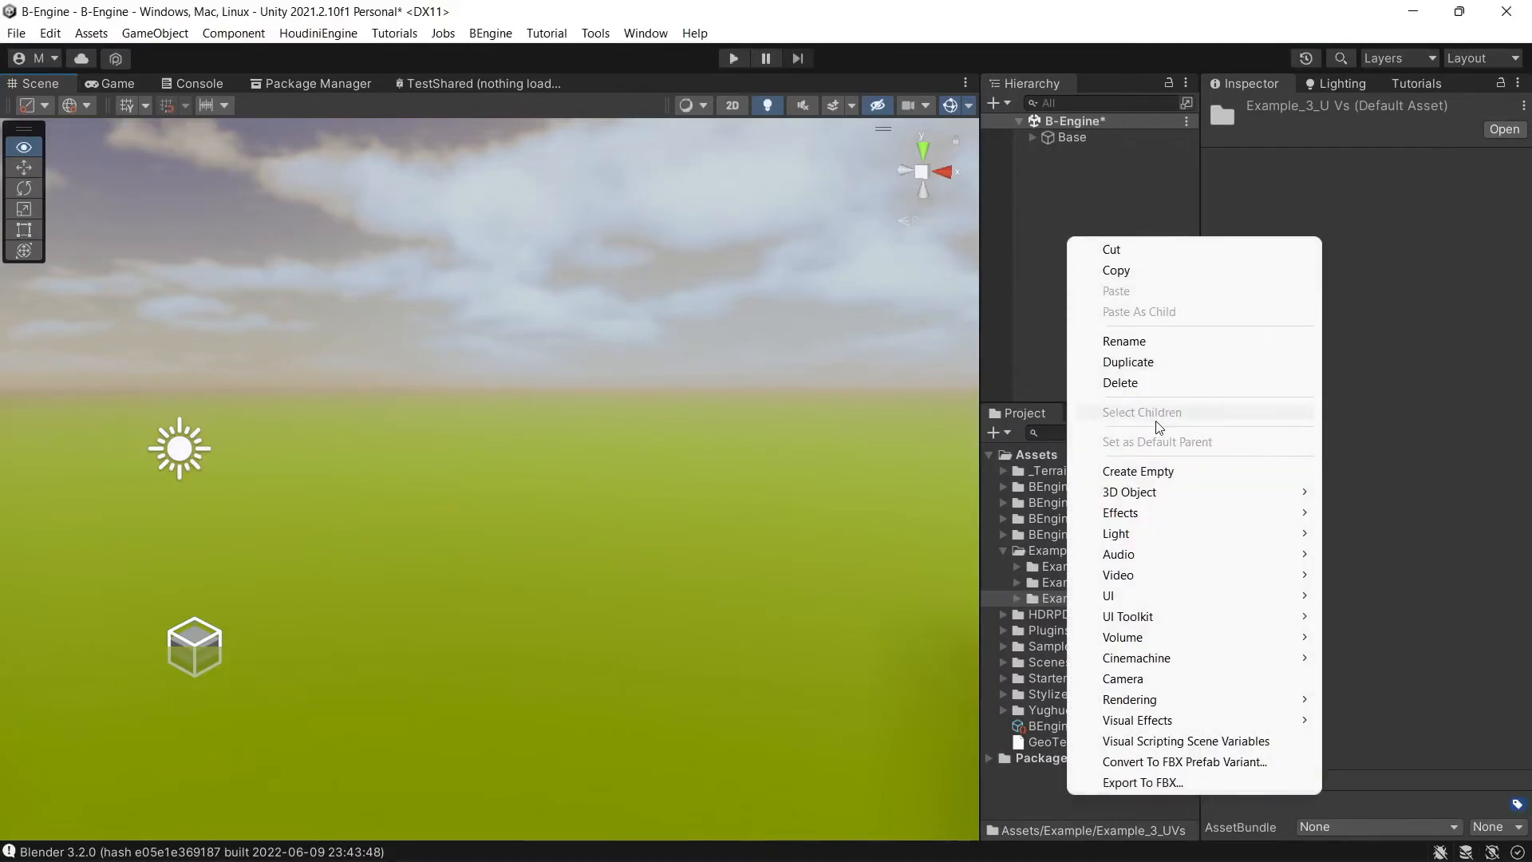
Step: Create an empty GameObject and add a B Engine Component to it
click(1138, 470)
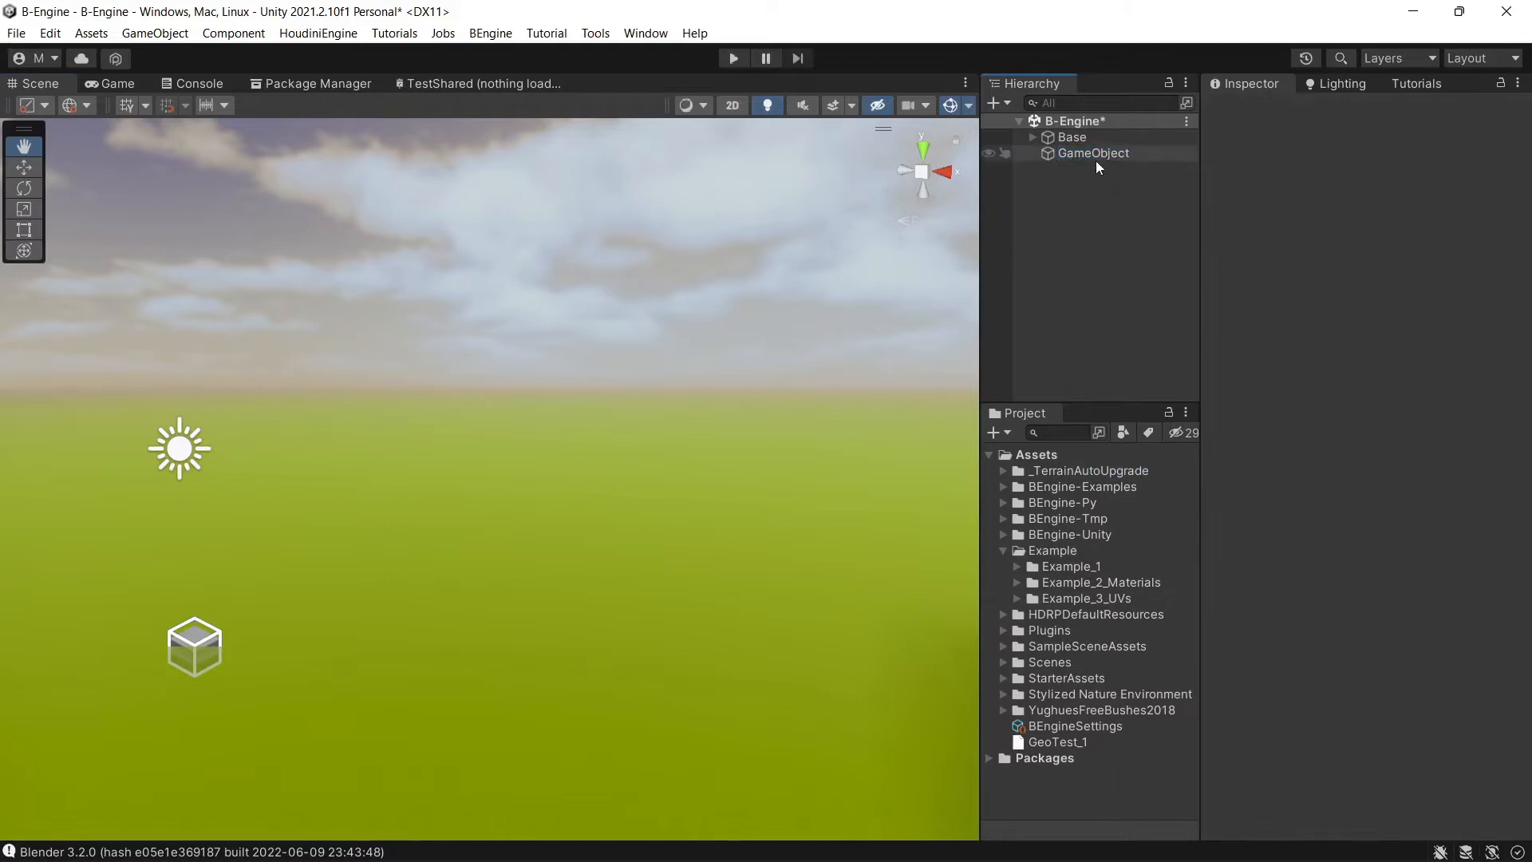
click(1092, 153)
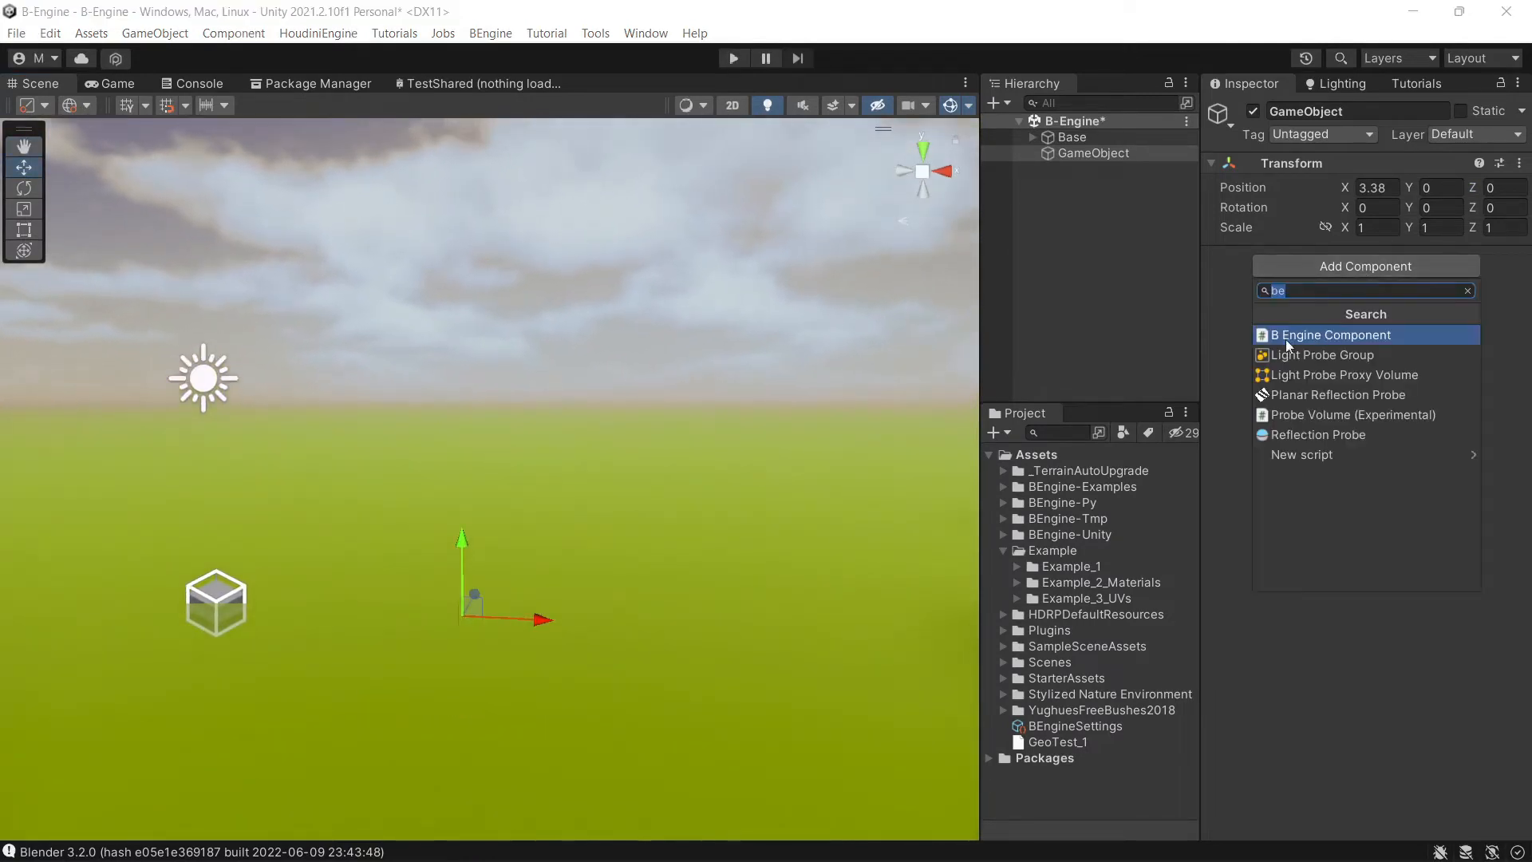
click(1329, 335)
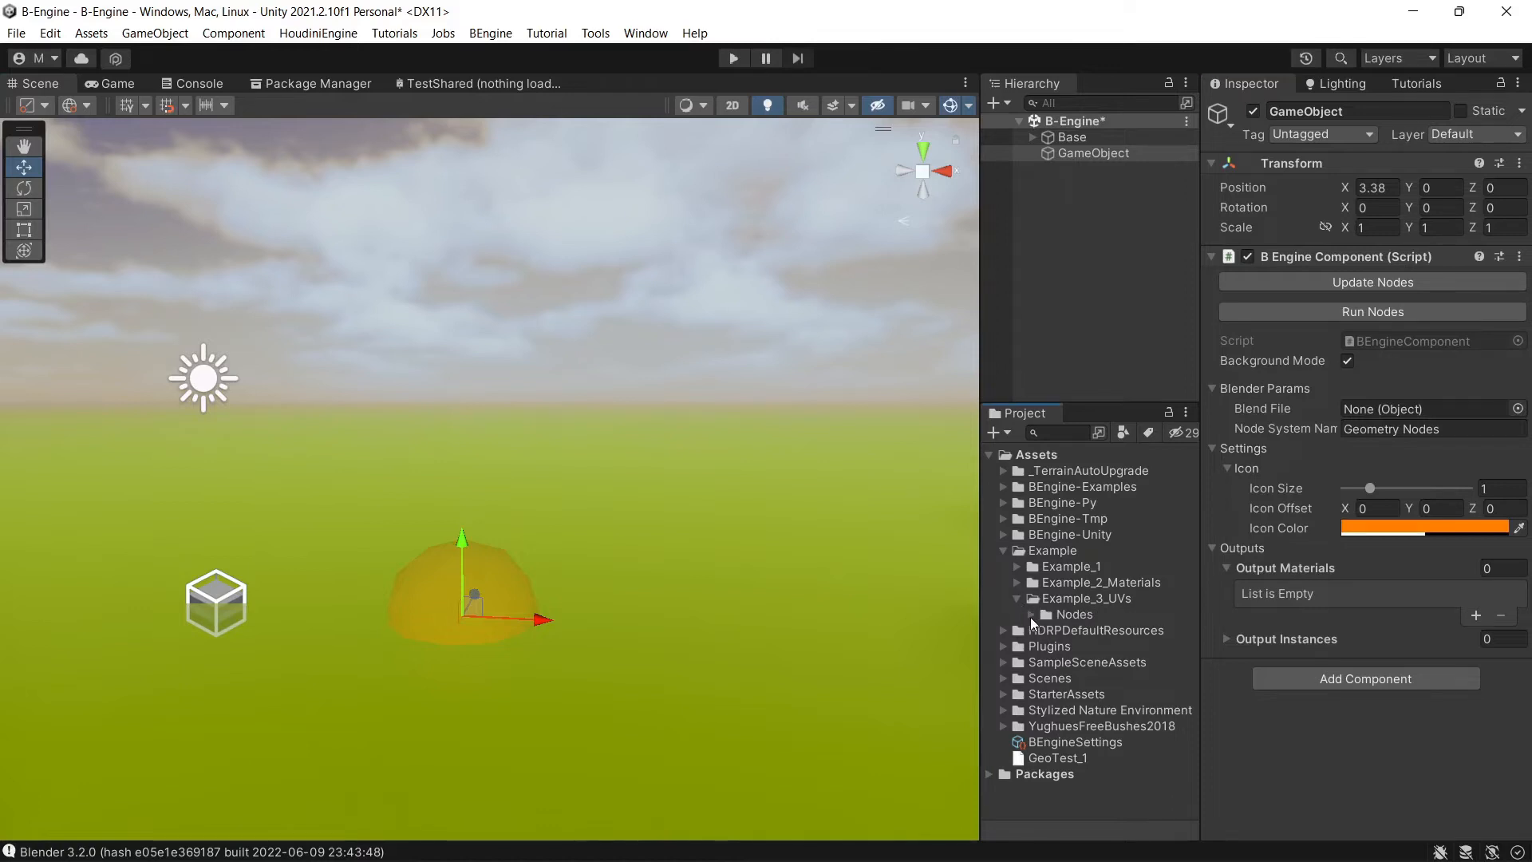
Step: Link UVS_Test from the Nodes folder and inspect the generated Geometry Nodes text asset
click(1001, 614)
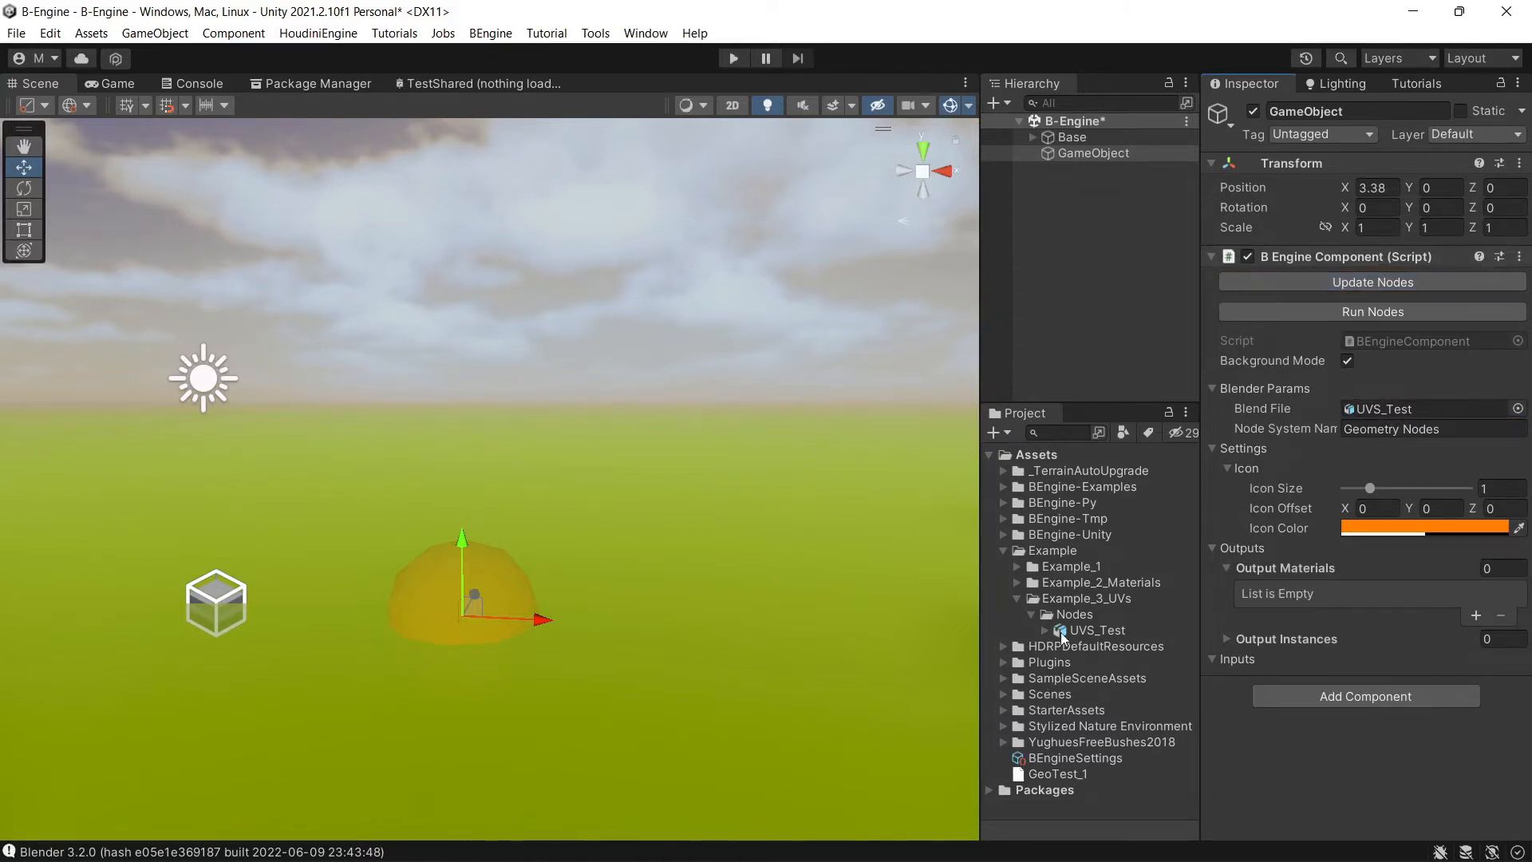
click(1073, 613)
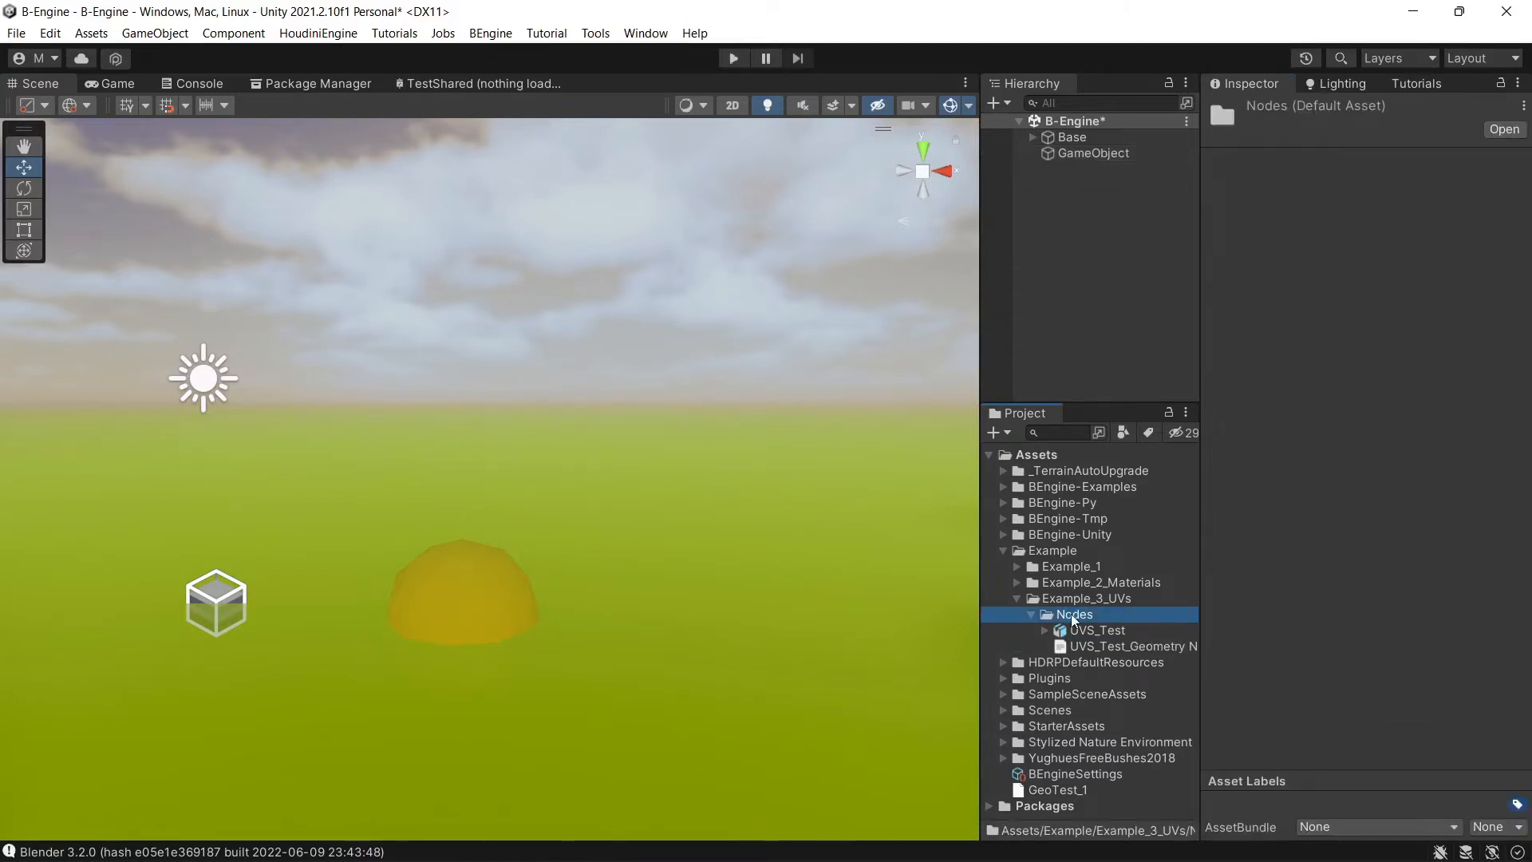
click(1129, 646)
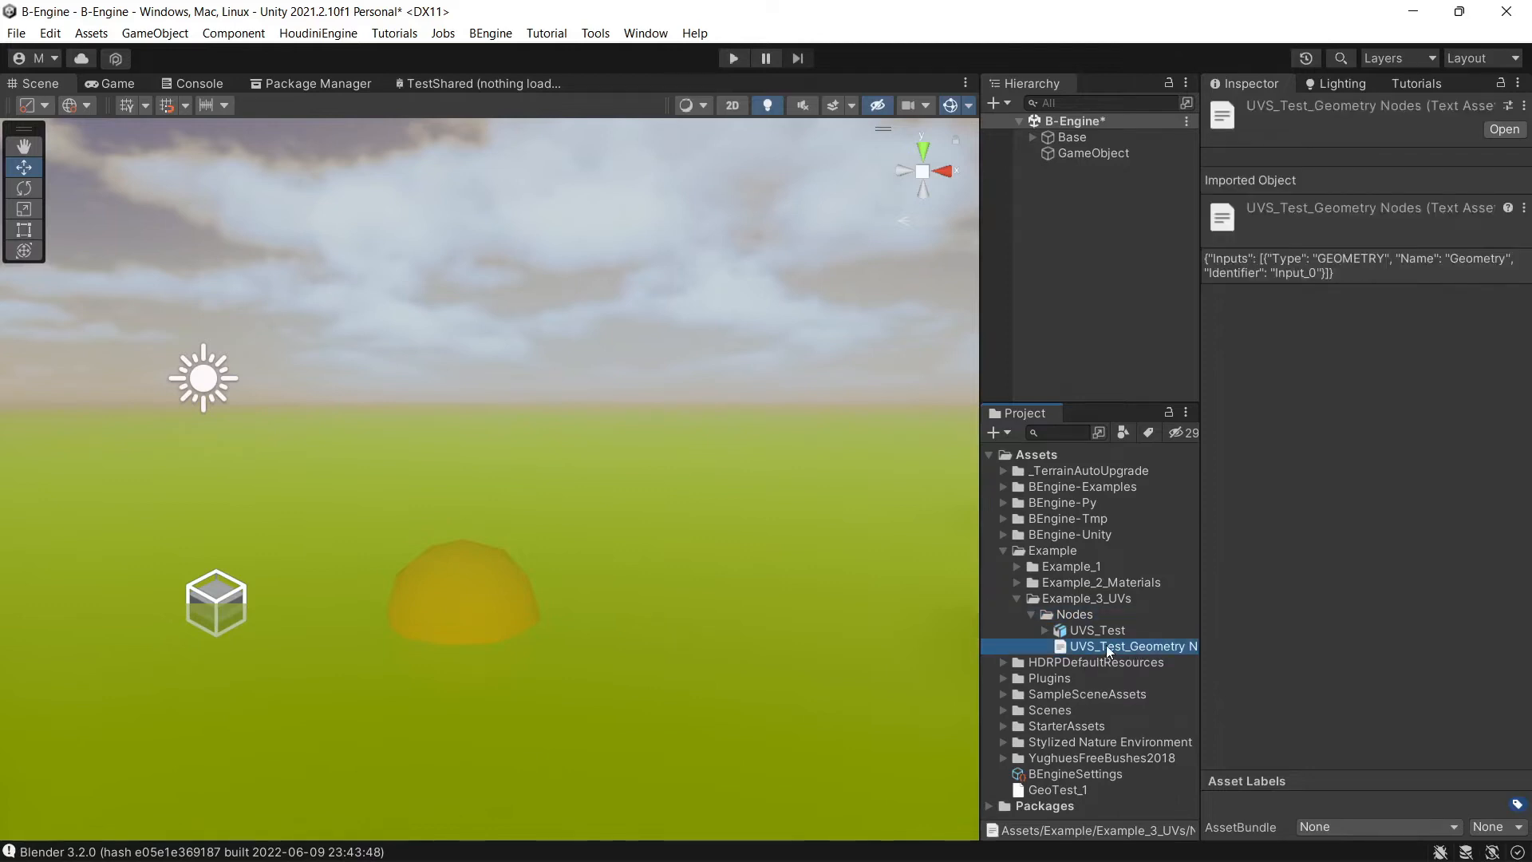
mouse_move(1105, 652)
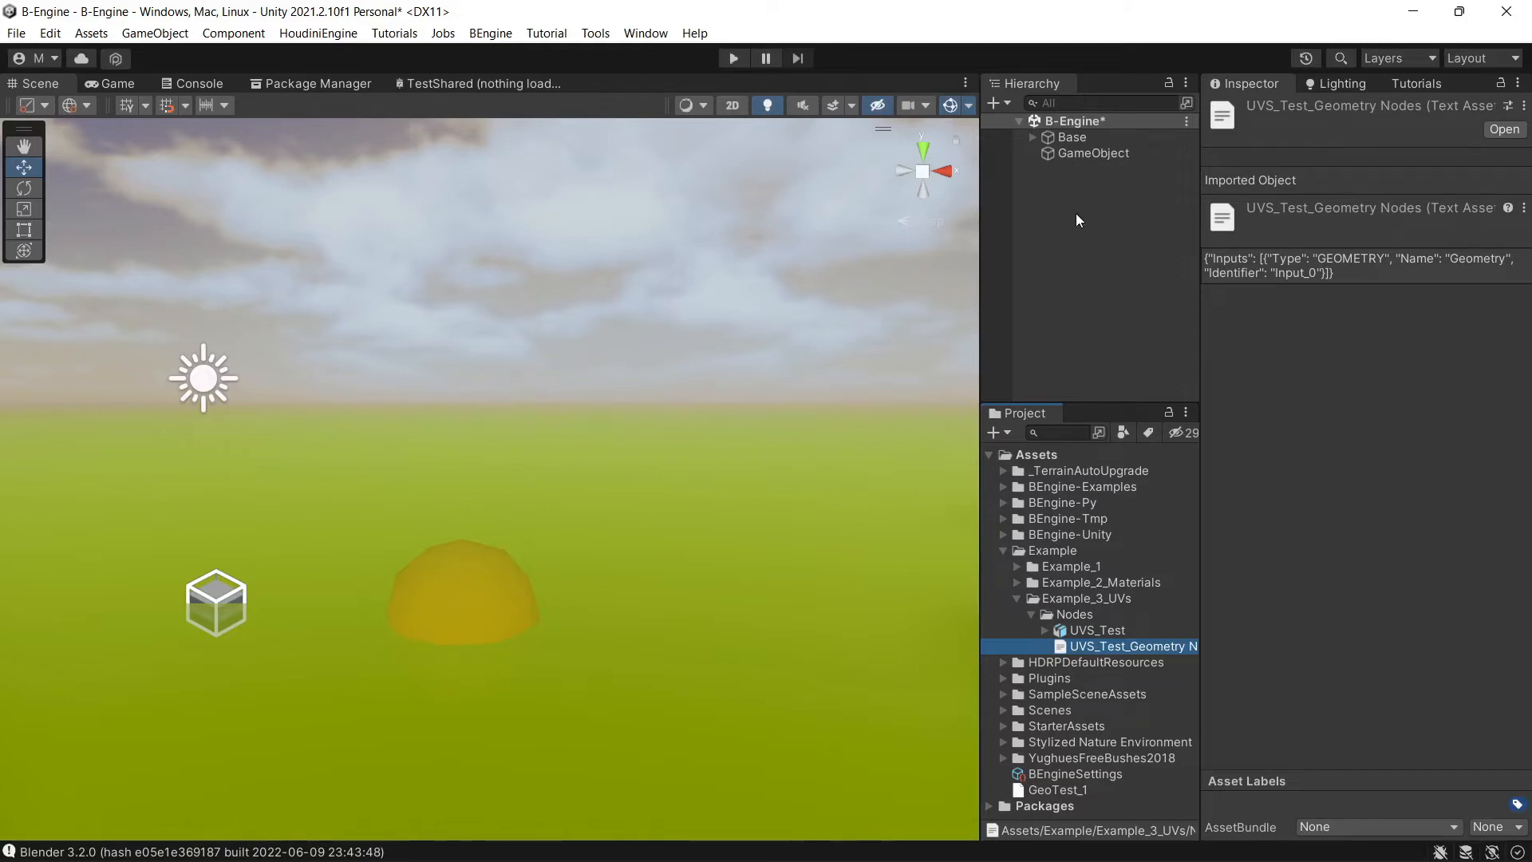
Step: Run Nodes on GameObject, then set Icon Size 0.43 and Icon Offset Y 2.61
click(1094, 153)
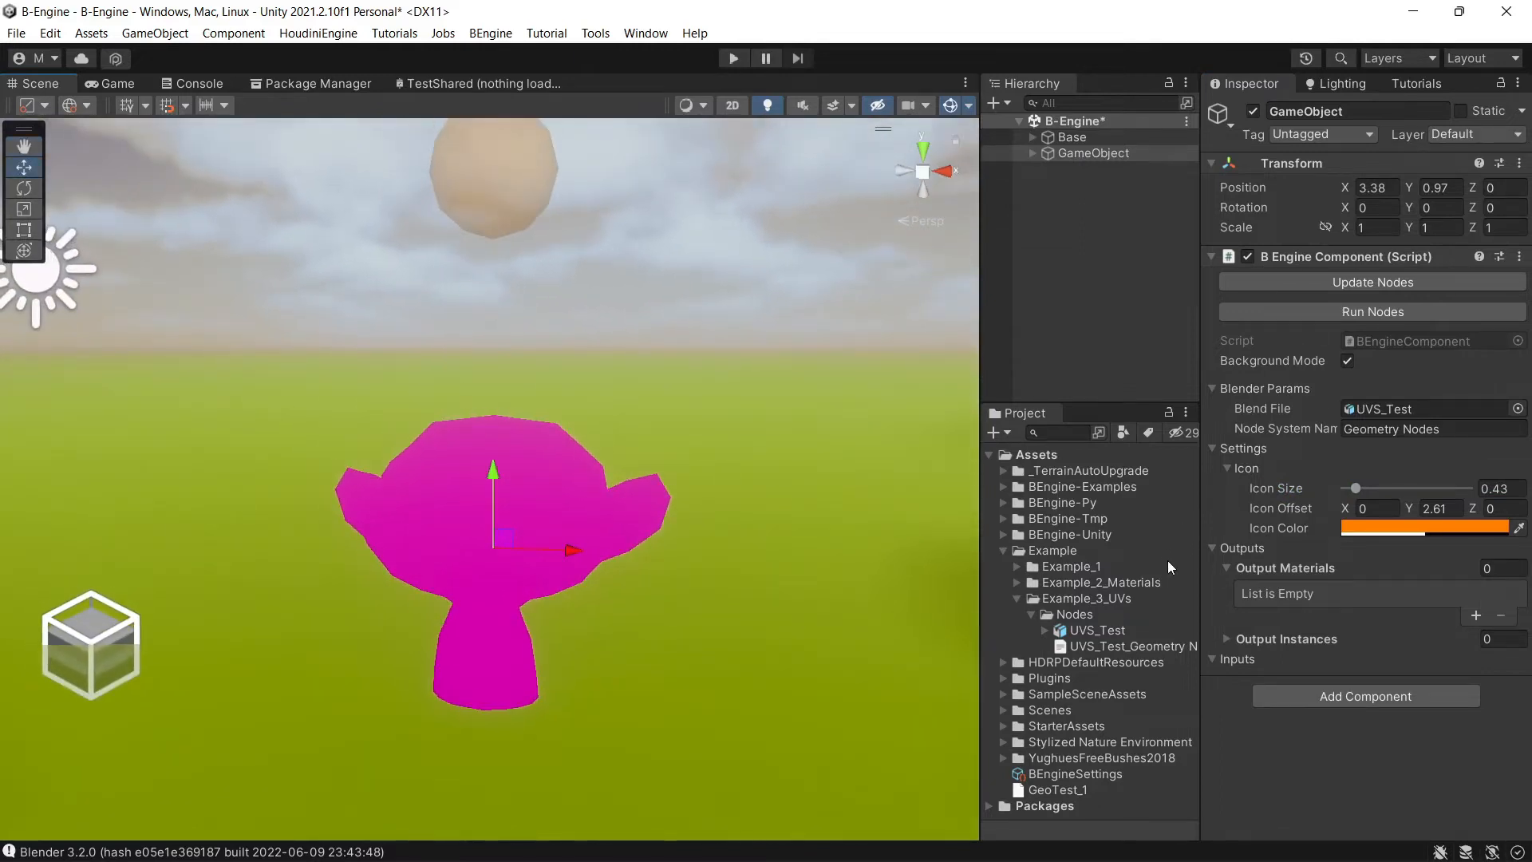
mouse_move(1075, 601)
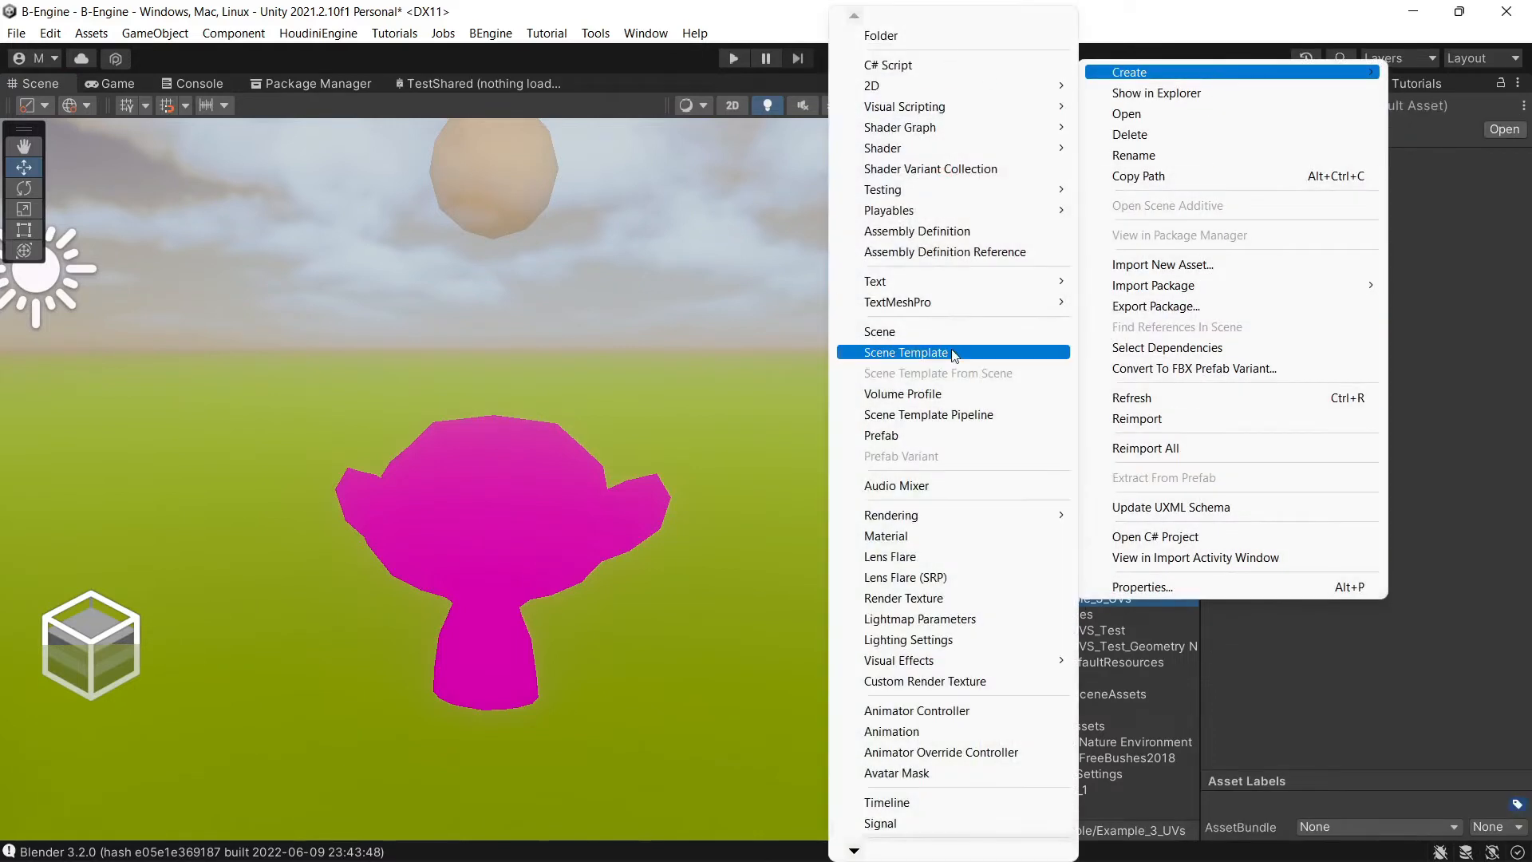
Step: Create a Monkey material, assign it as Output Materials Element 0, and rerun the nodes
click(885, 536)
text(Monk)
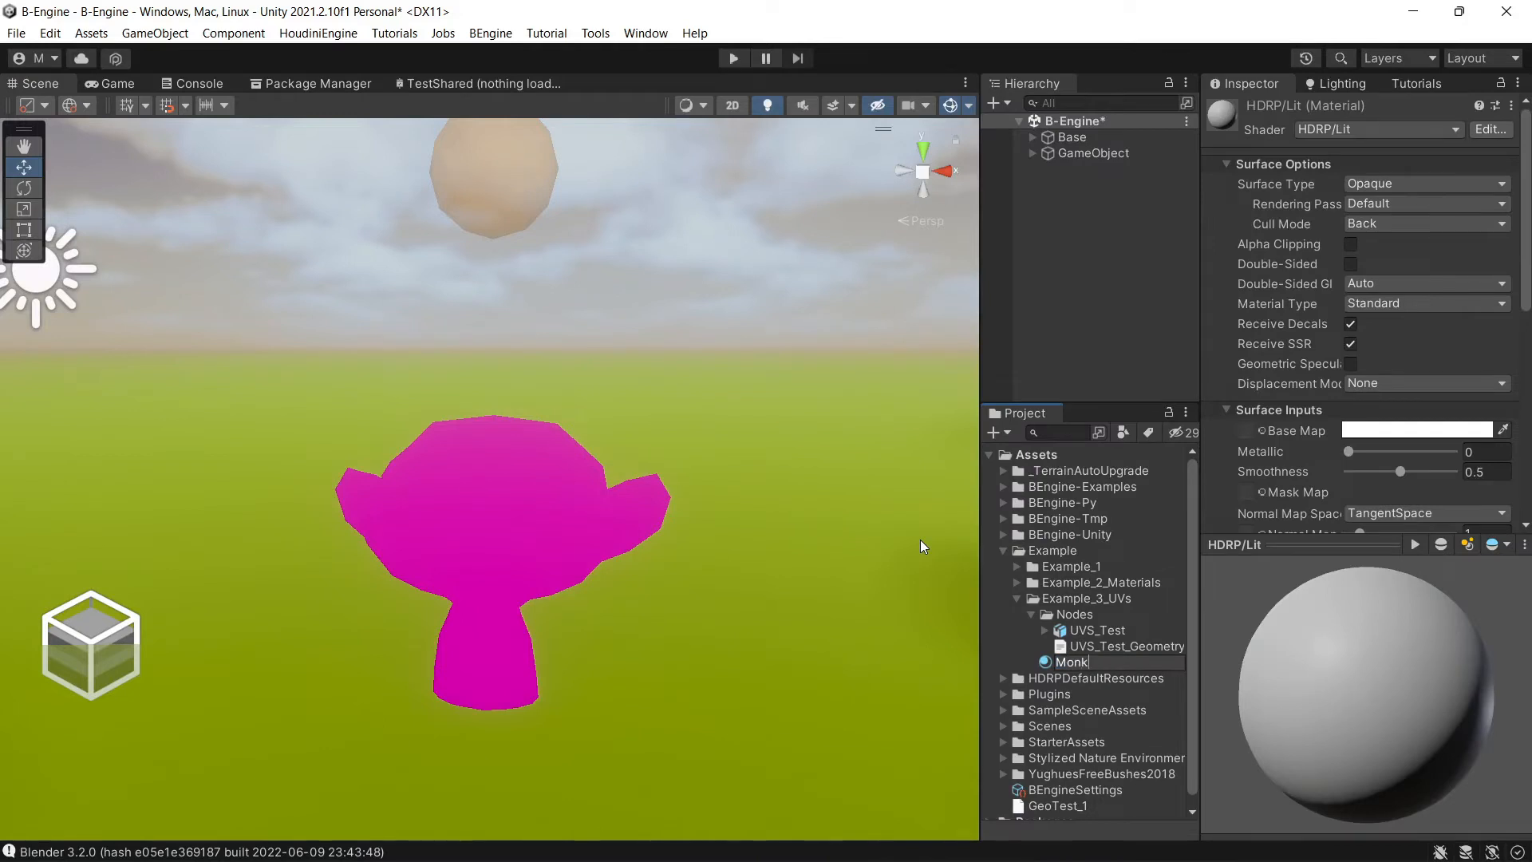
click(1082, 662)
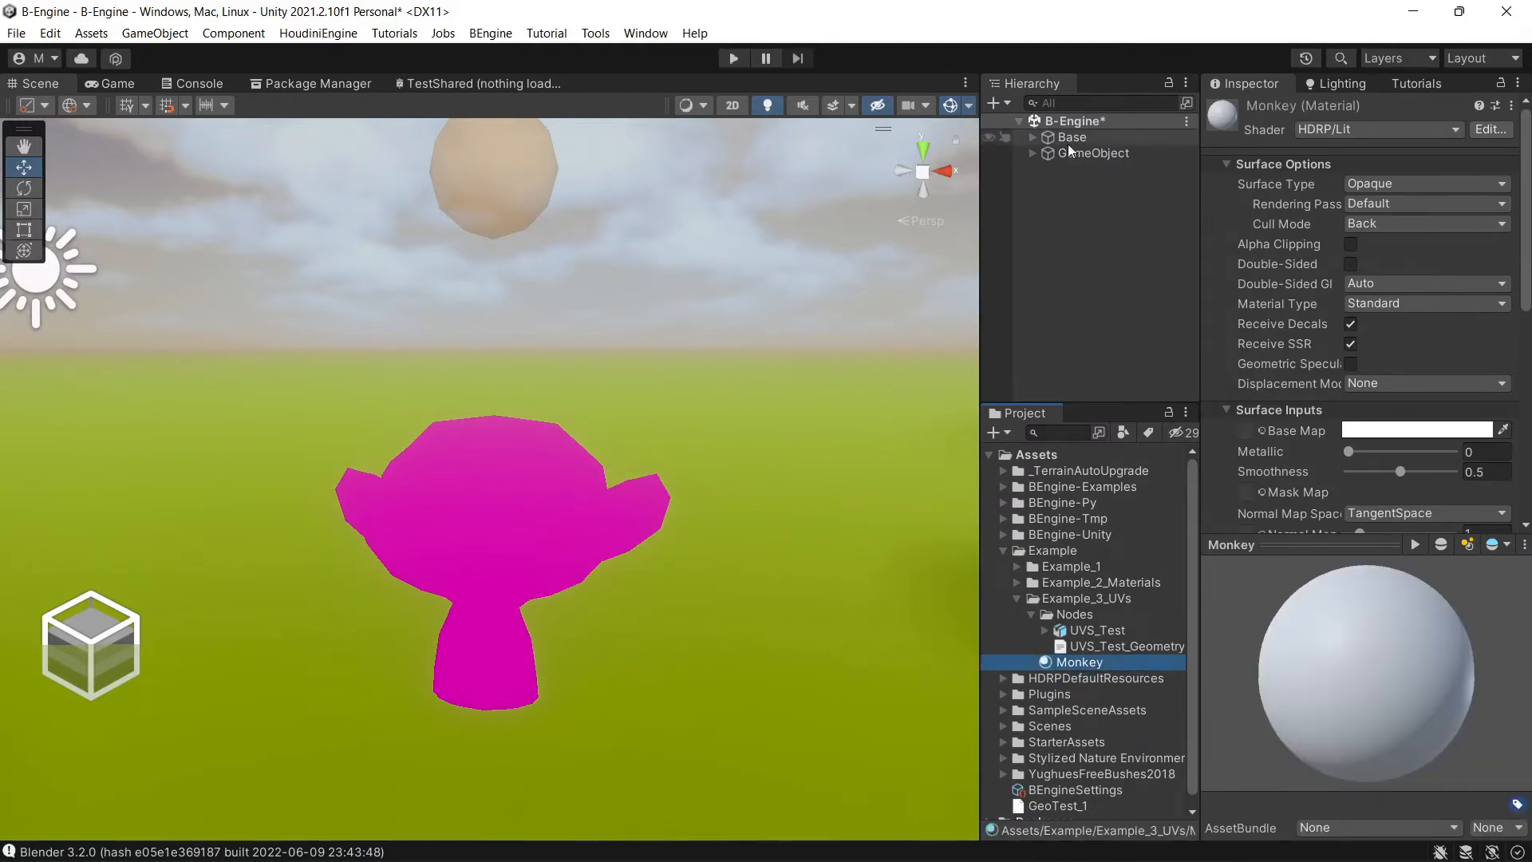
click(1093, 153)
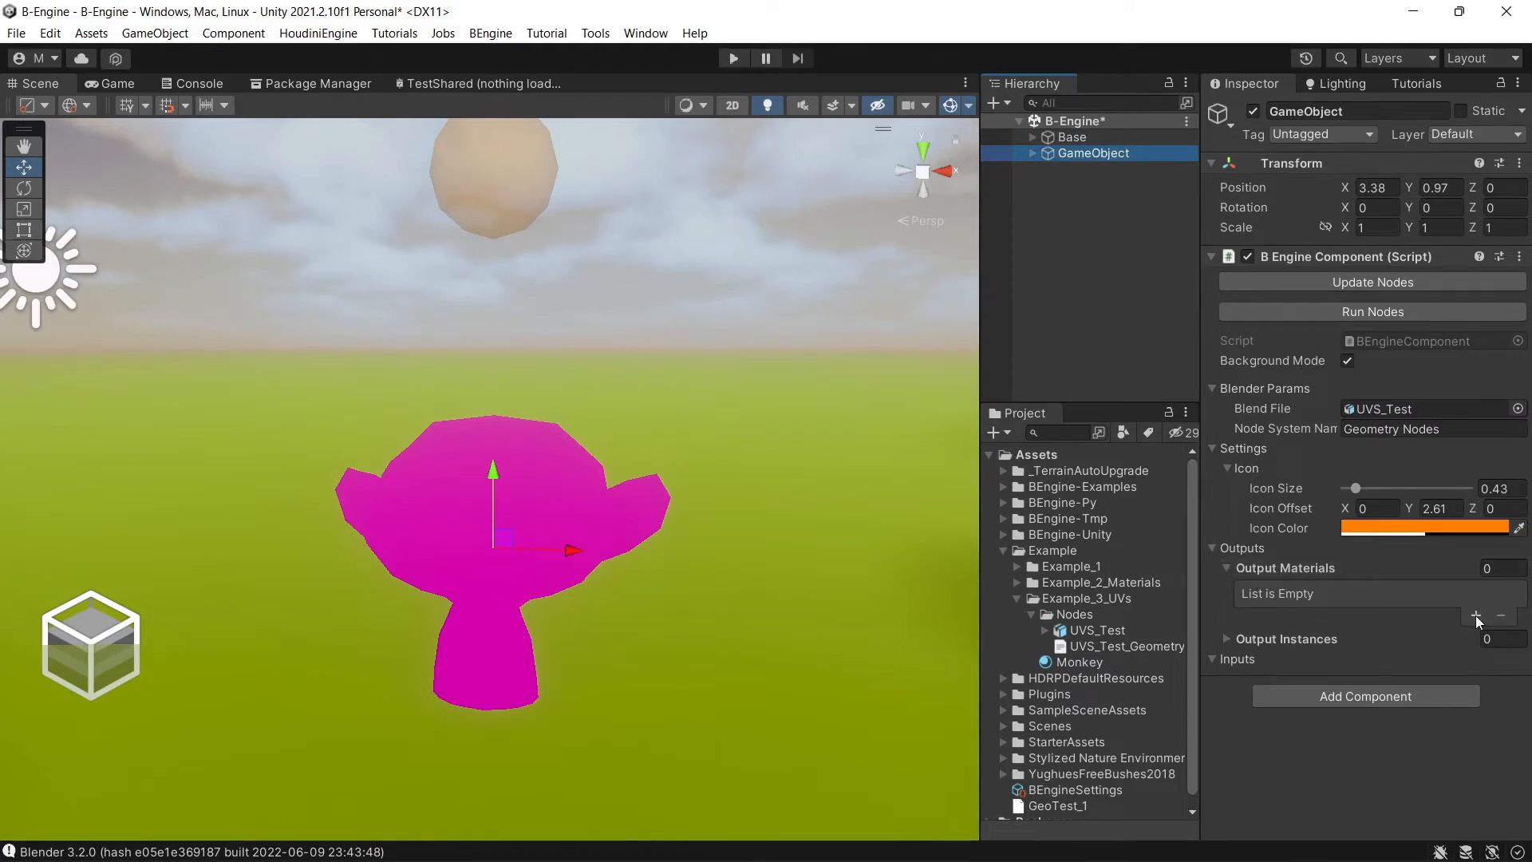
click(1476, 616)
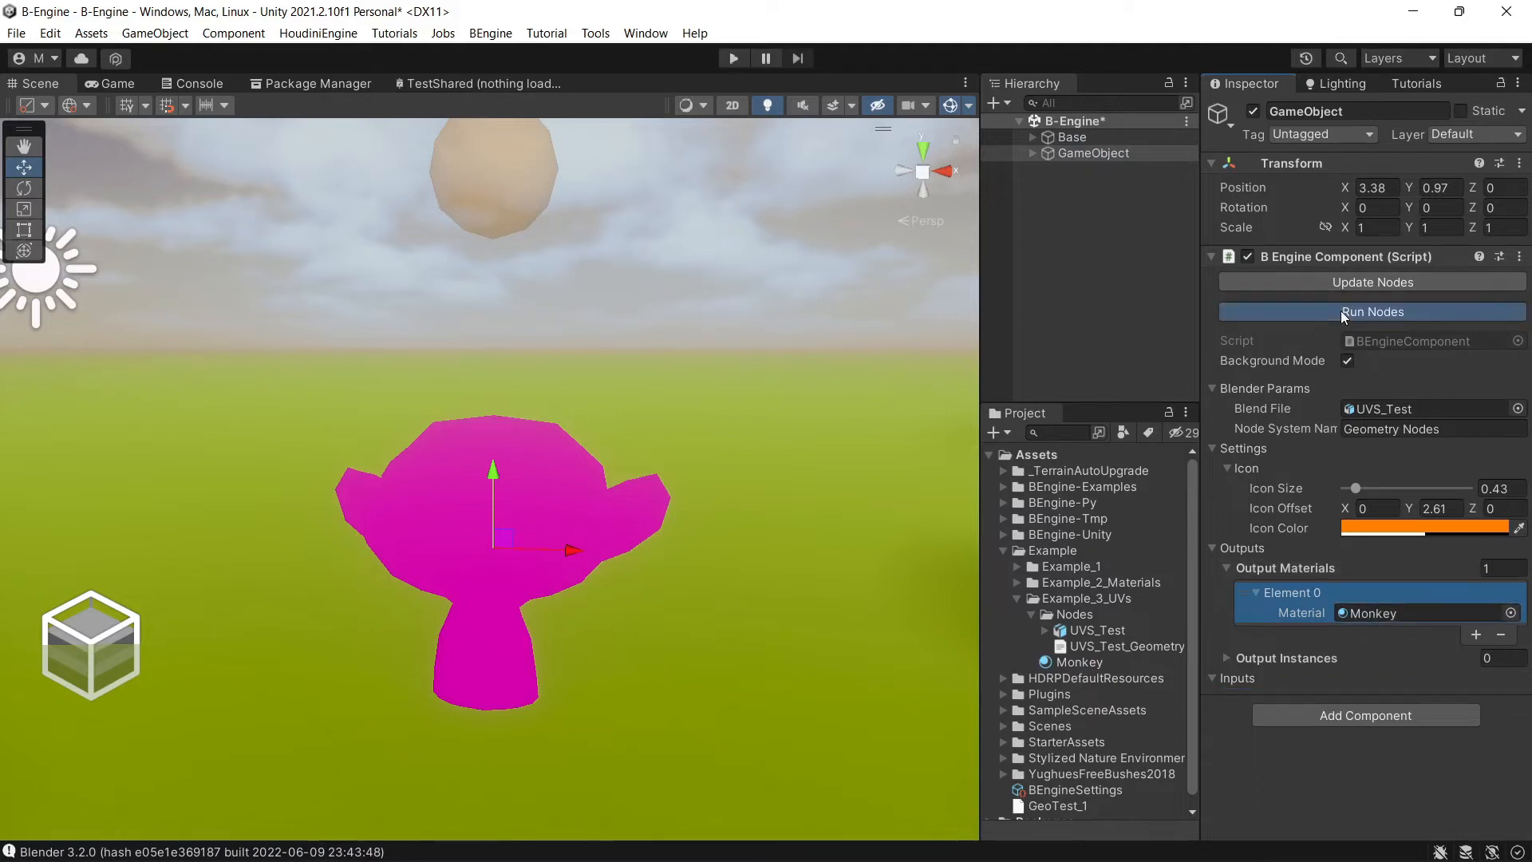
click(1372, 310)
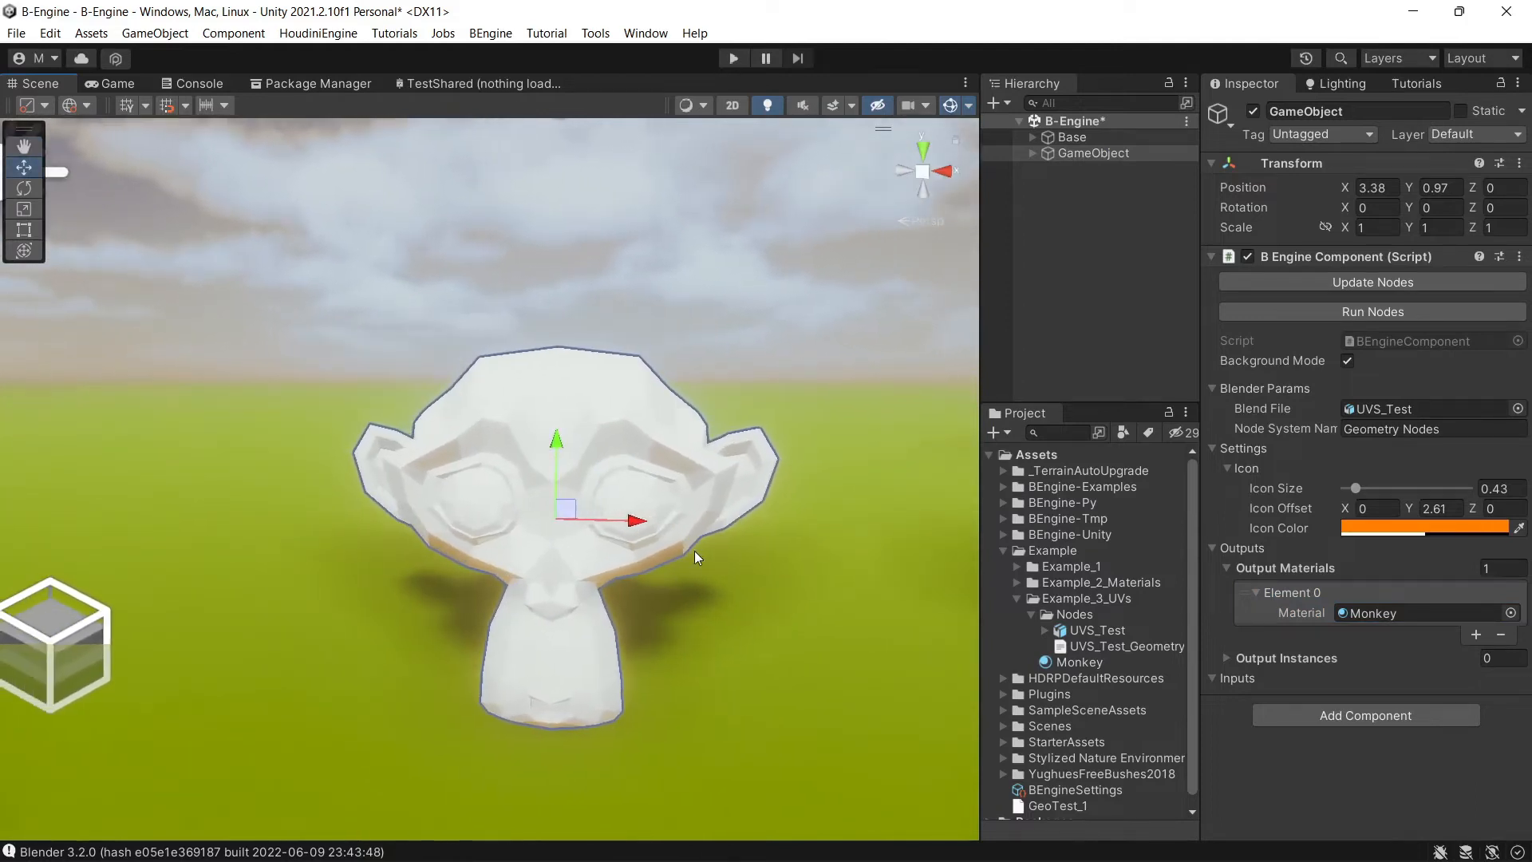
Step: Set the Monkey material's Base Map texture to Ground_Albedo
click(1084, 662)
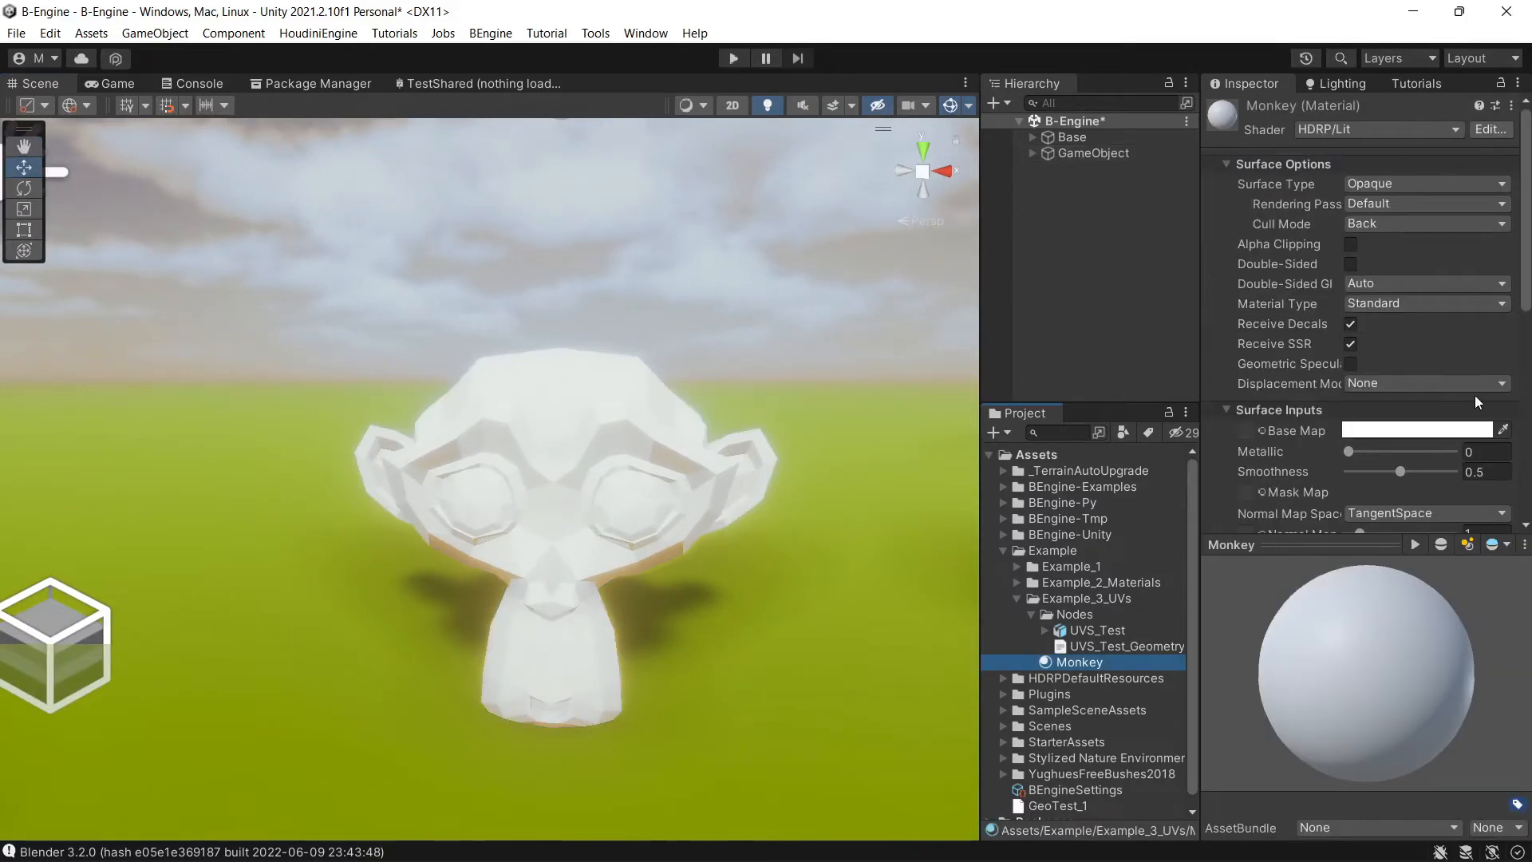
scroll(down, 3)
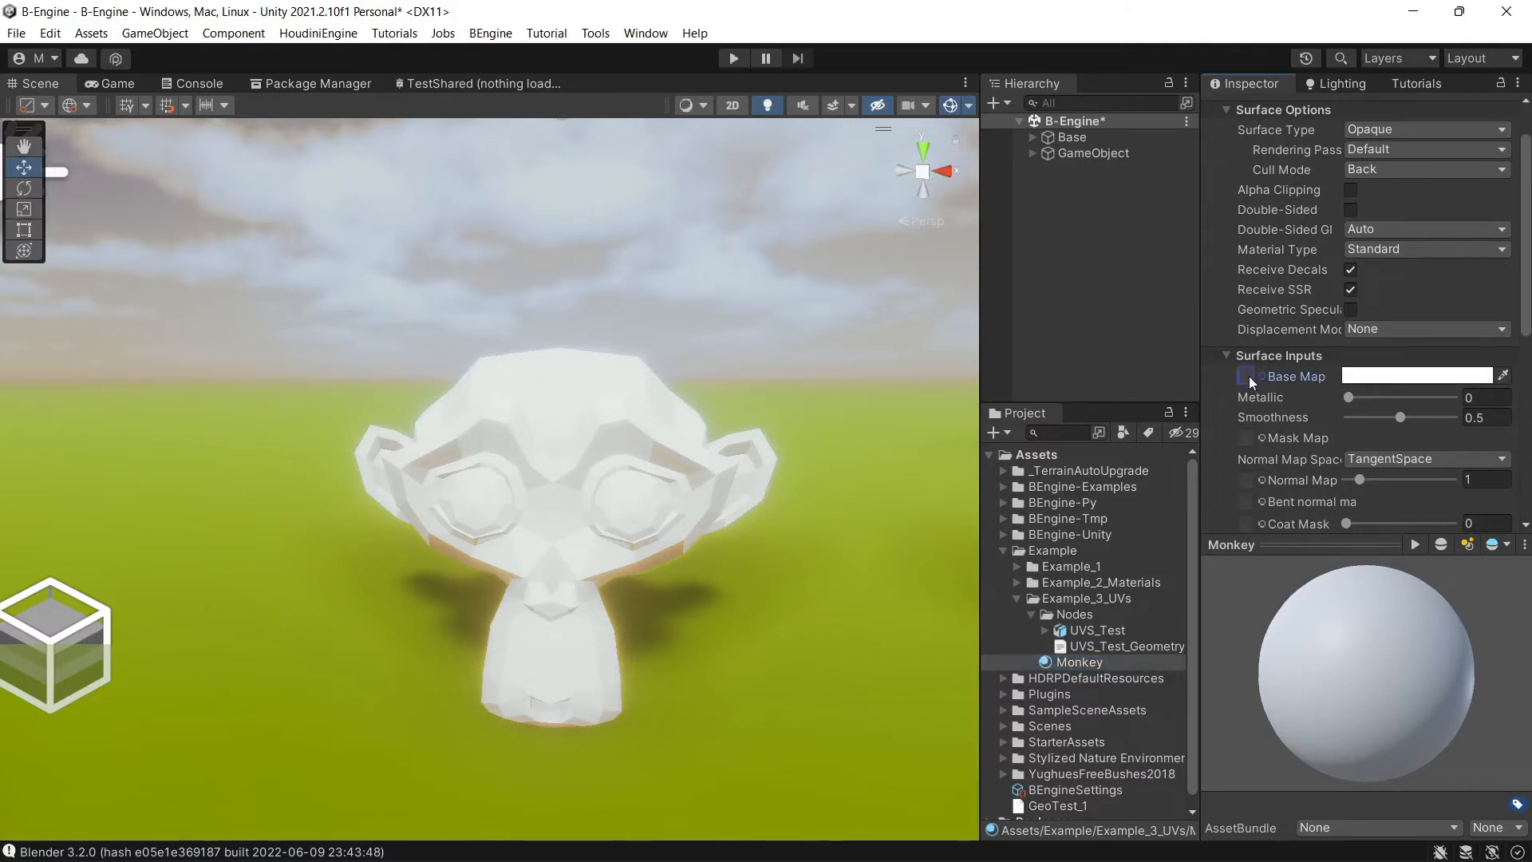
click(1503, 374)
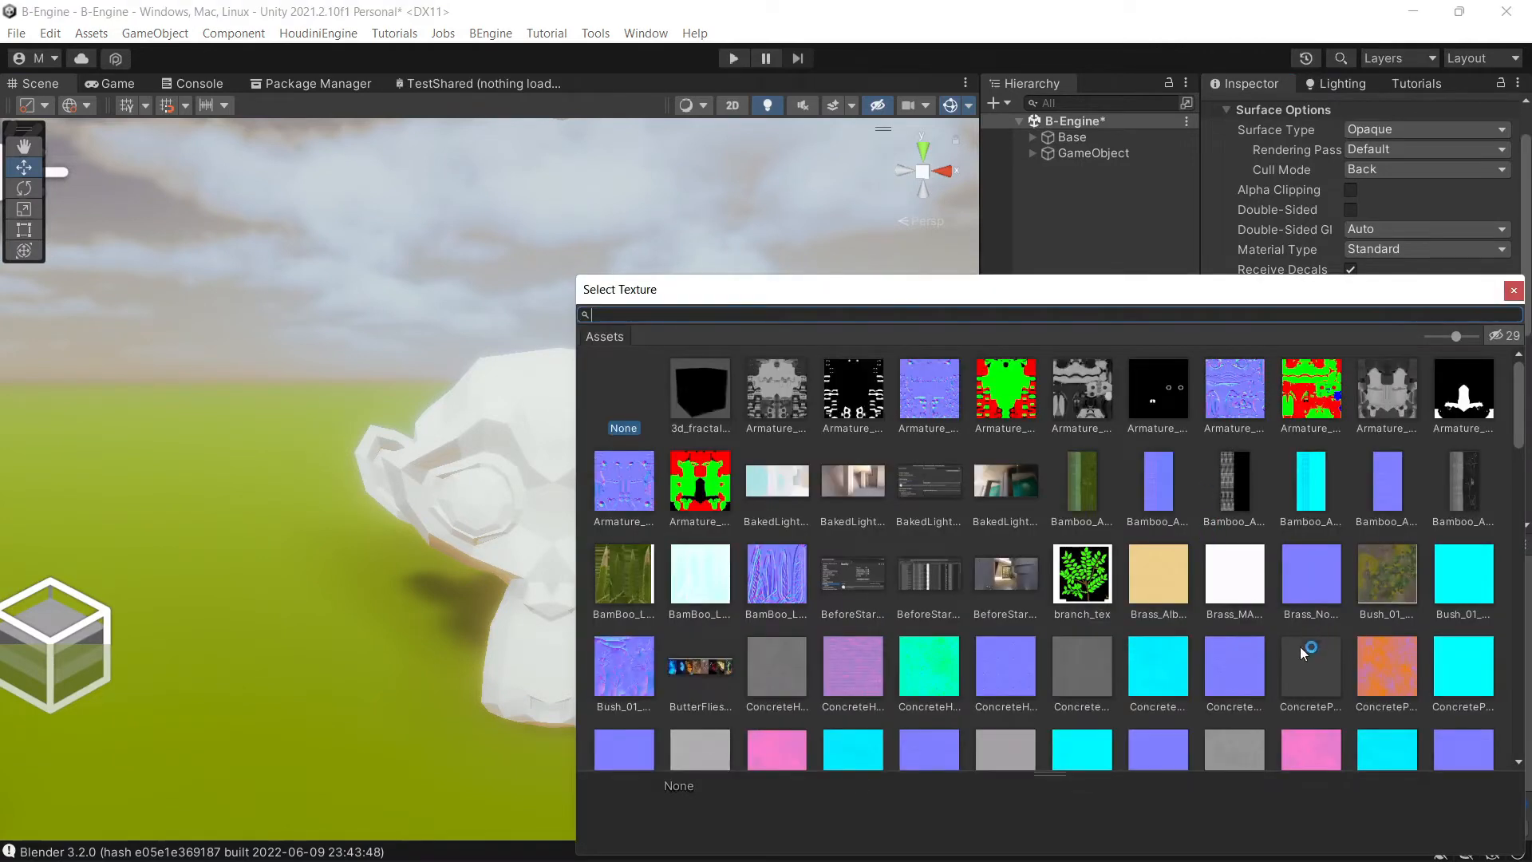
mouse_move(1094, 474)
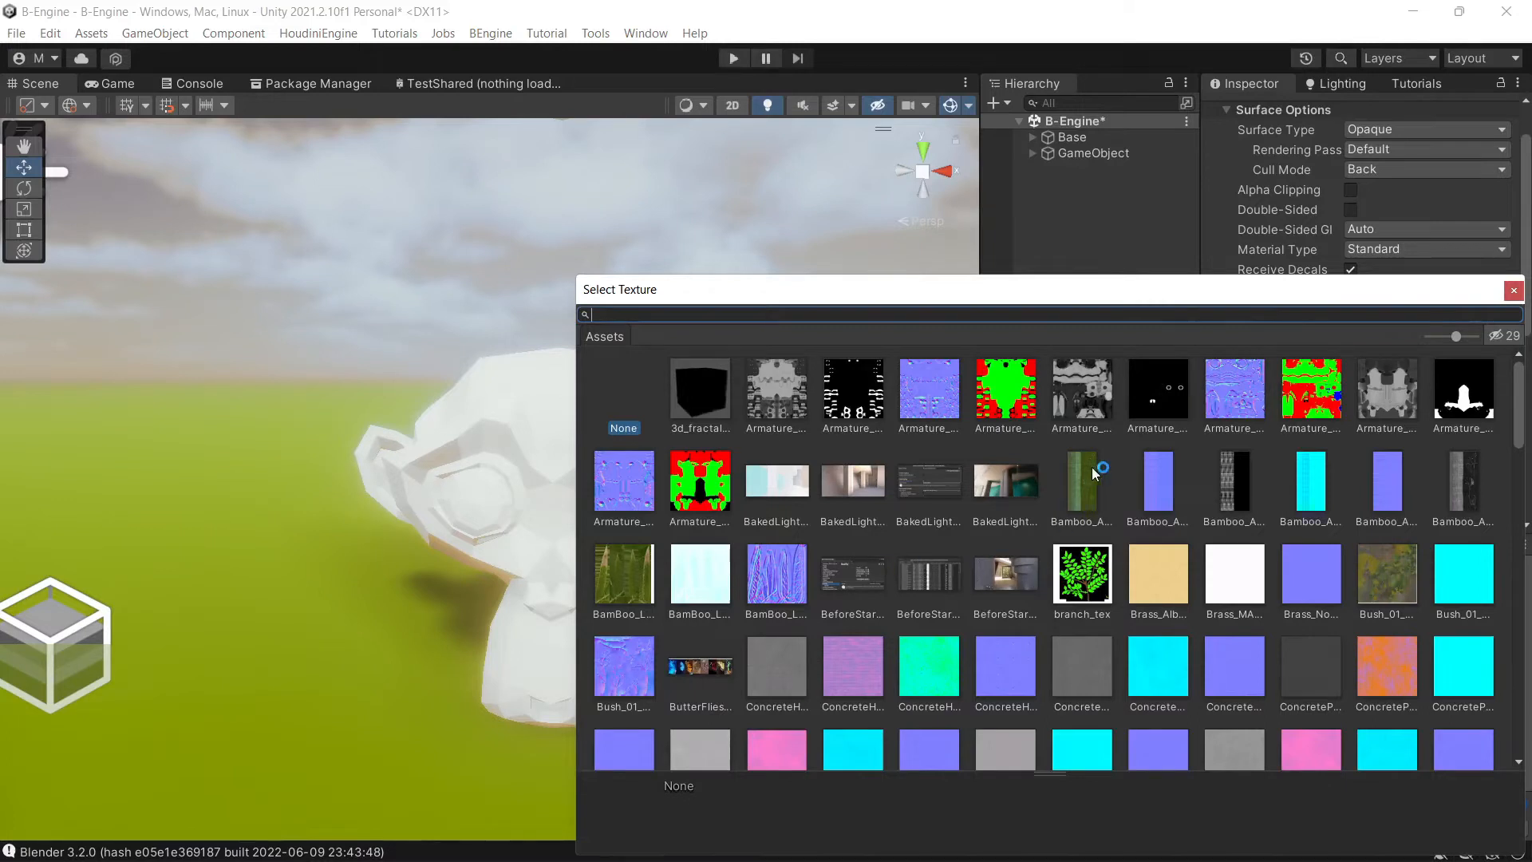
scroll(down, 3)
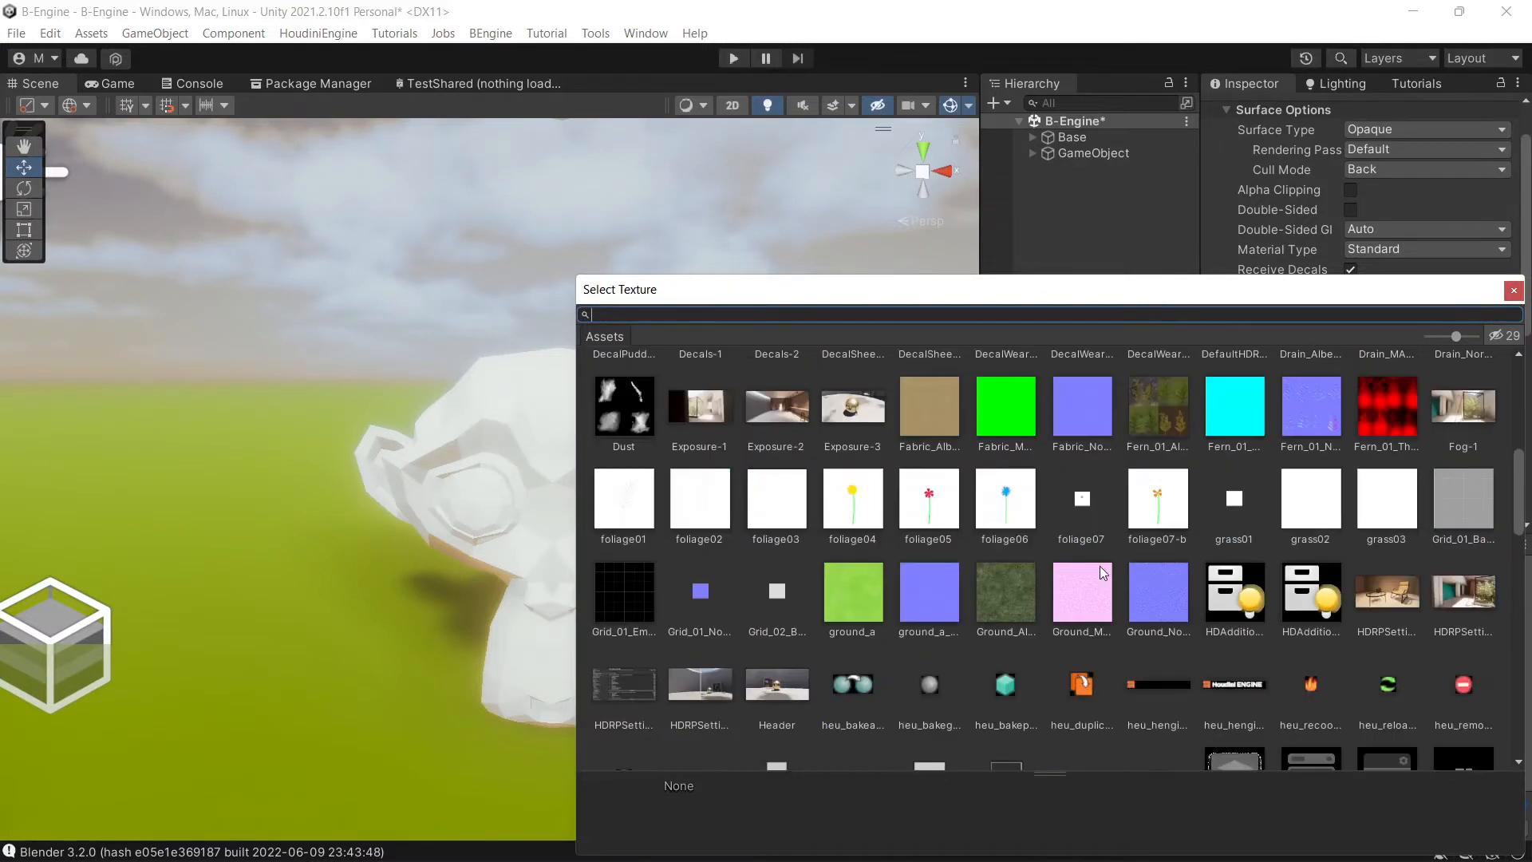
click(1005, 597)
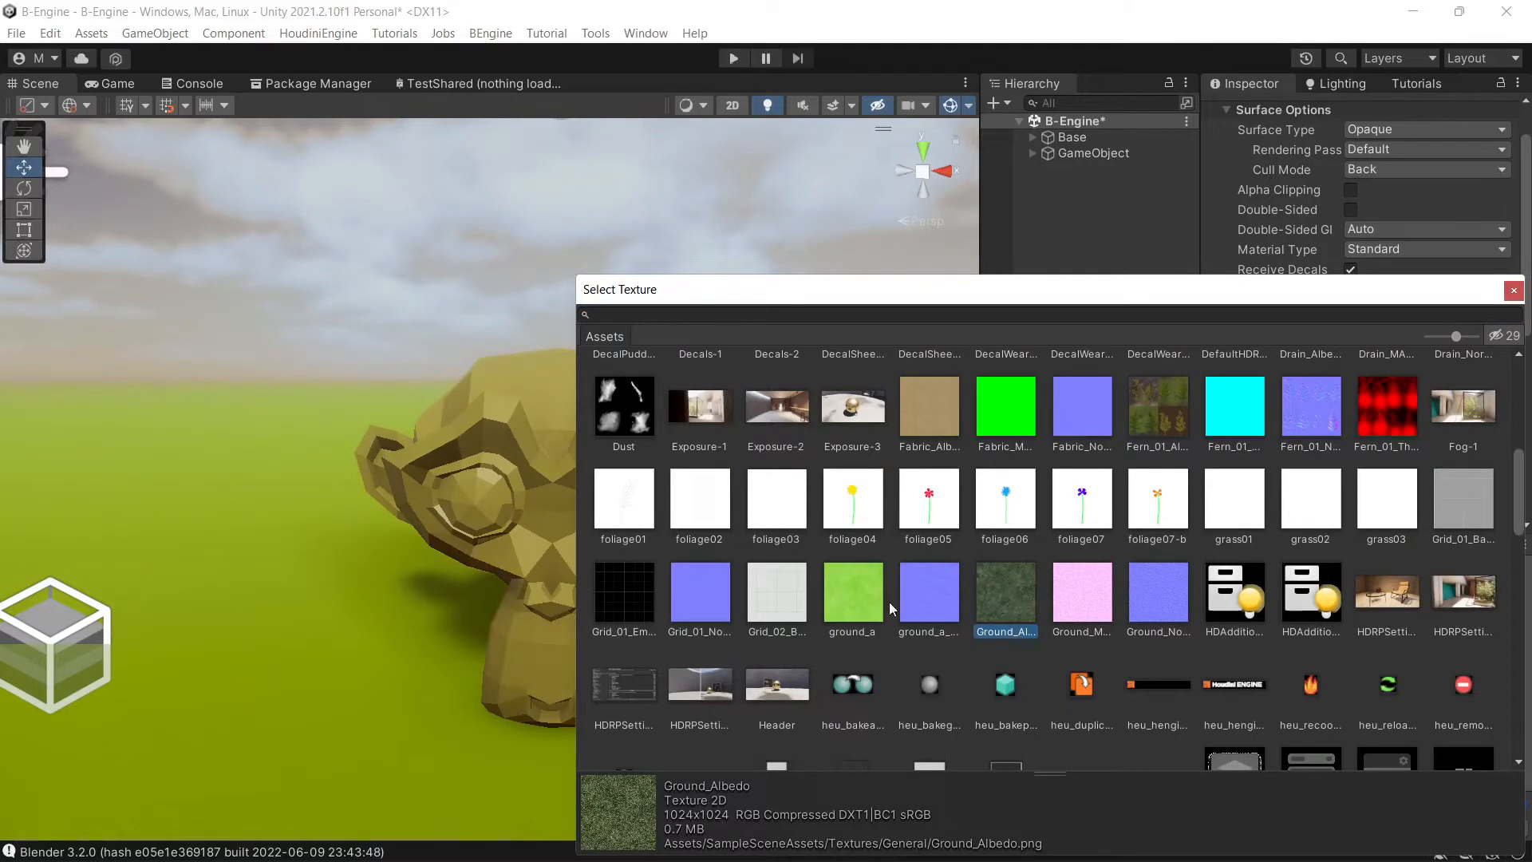
scroll(down, 3)
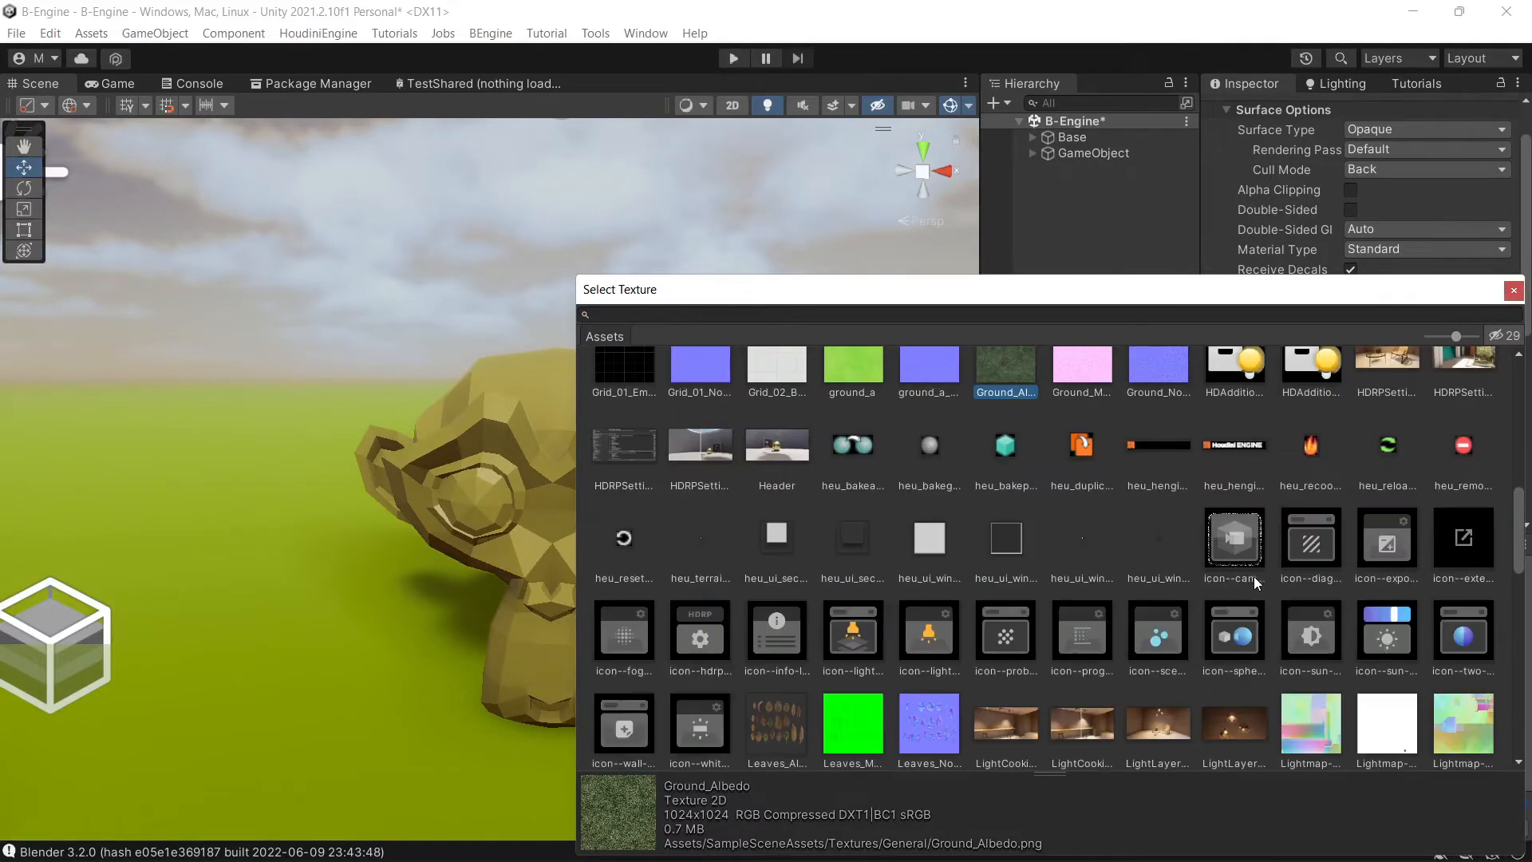
scroll(down, 3)
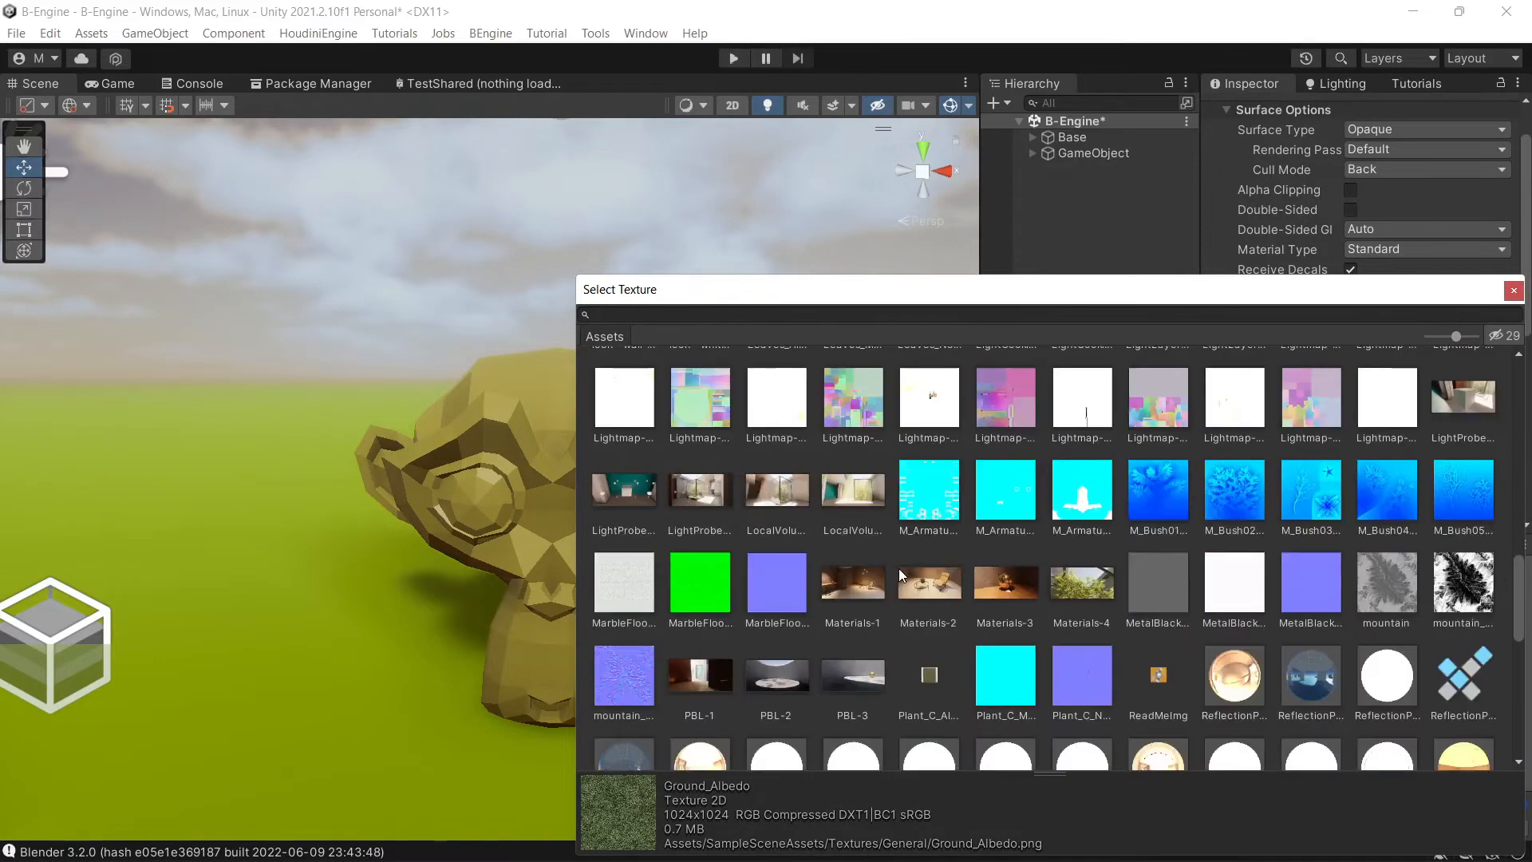
scroll(down, 3)
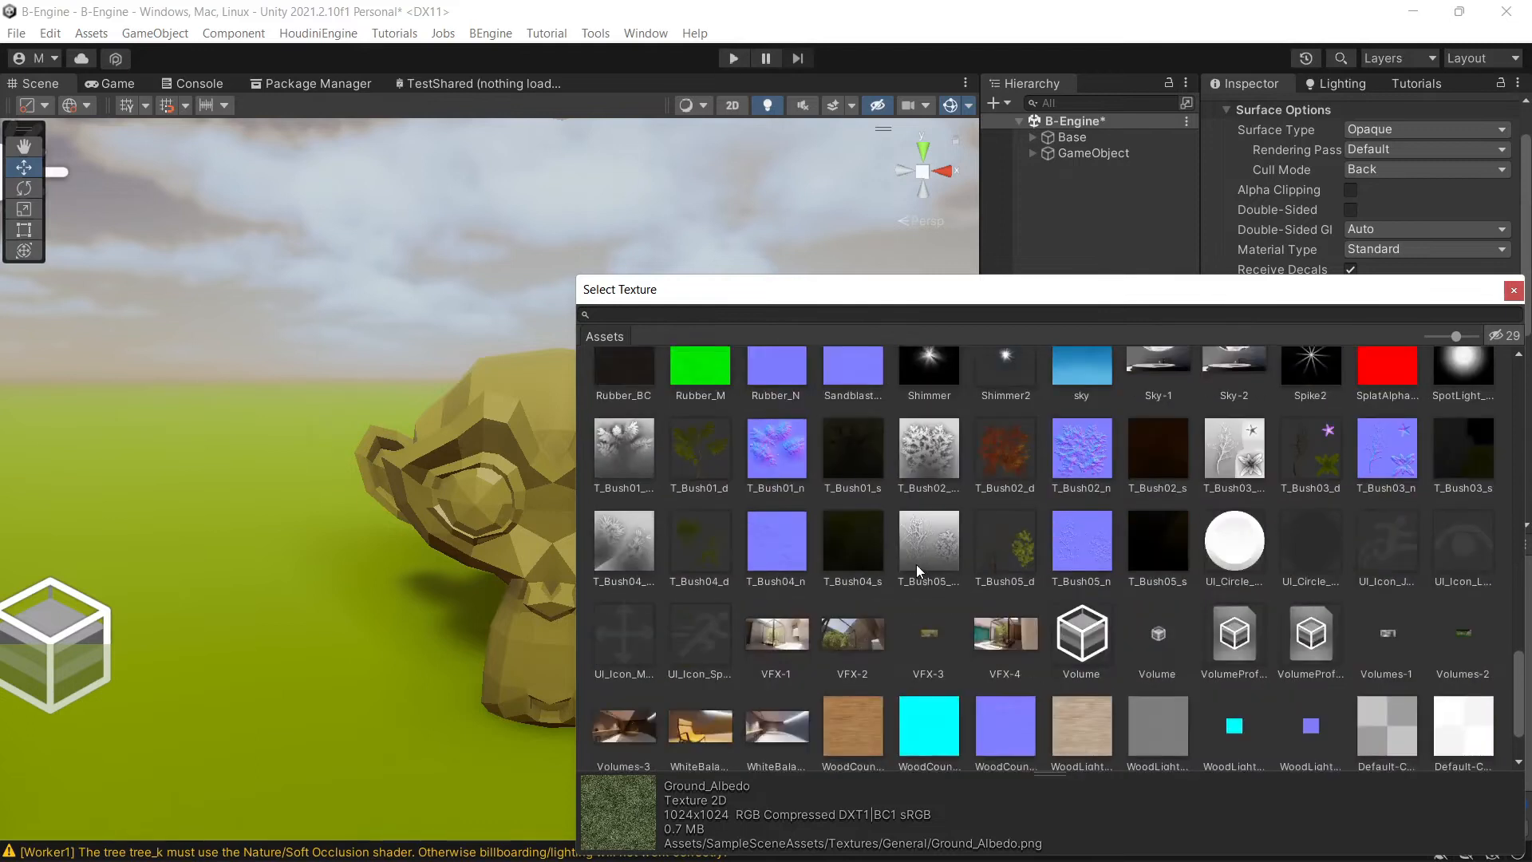
scroll(down, 3)
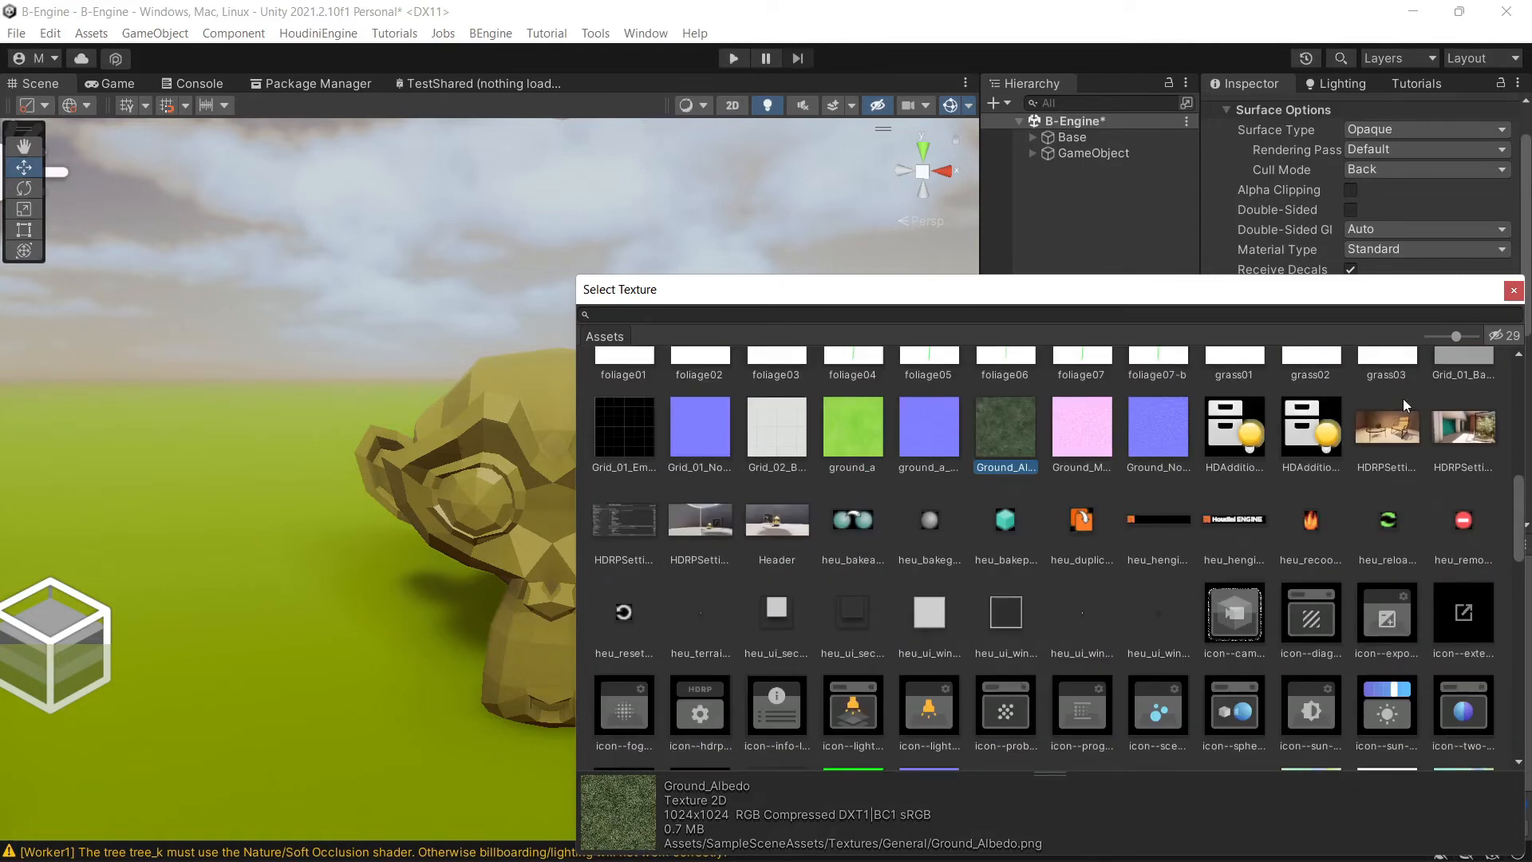
click(1514, 288)
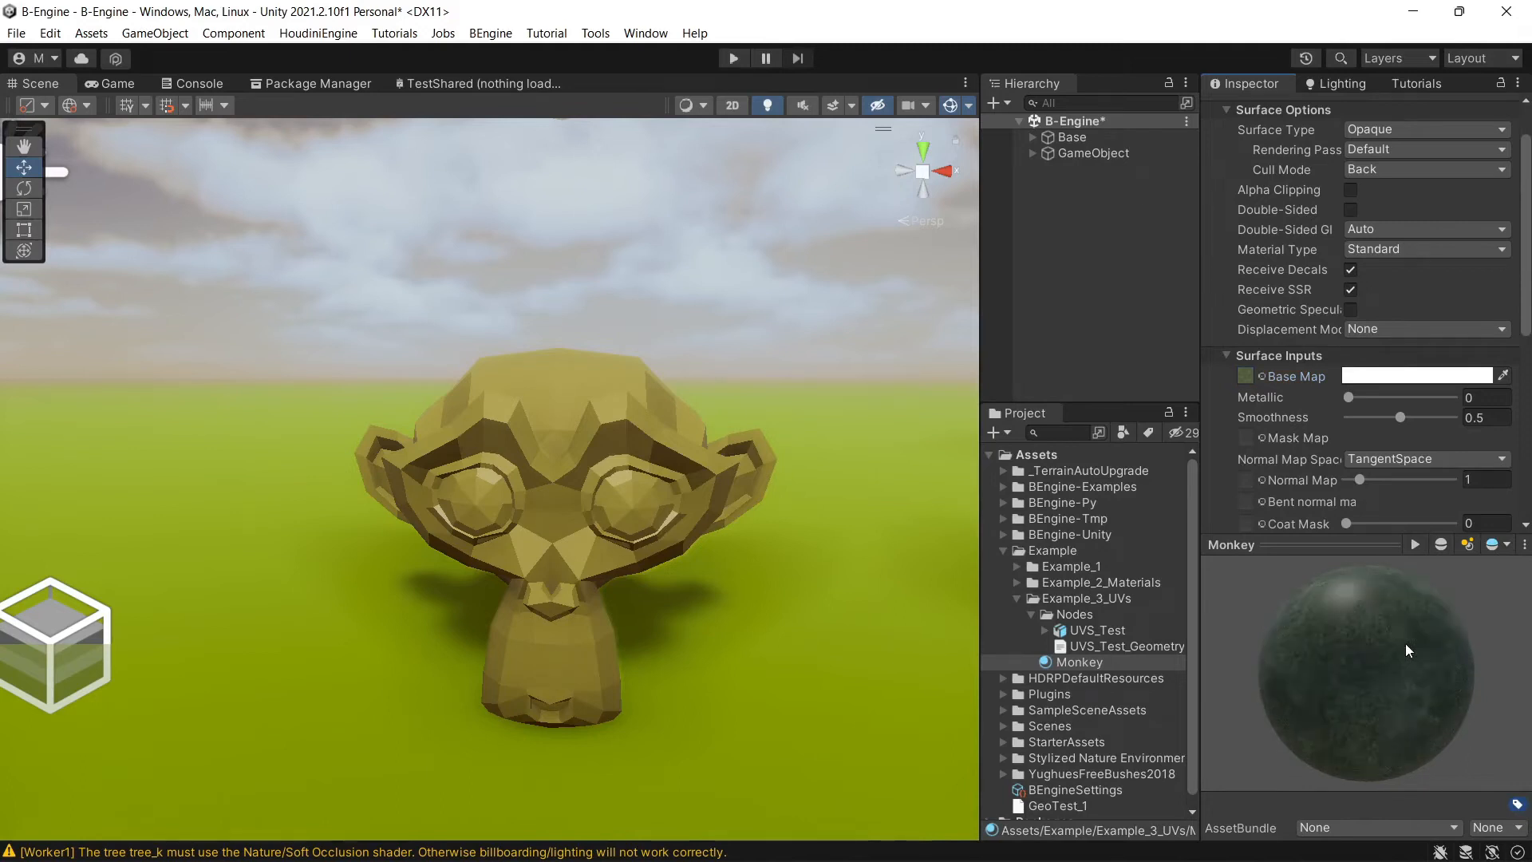
scroll(down, 3)
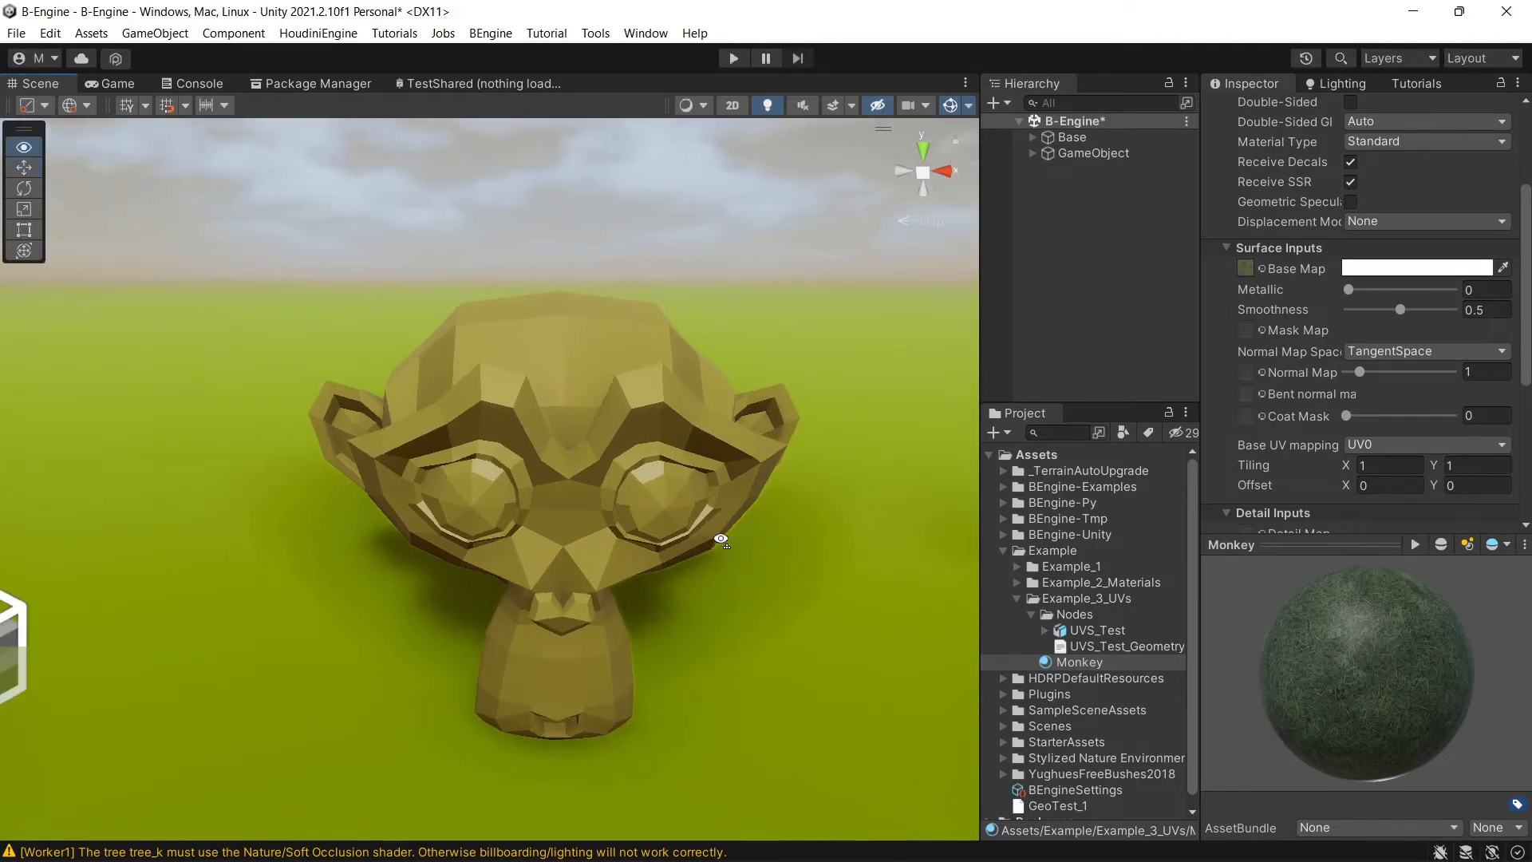
key(alt+tab)
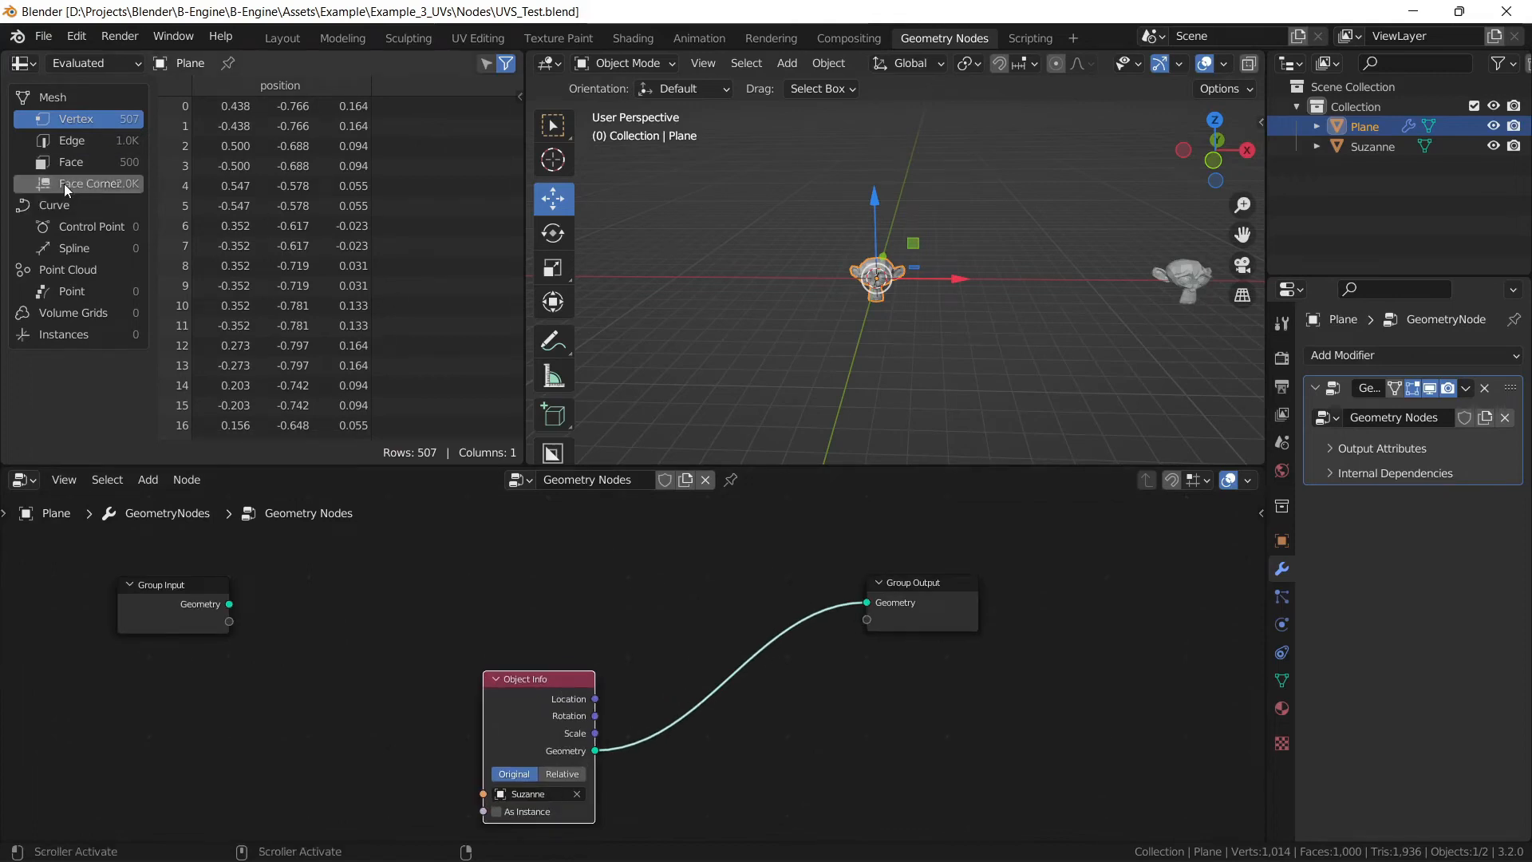
Step: Add a Store Named Attribute node storing a Vector named uv_map on Face Corners
click(83, 184)
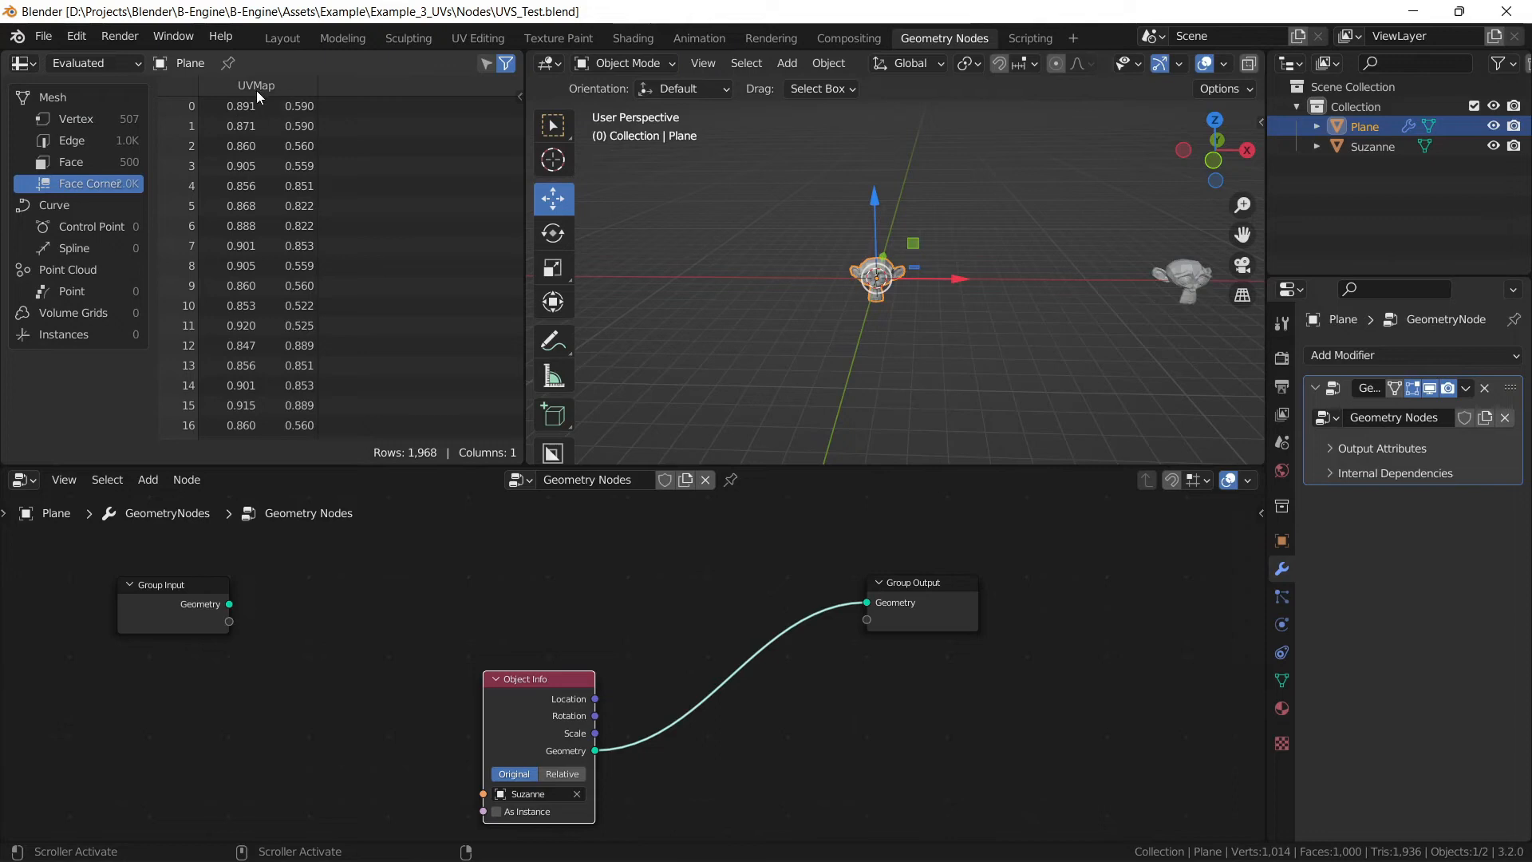
mouse_move(561, 556)
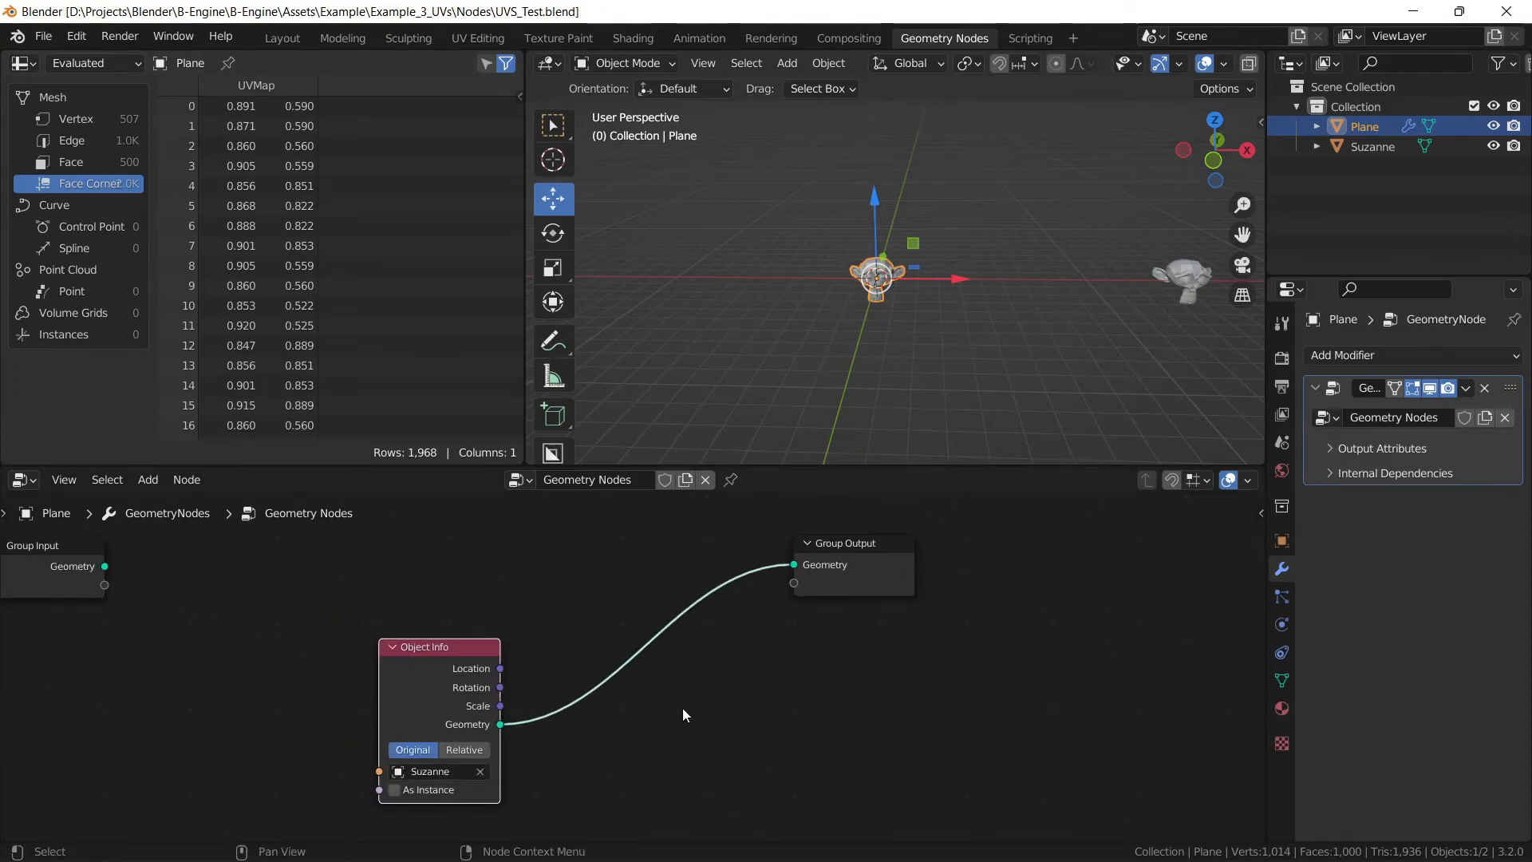
click(148, 479)
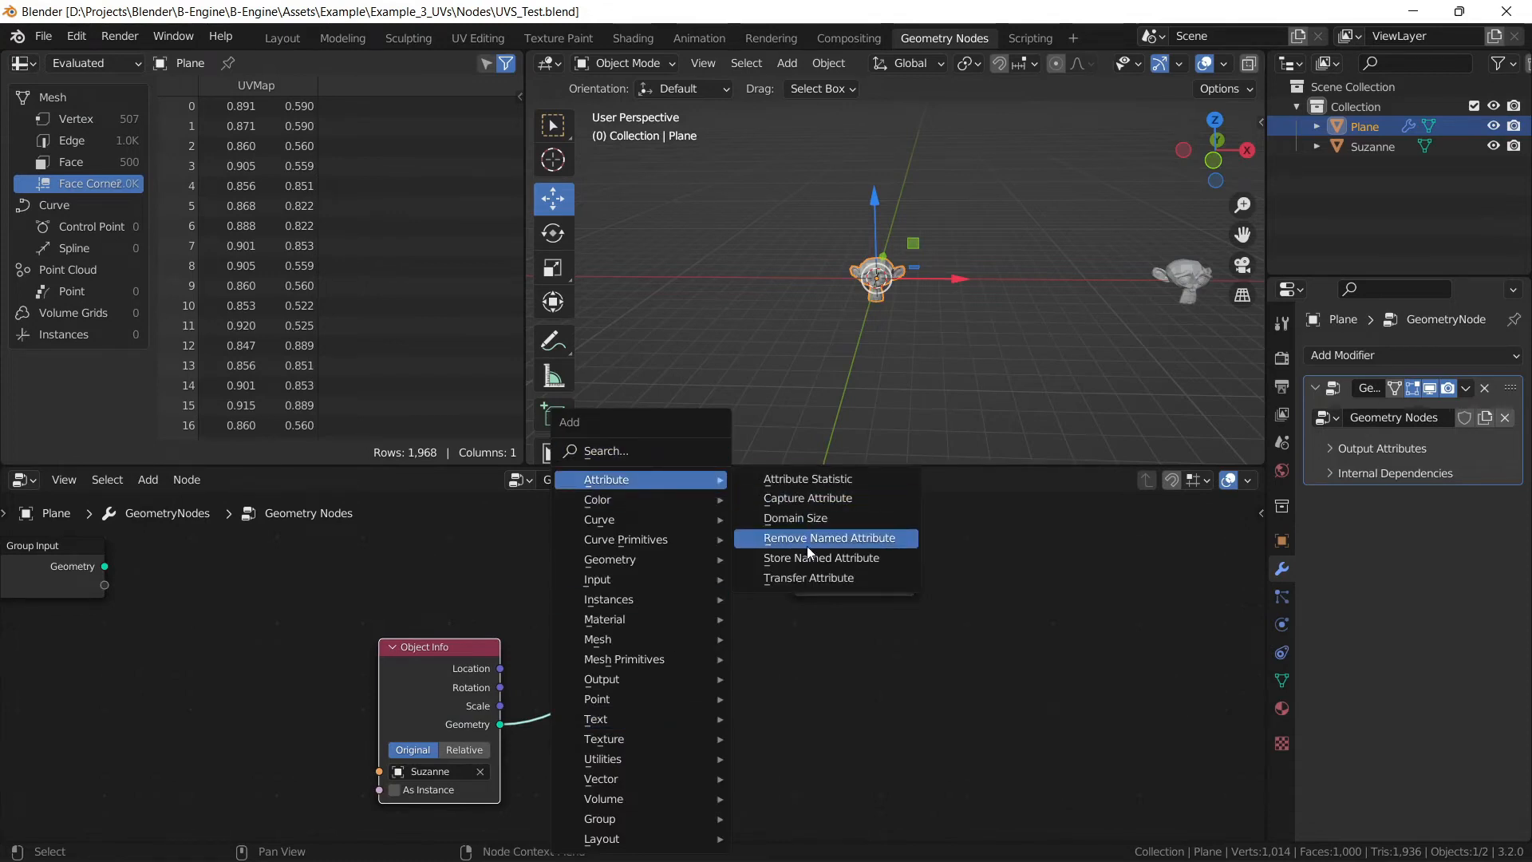
mouse_move(821, 557)
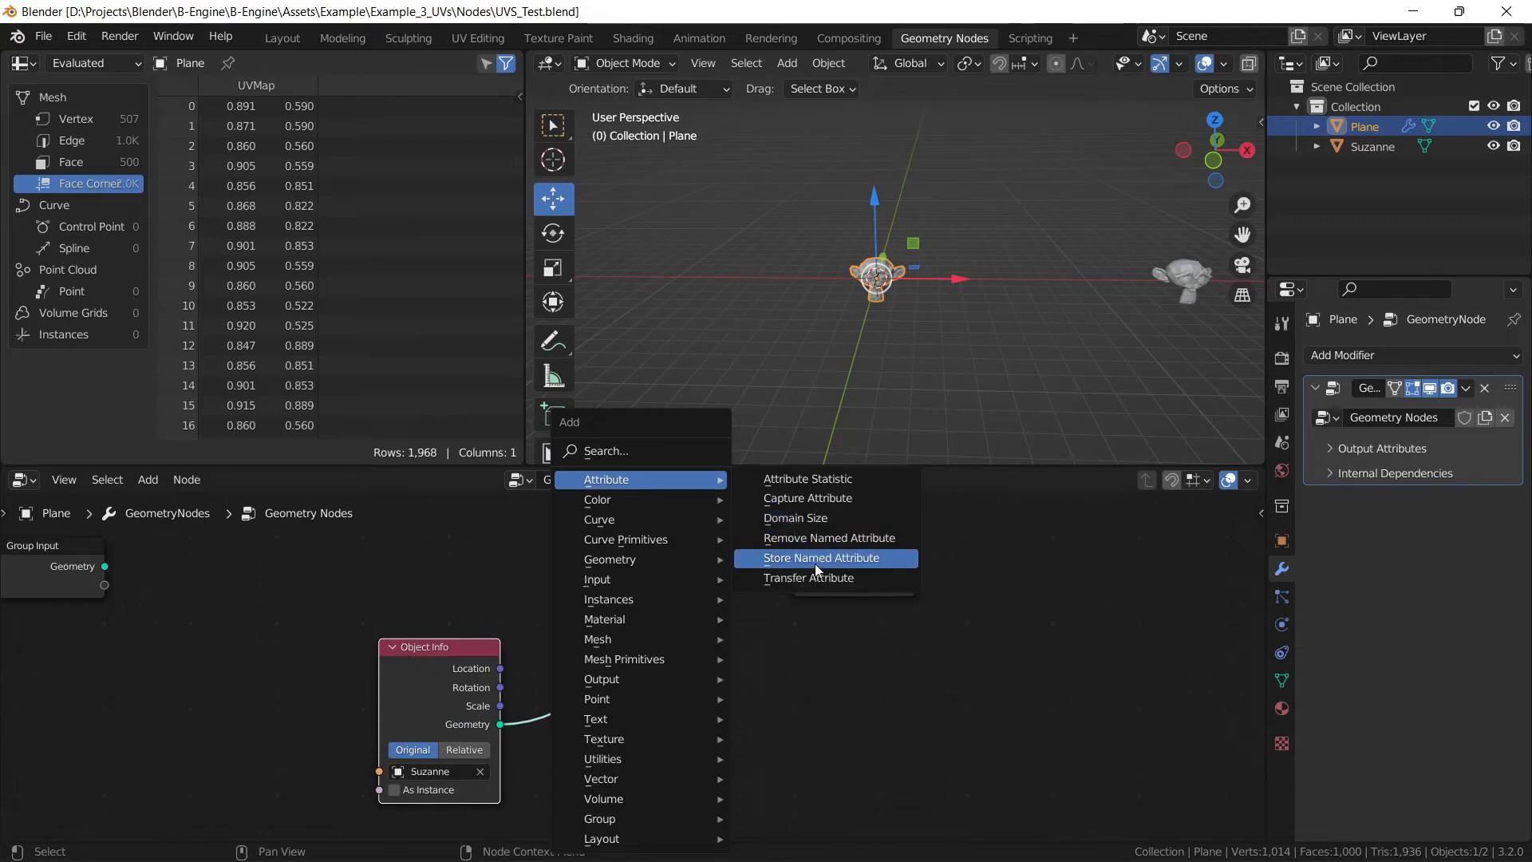
click(822, 557)
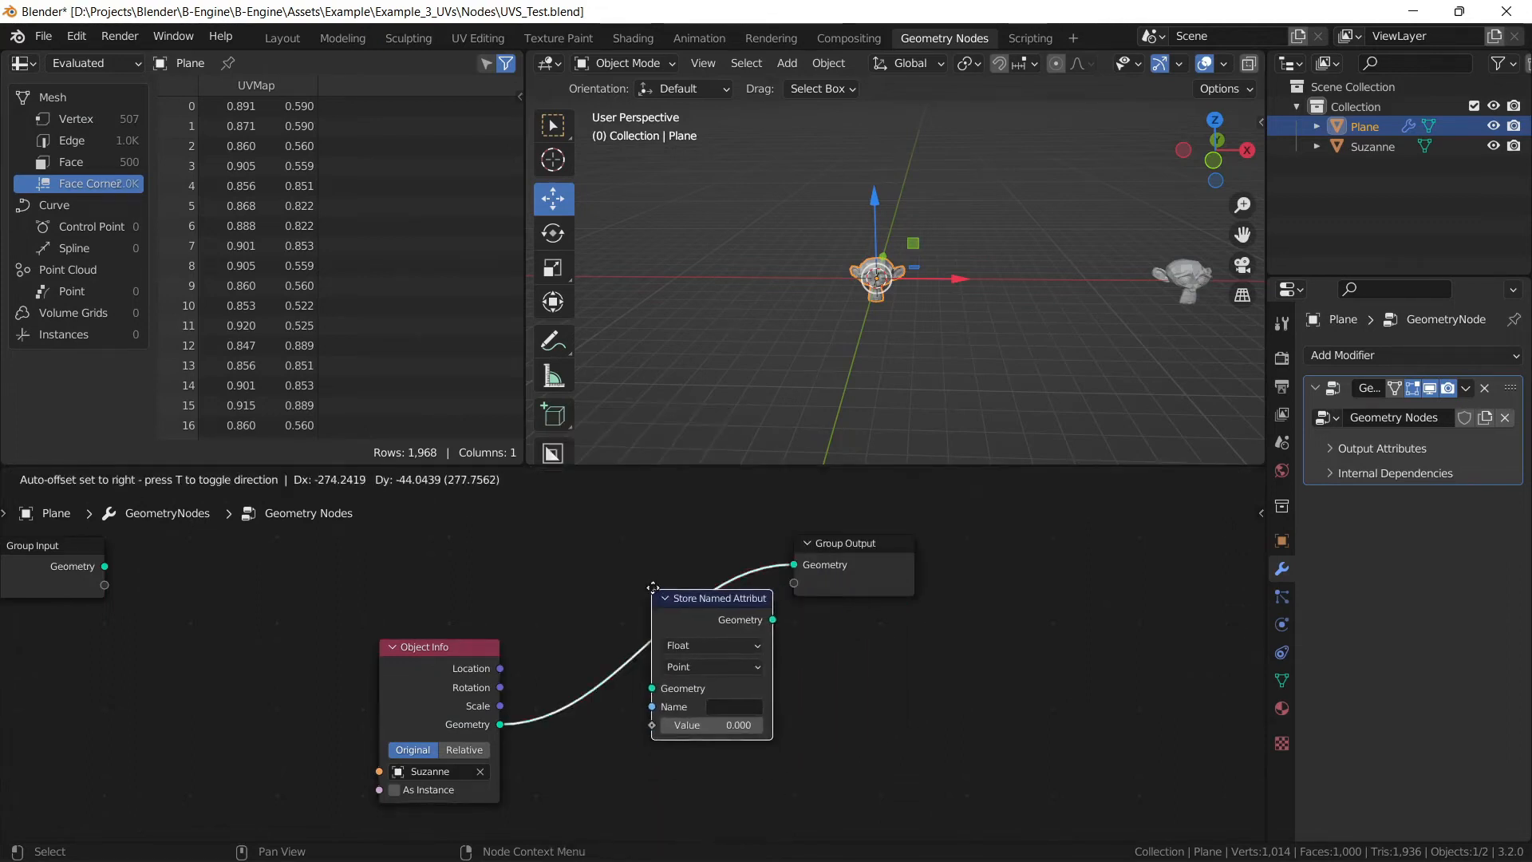
click(713, 706)
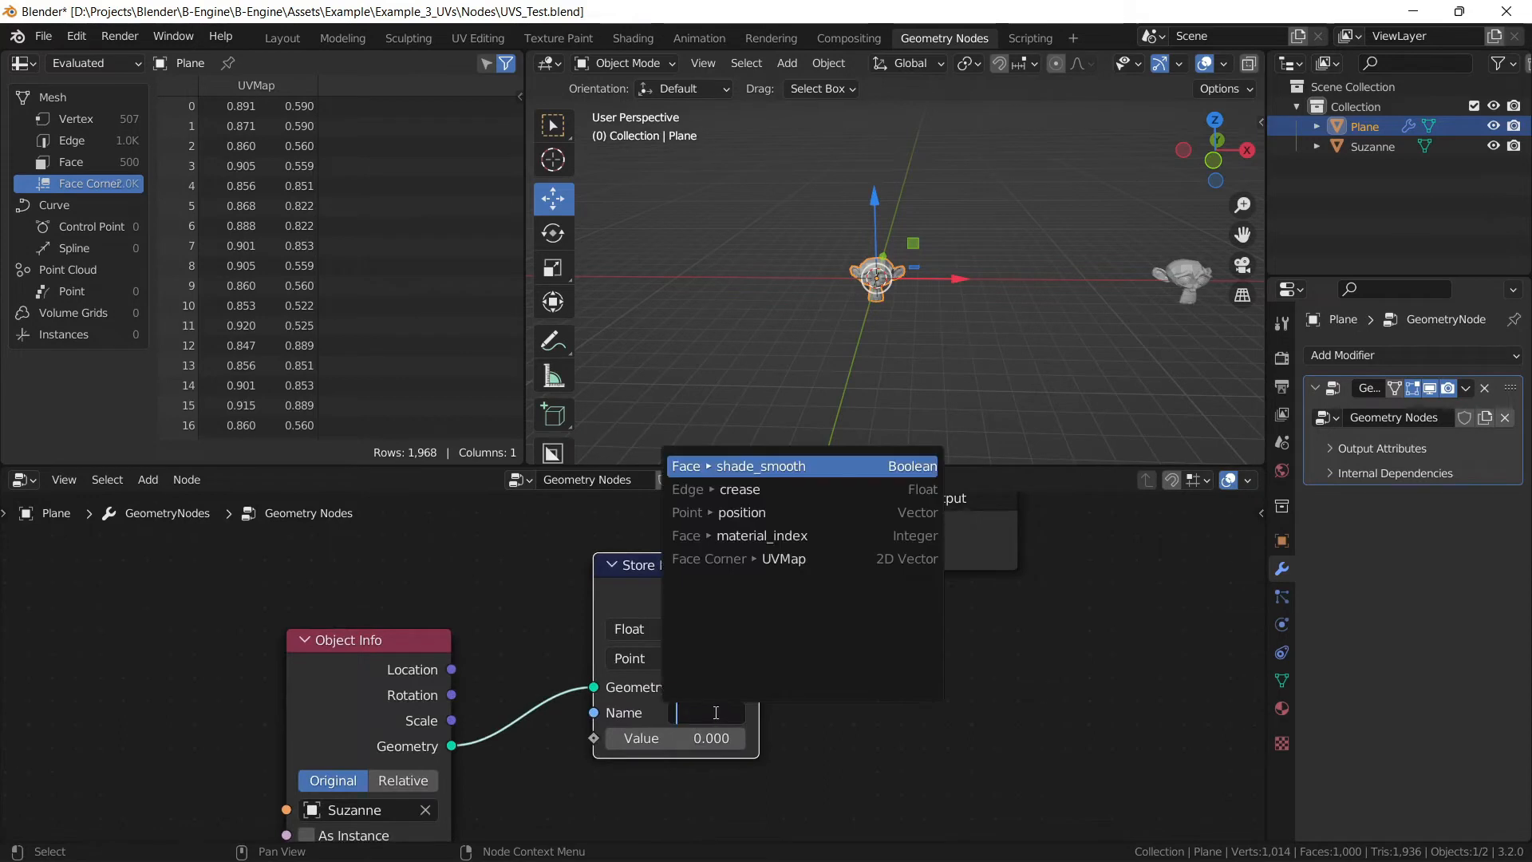
text(uv_map)
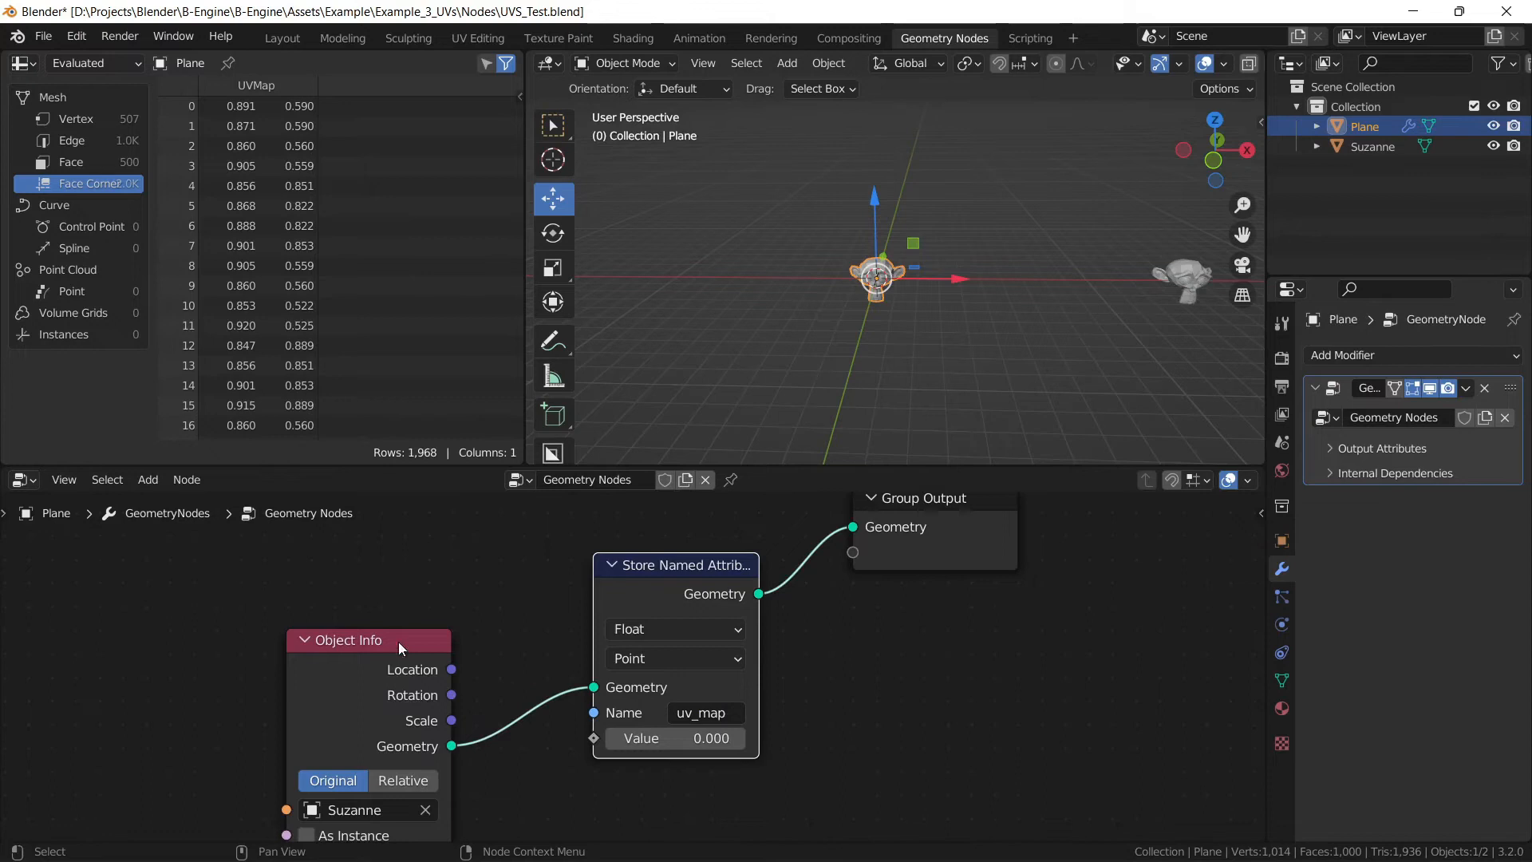
click(674, 628)
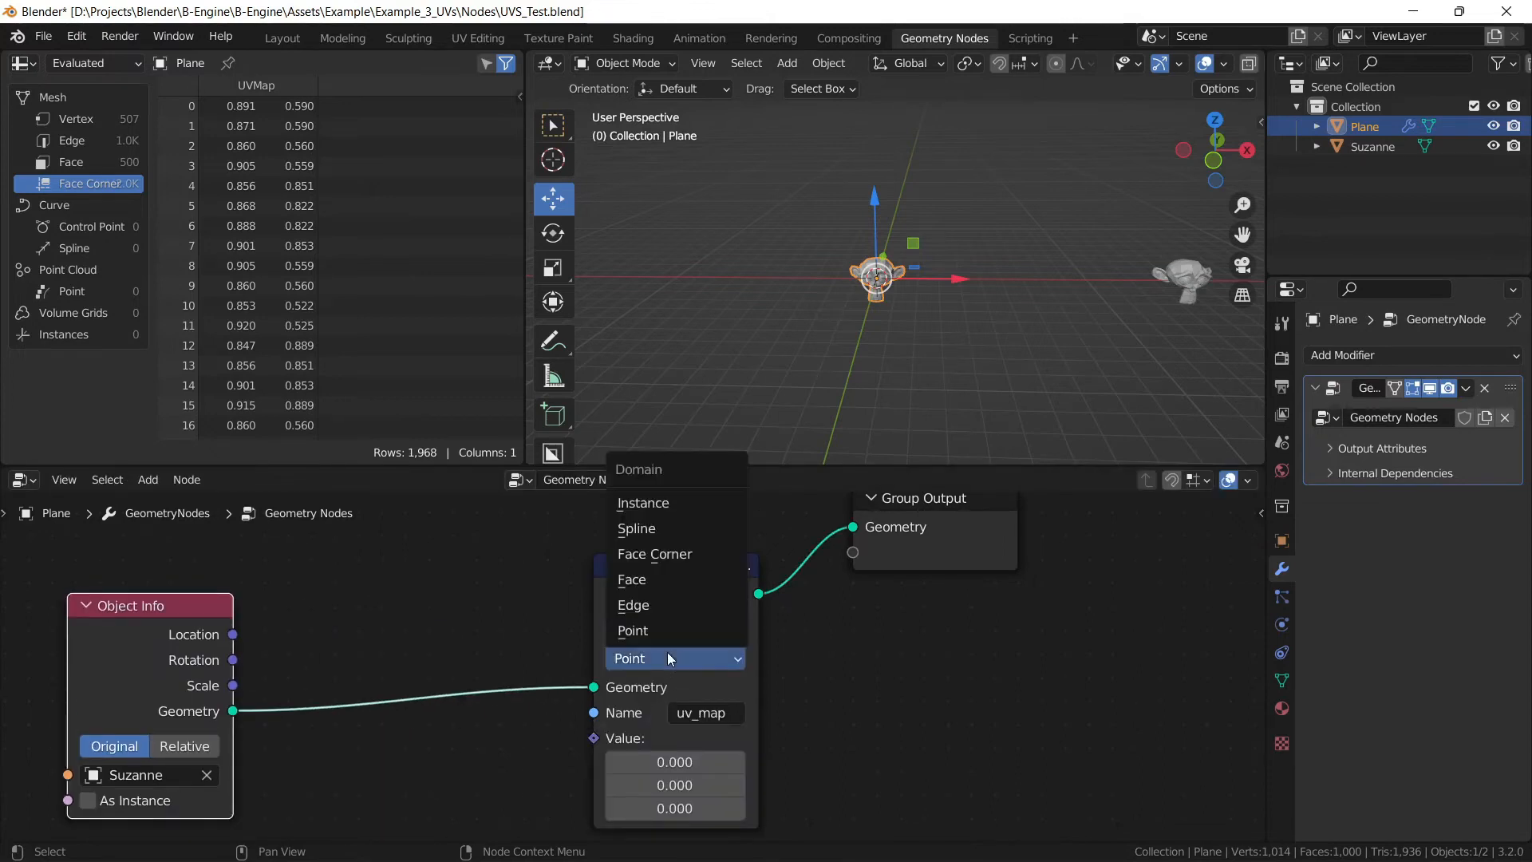
click(655, 553)
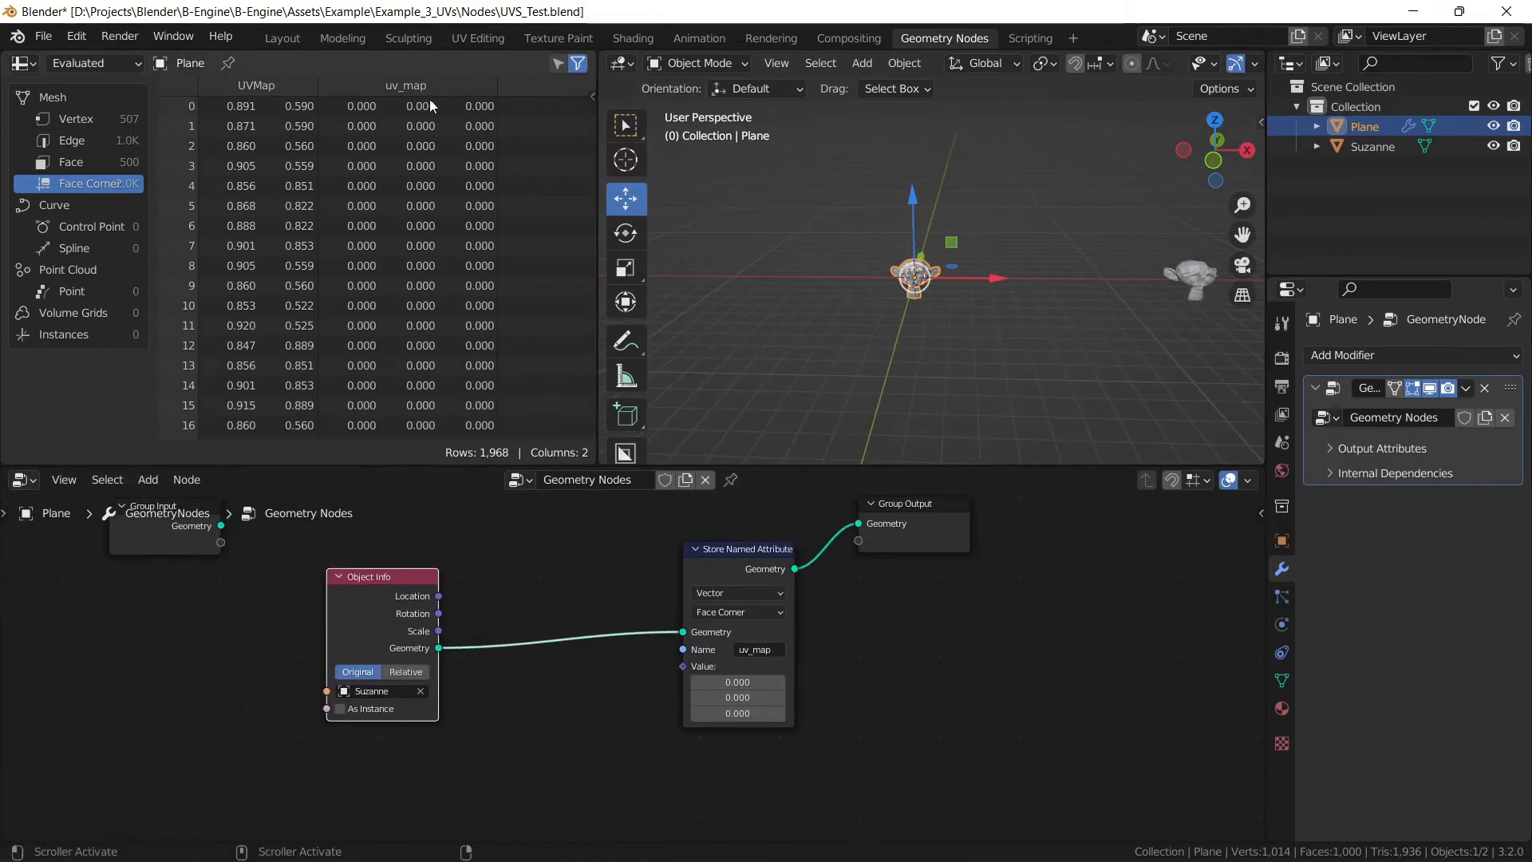
Step: Feed a Named Attribute node reading UVMap into its Value and save the file
click(148, 479)
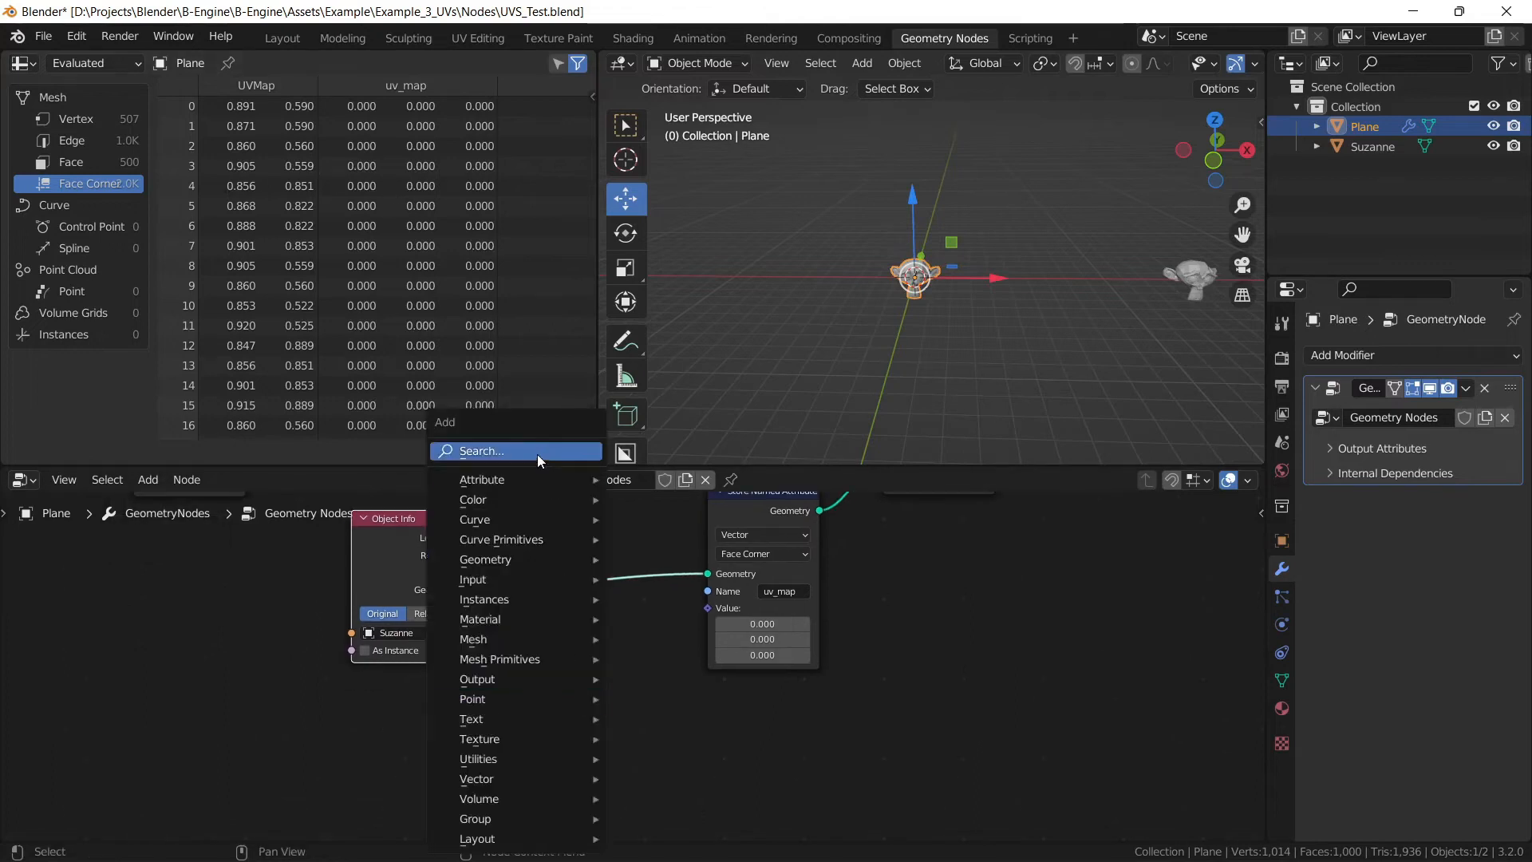
text(nam)
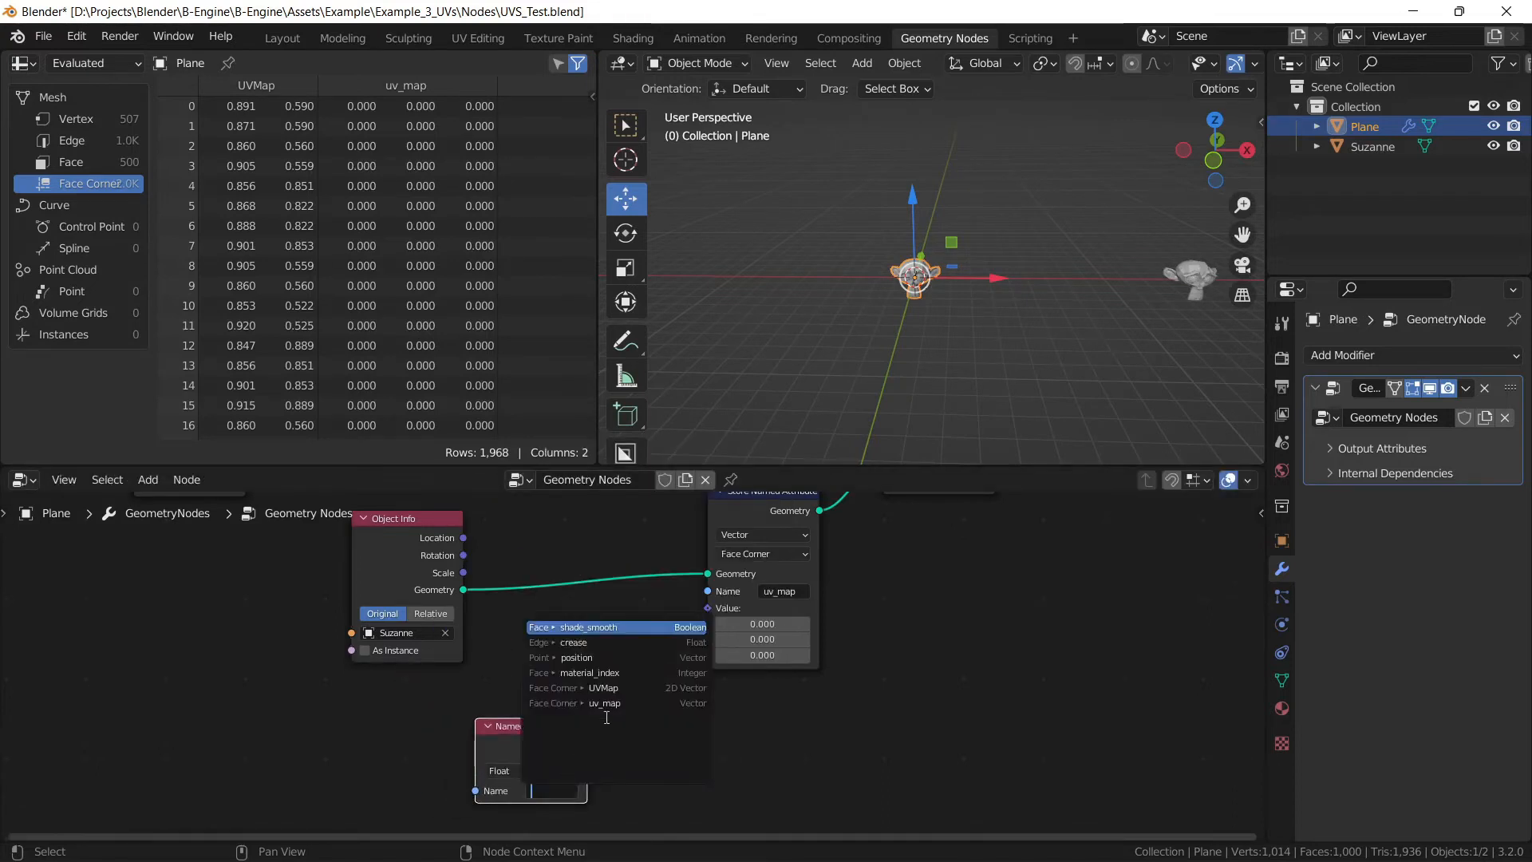
click(604, 687)
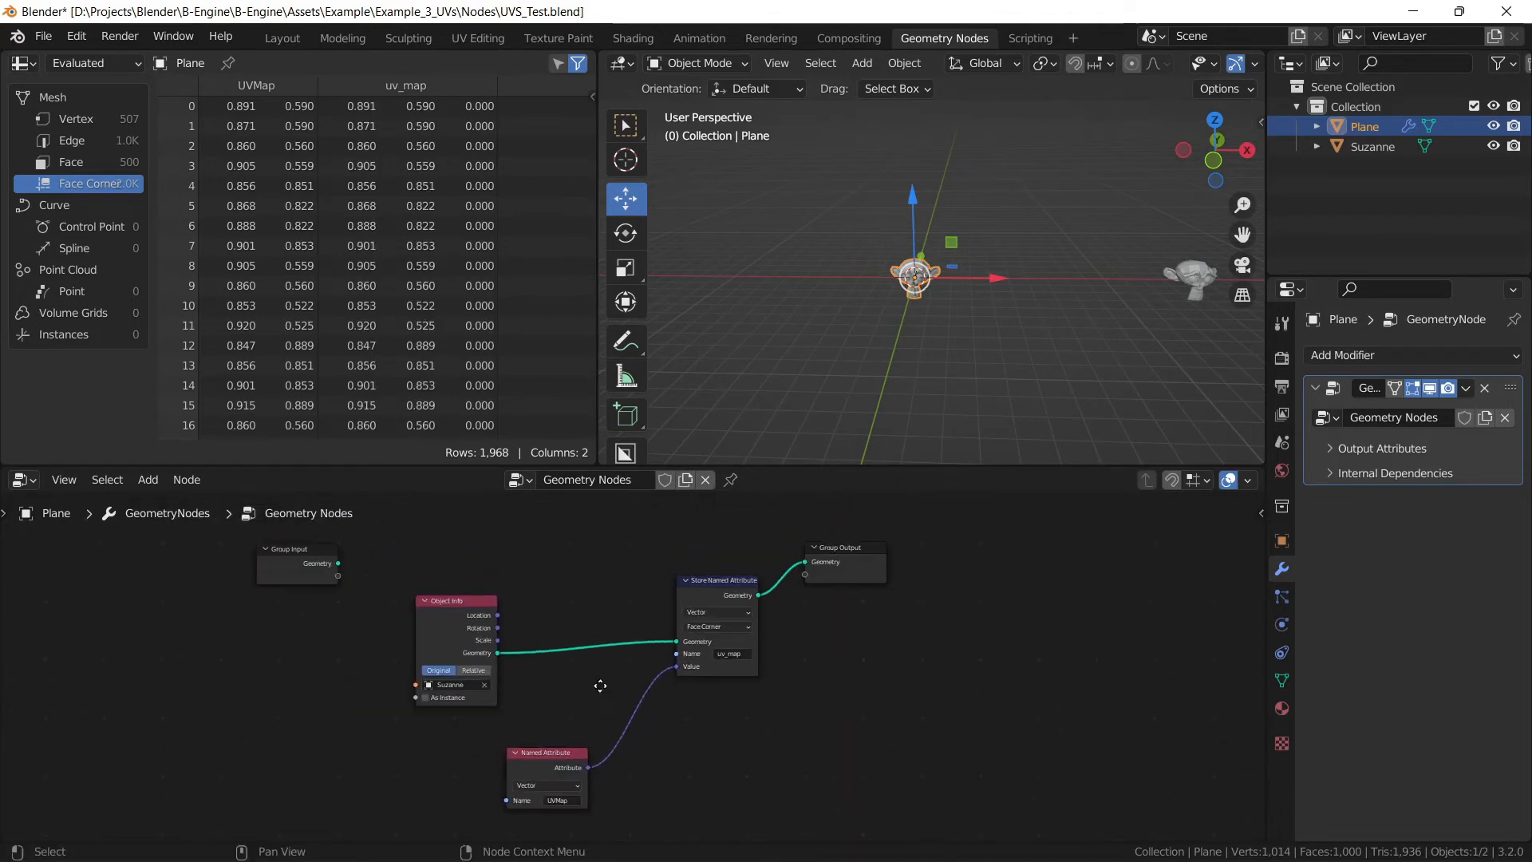
key(ctrl+s)
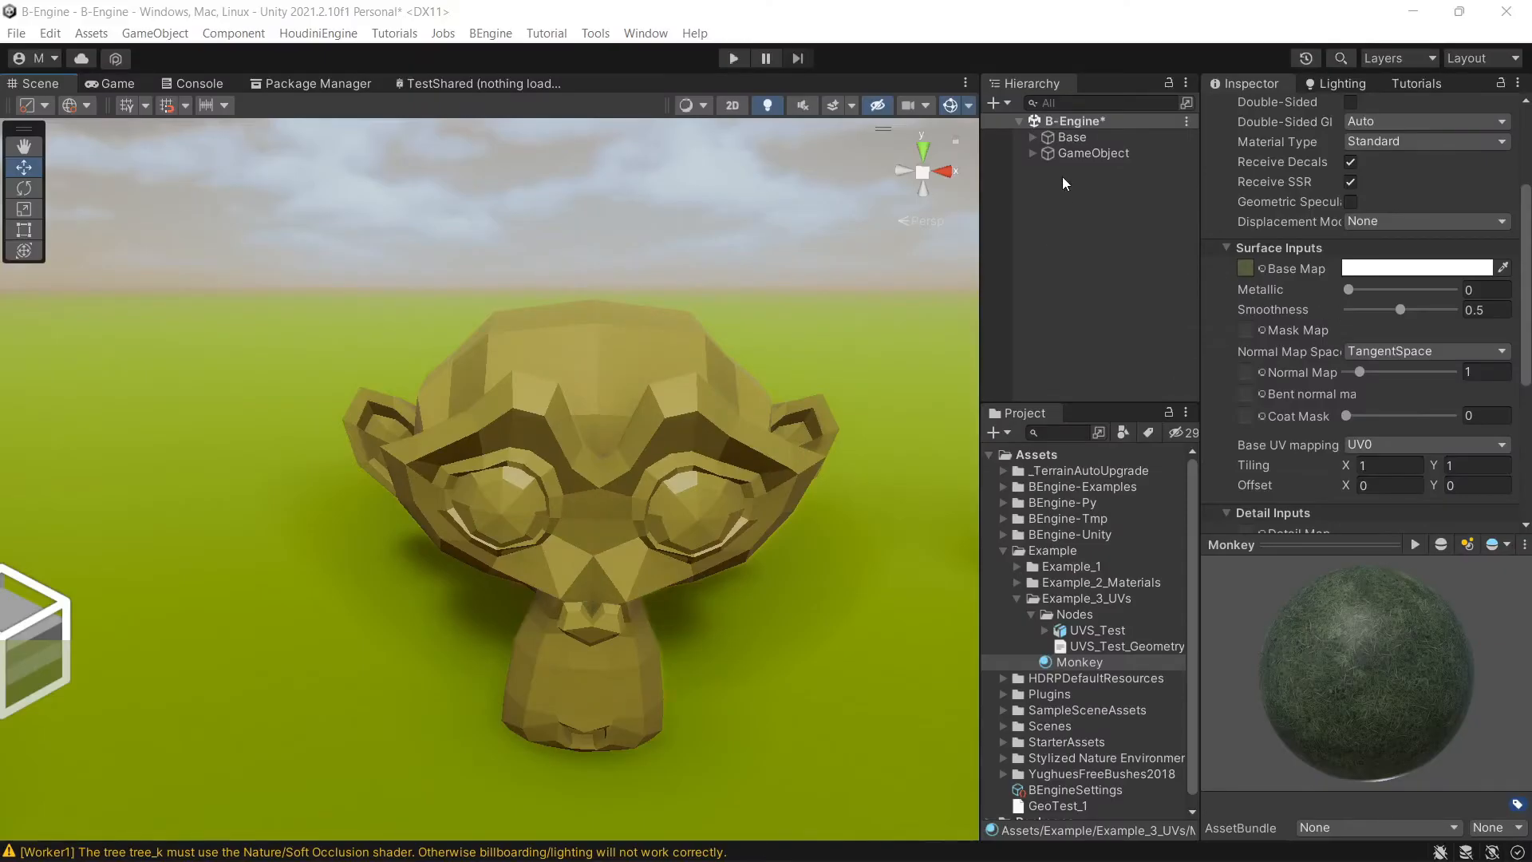
Step: Run Nodes on GameObject to rebuild Suzanne with a UV0 channel and wrapped grass
click(1093, 153)
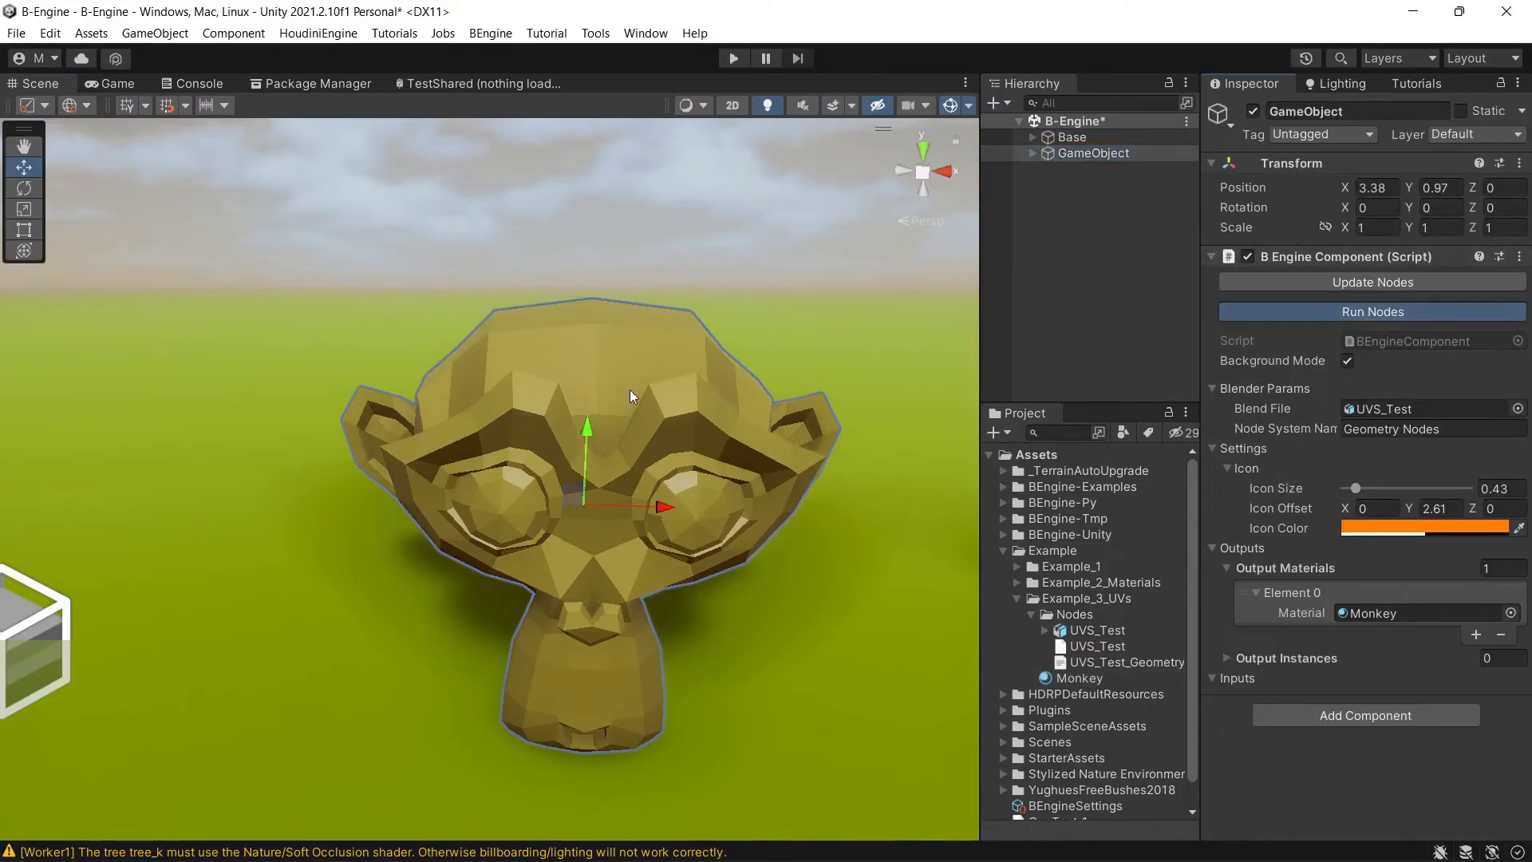
click(1372, 312)
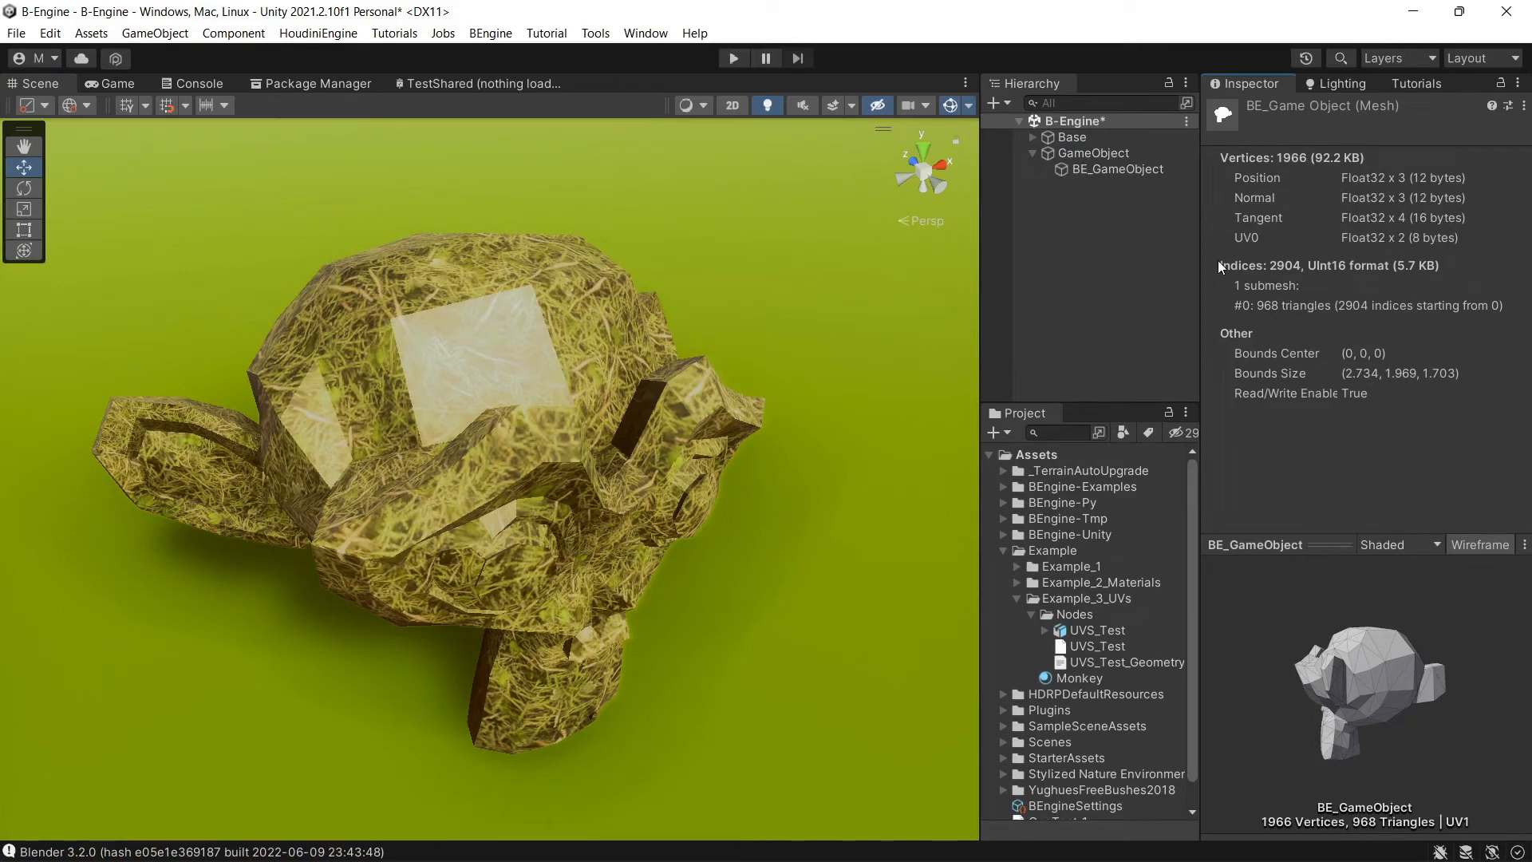
mouse_move(1246, 249)
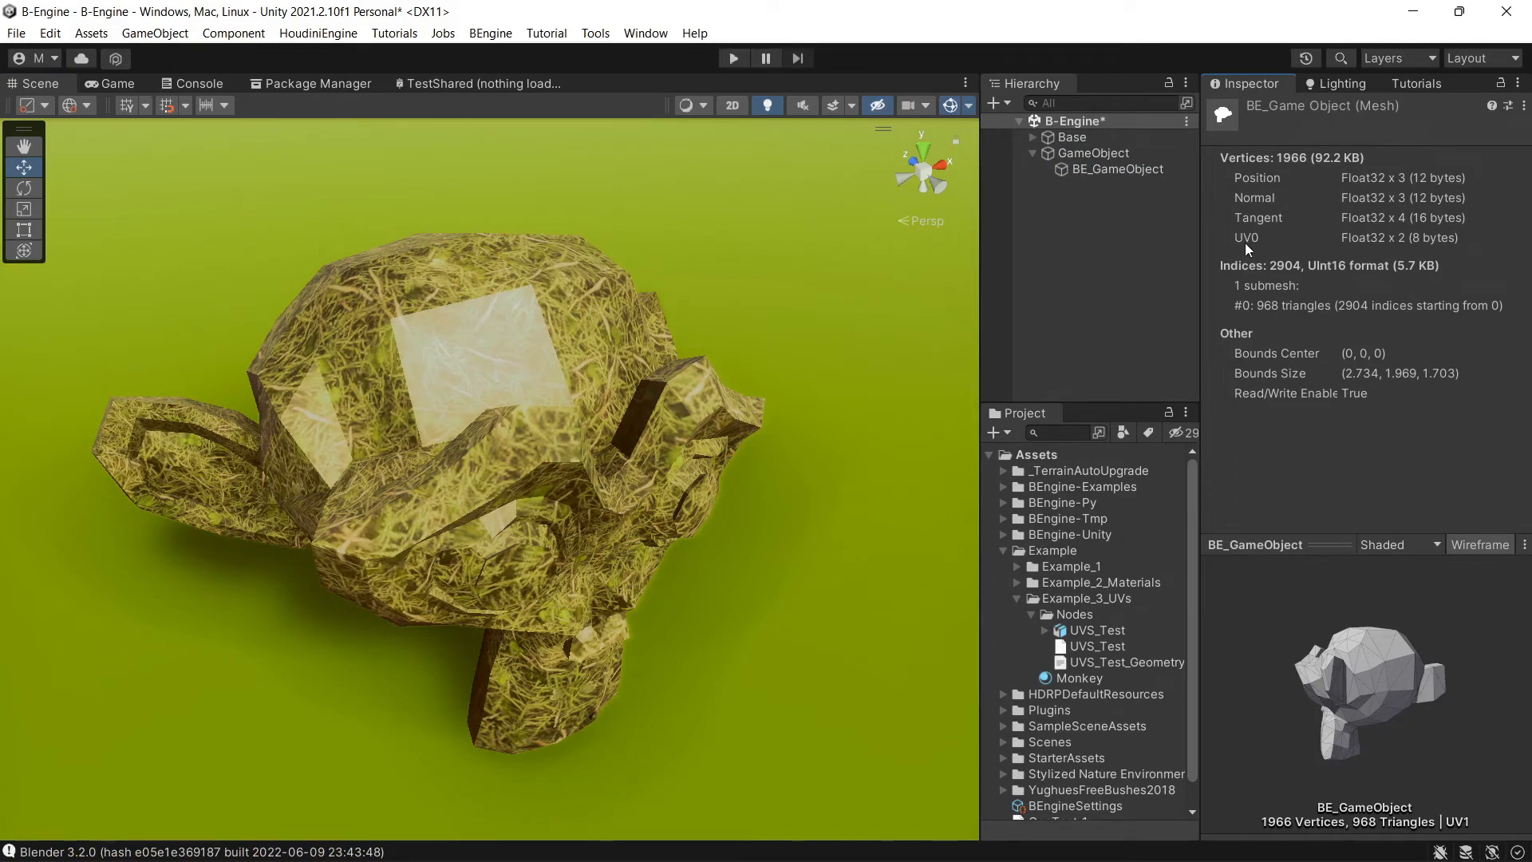
mouse_move(1245, 250)
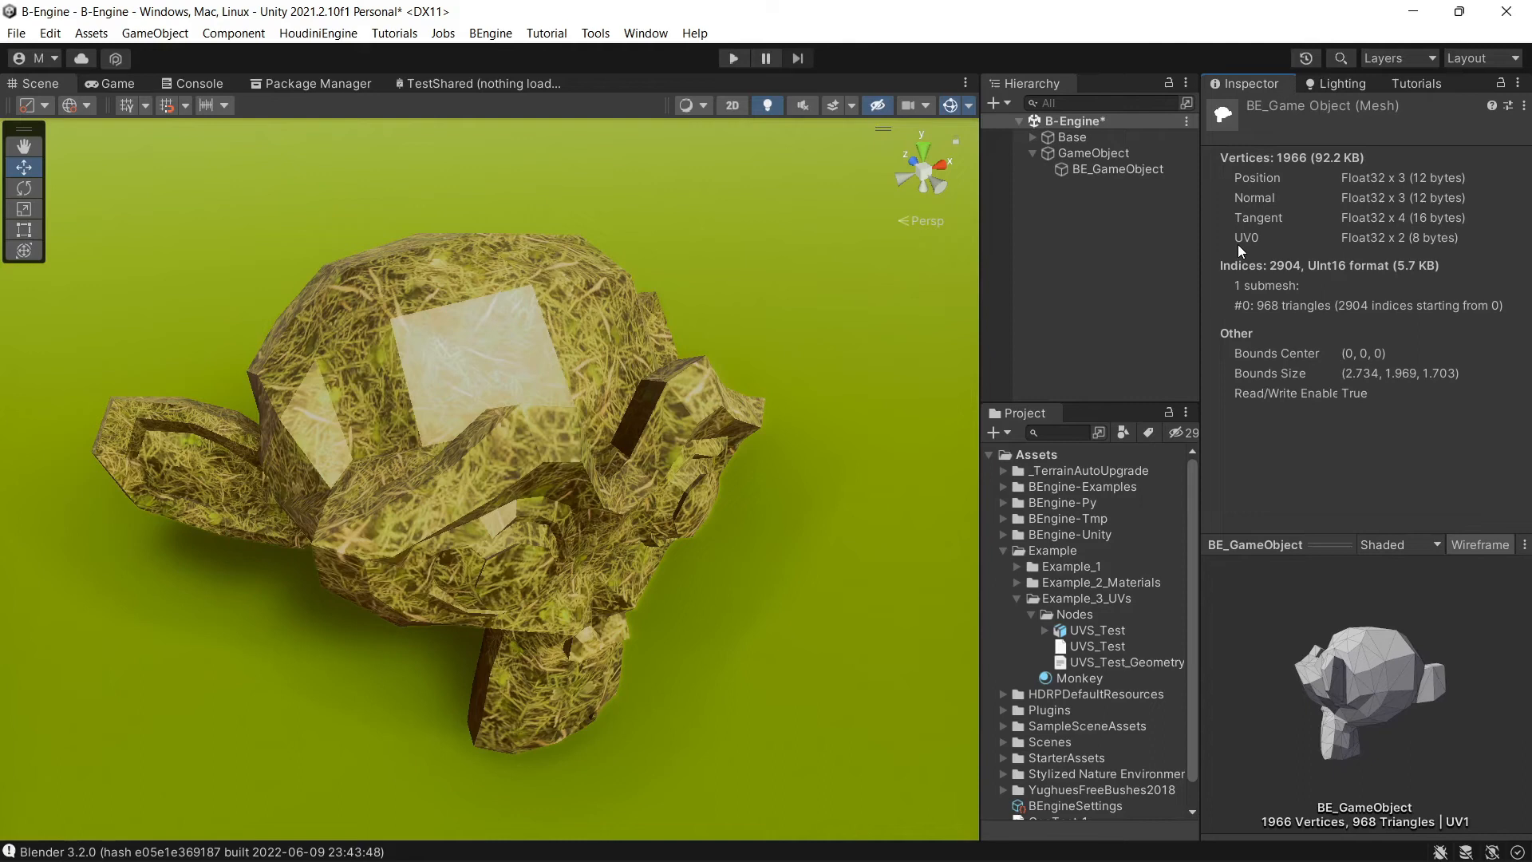
mouse_move(1346, 253)
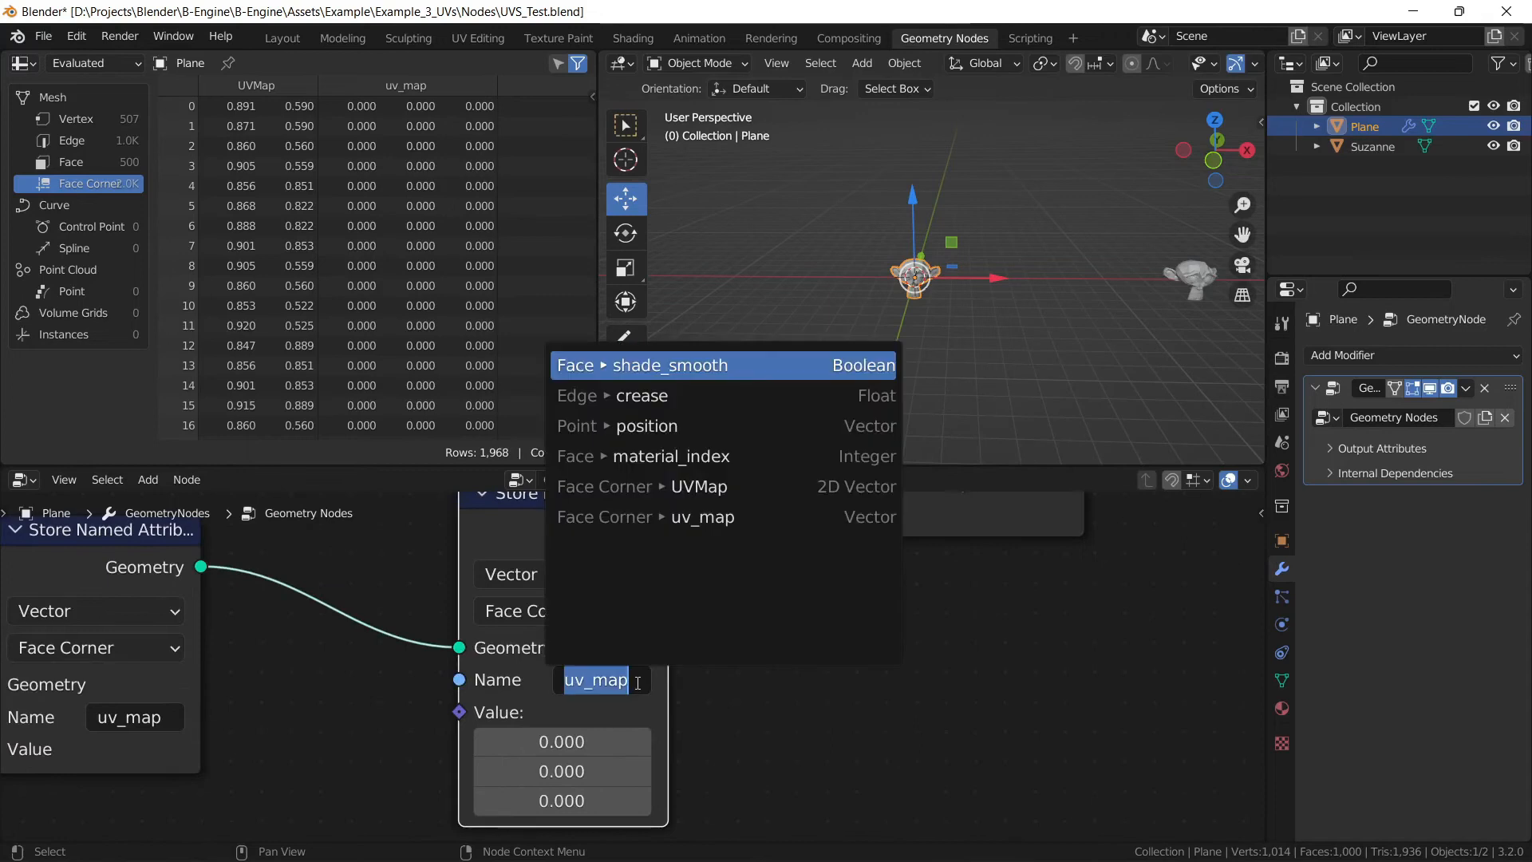
Step: Rename the second Store Named Attribute node's attribute to uv_map2
text(2)
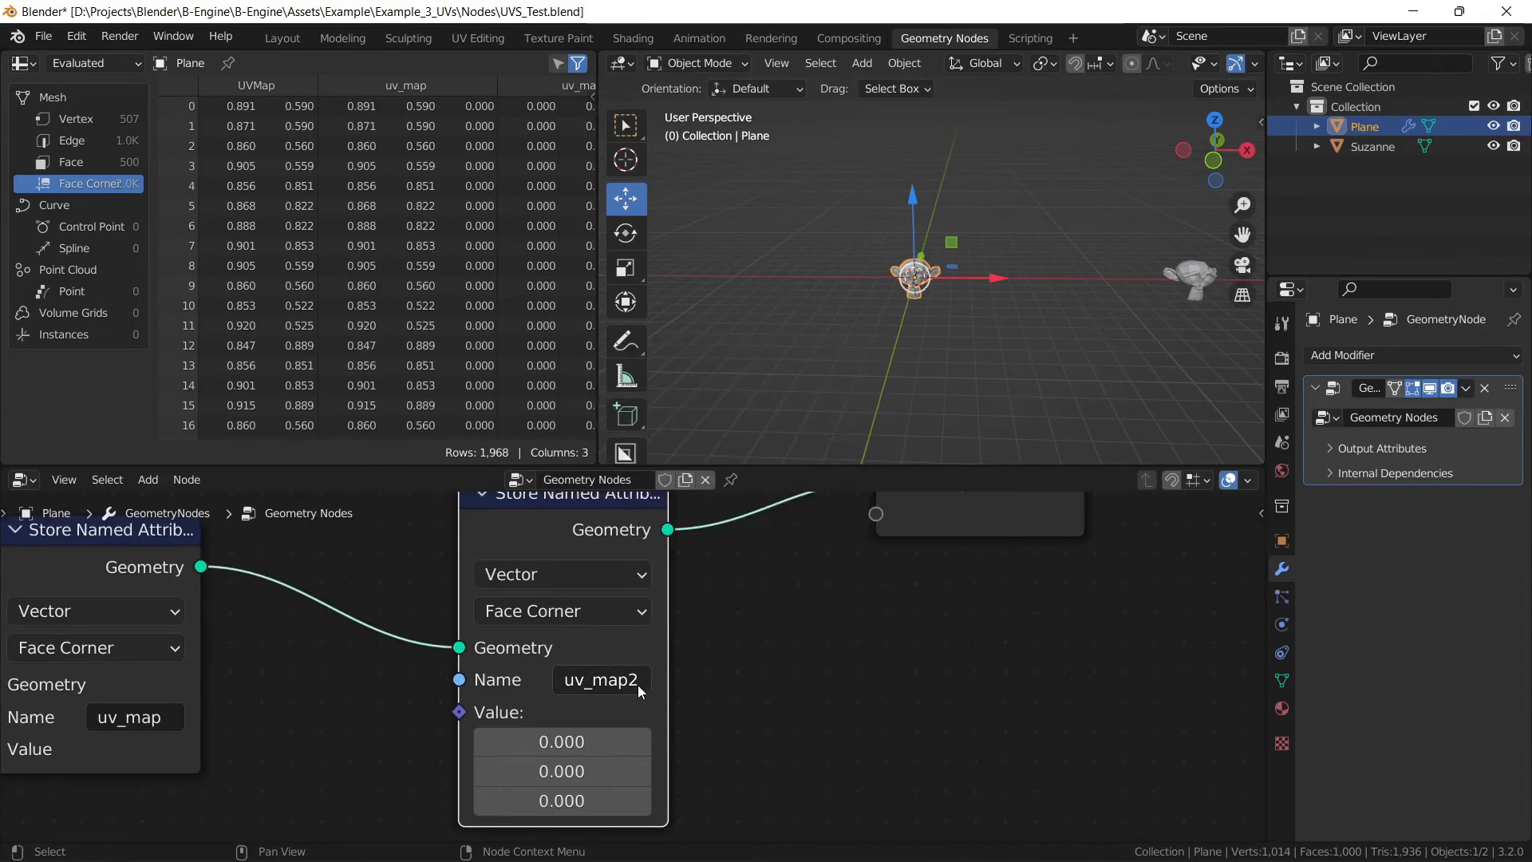
mouse_move(600, 679)
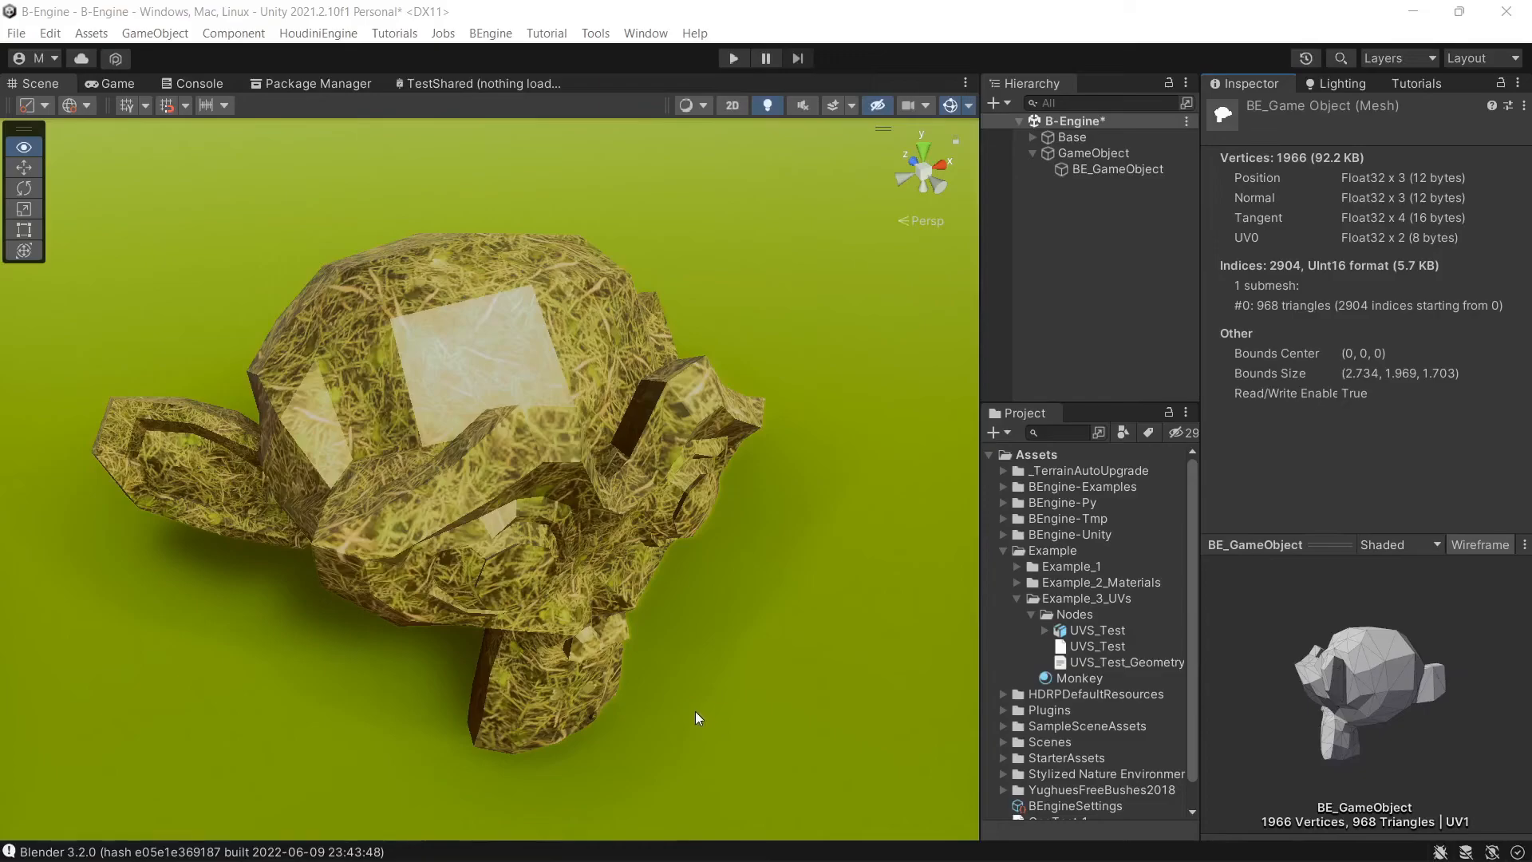
Step: Select GameObject and run its nodes so Suzanne's mesh gains UV1 alongside UV0
click(1097, 154)
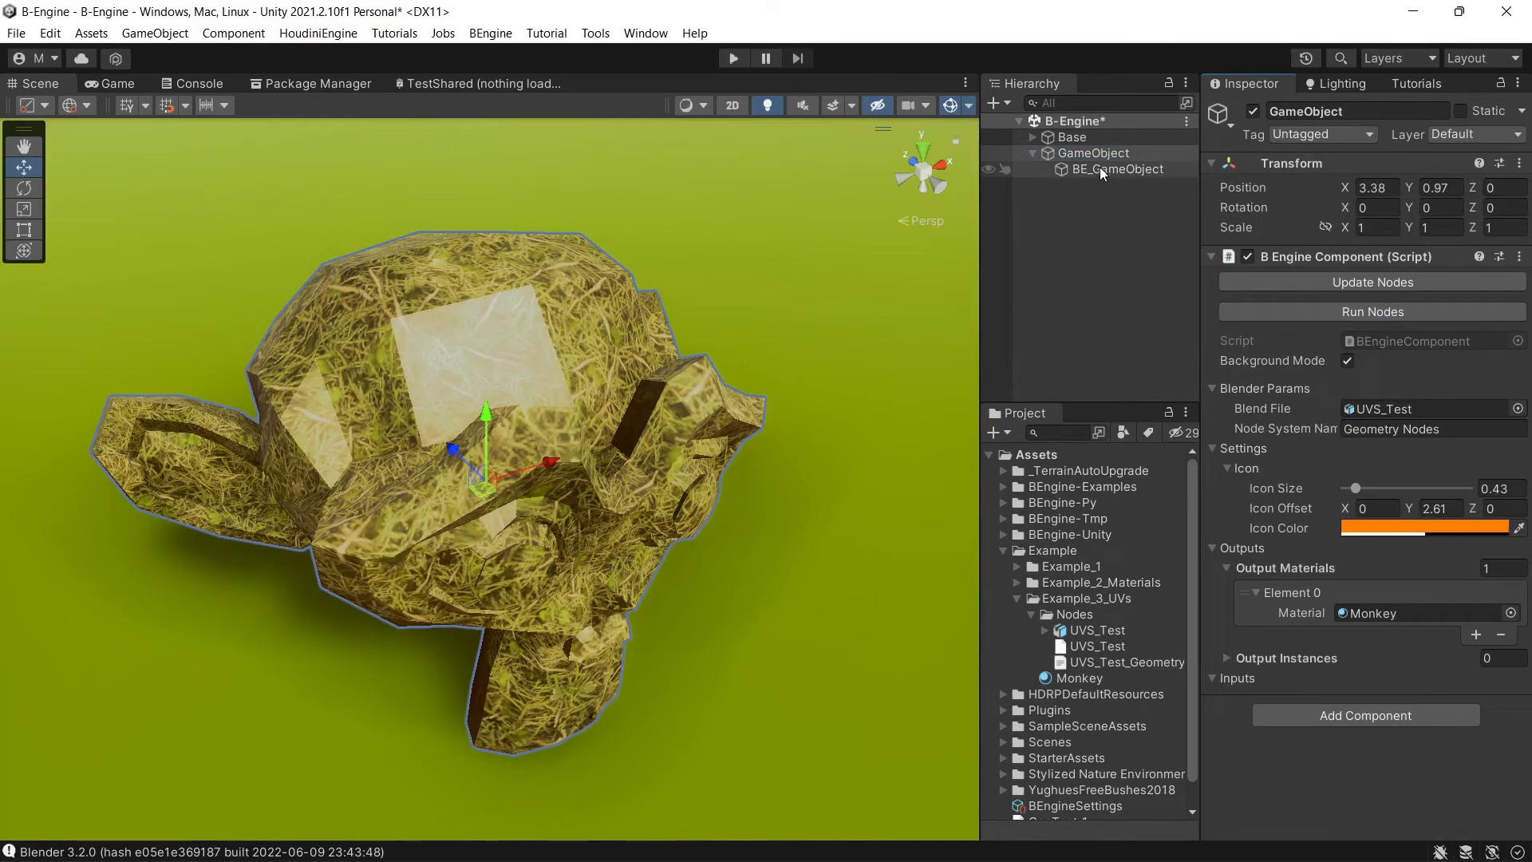
click(1117, 168)
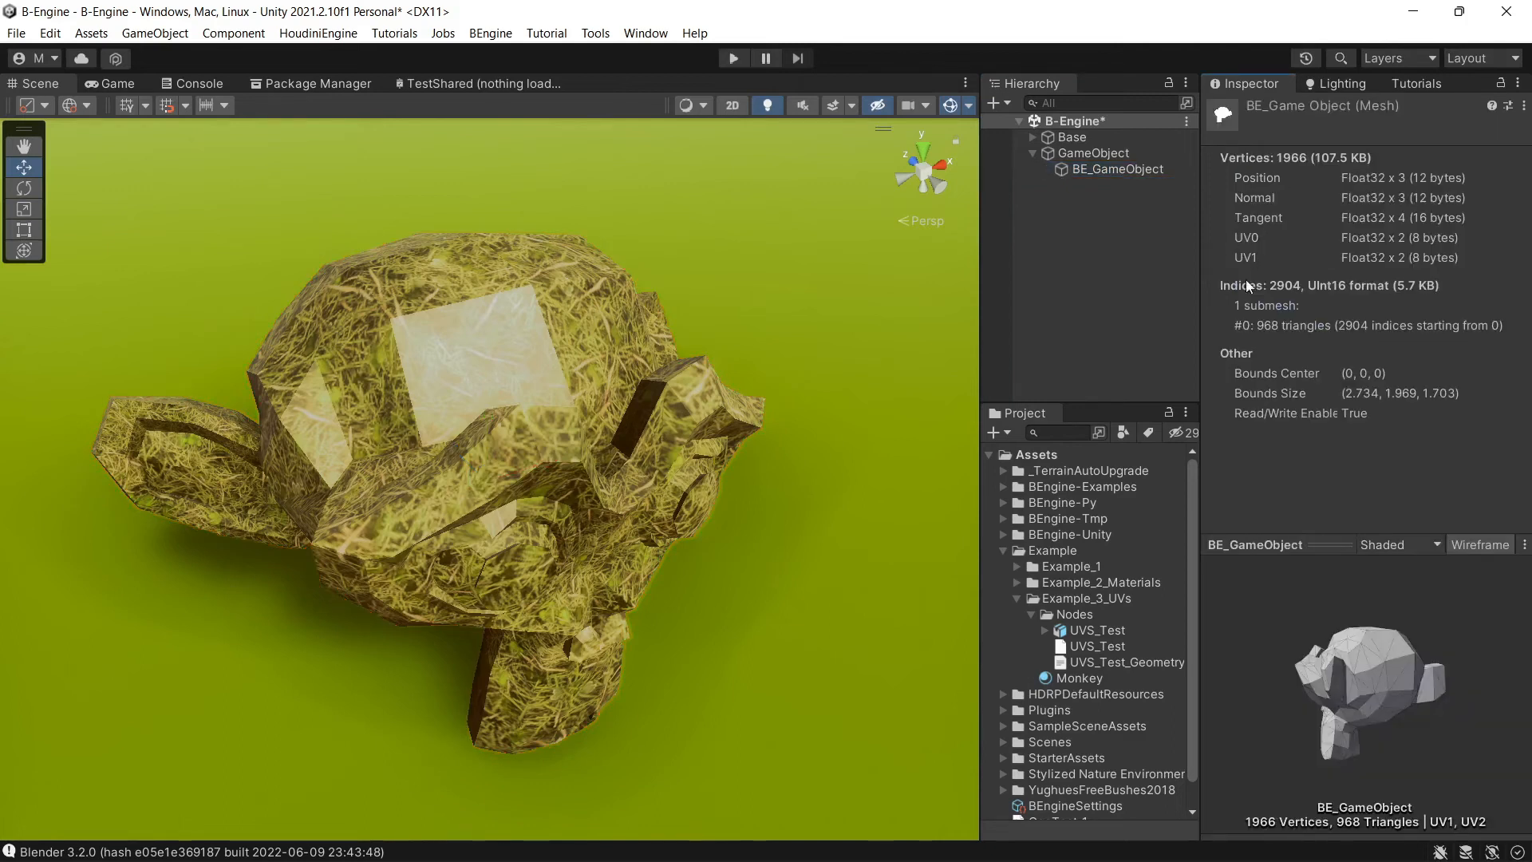
mouse_move(1275, 237)
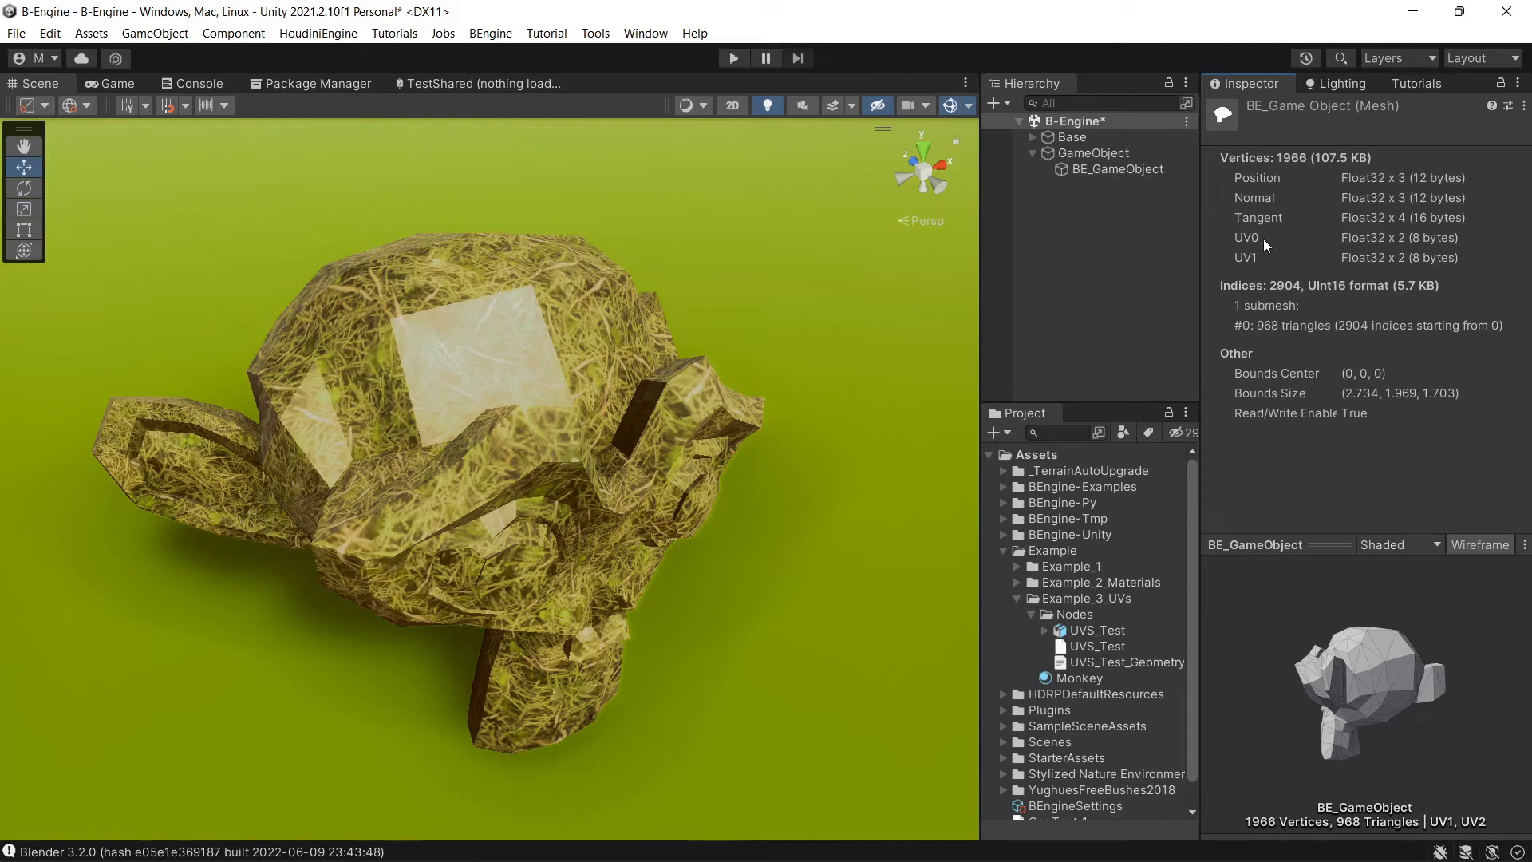
mouse_move(735, 518)
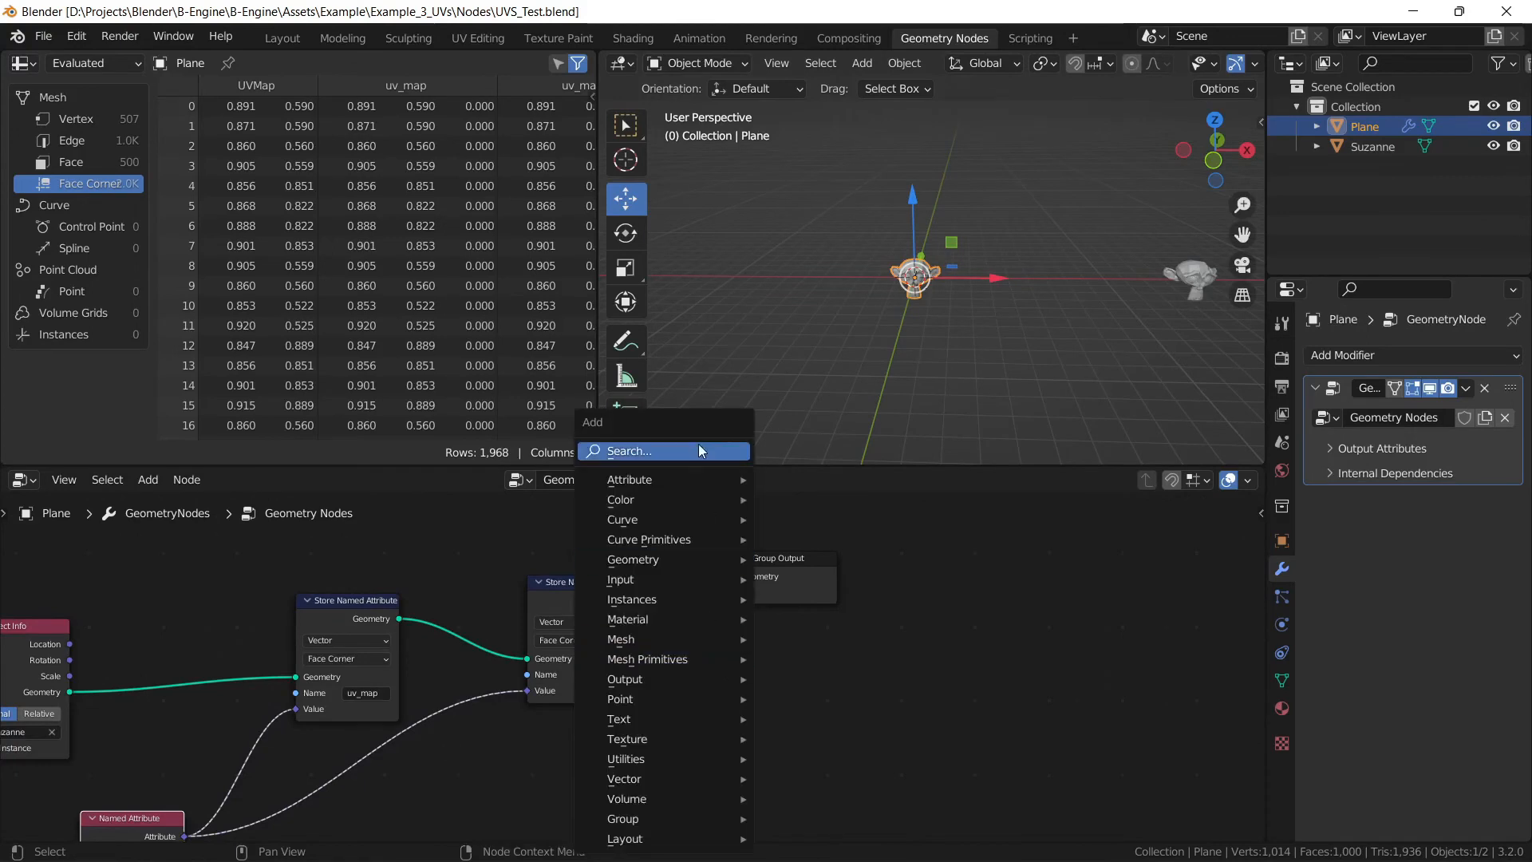
Step: Insert a Vector Math Multiply node (5,5,5) on the UVMap link and save the file
text(sca)
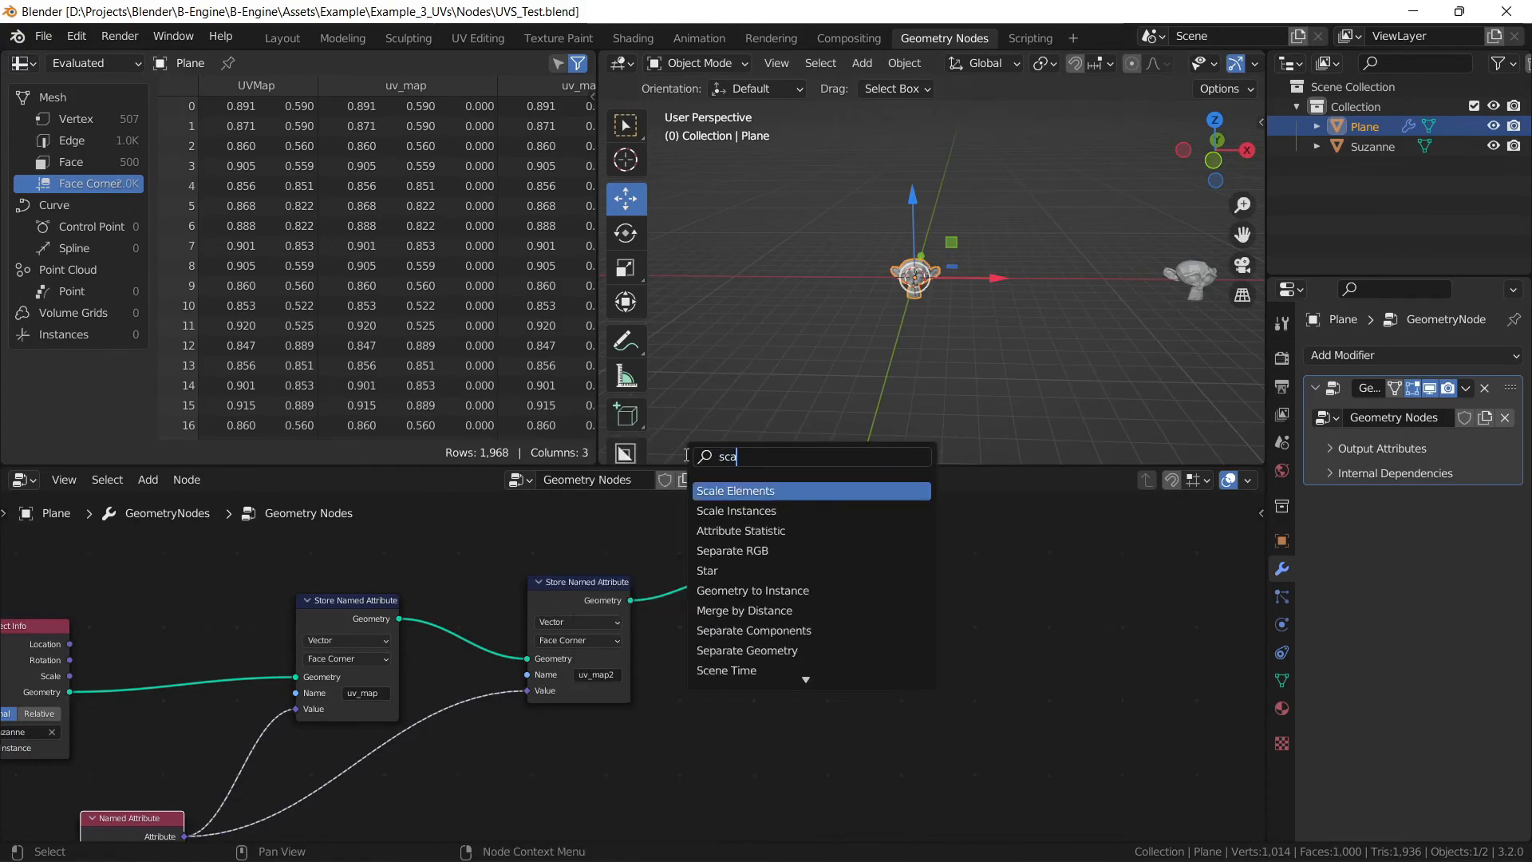
text(le)
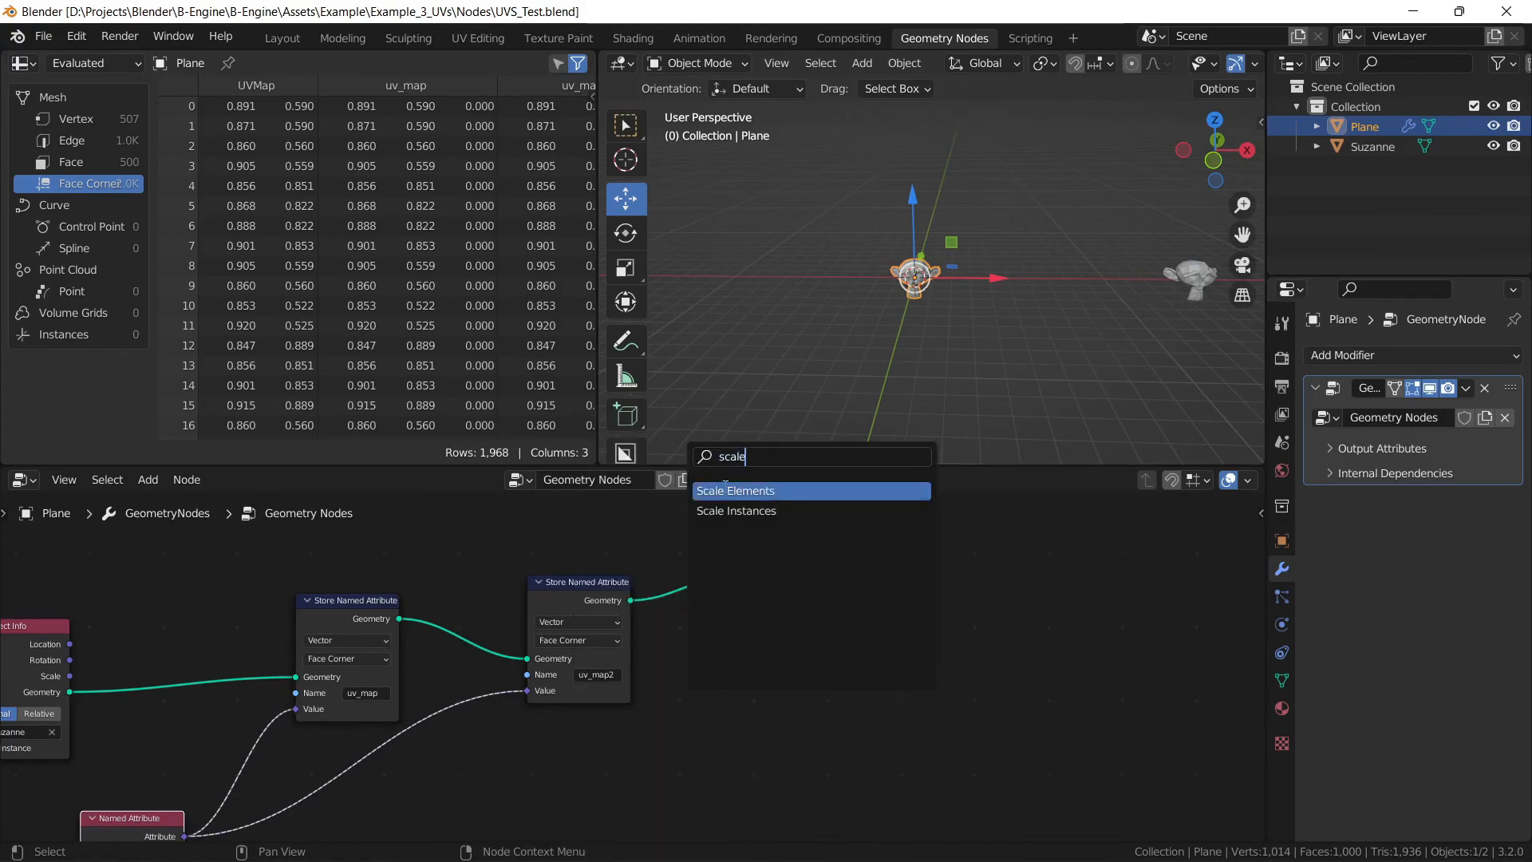
click(735, 491)
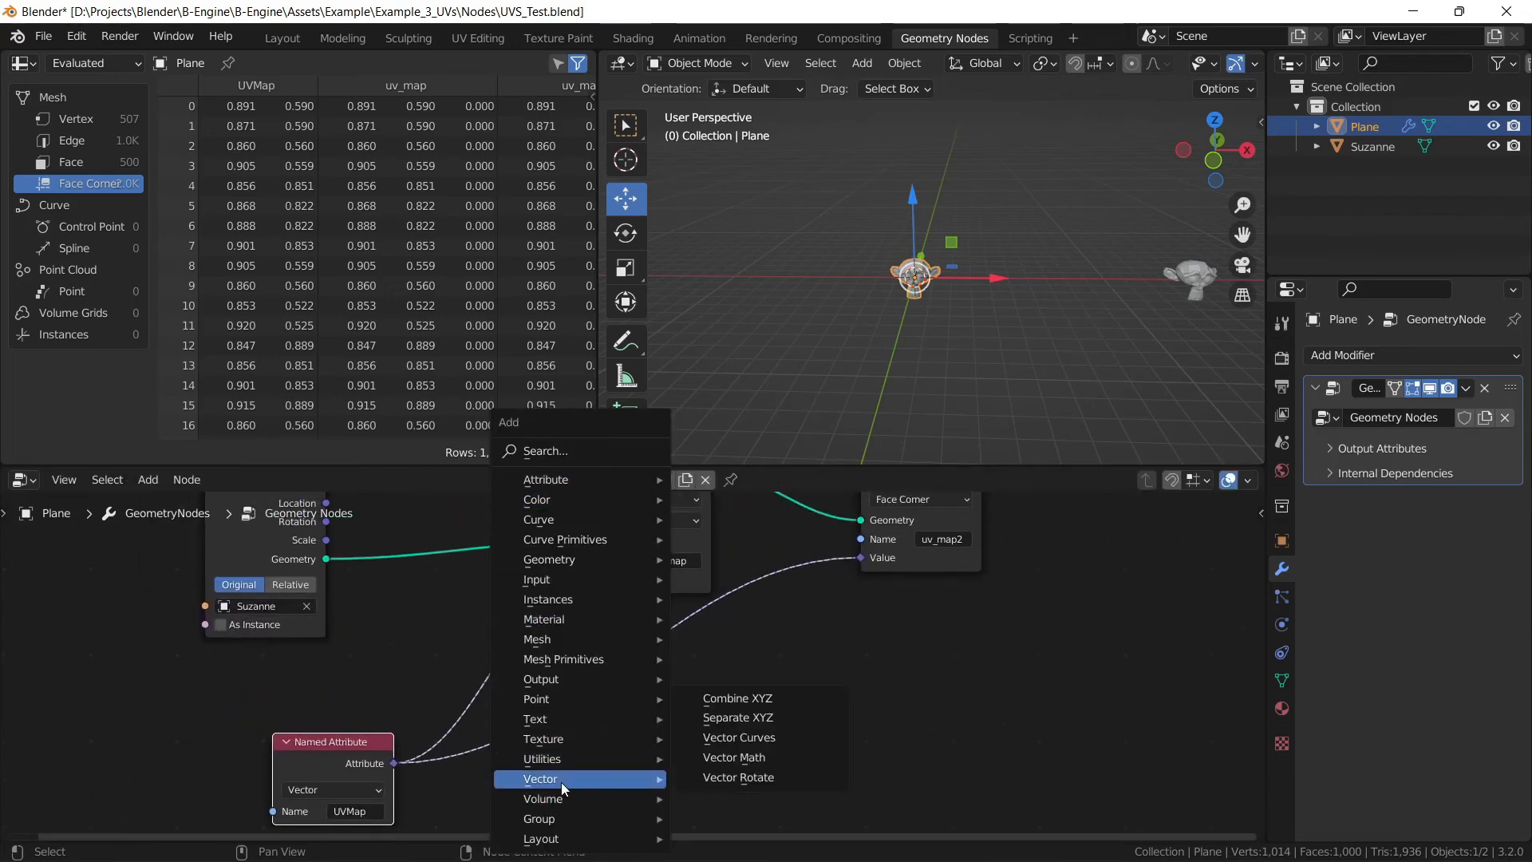
click(735, 757)
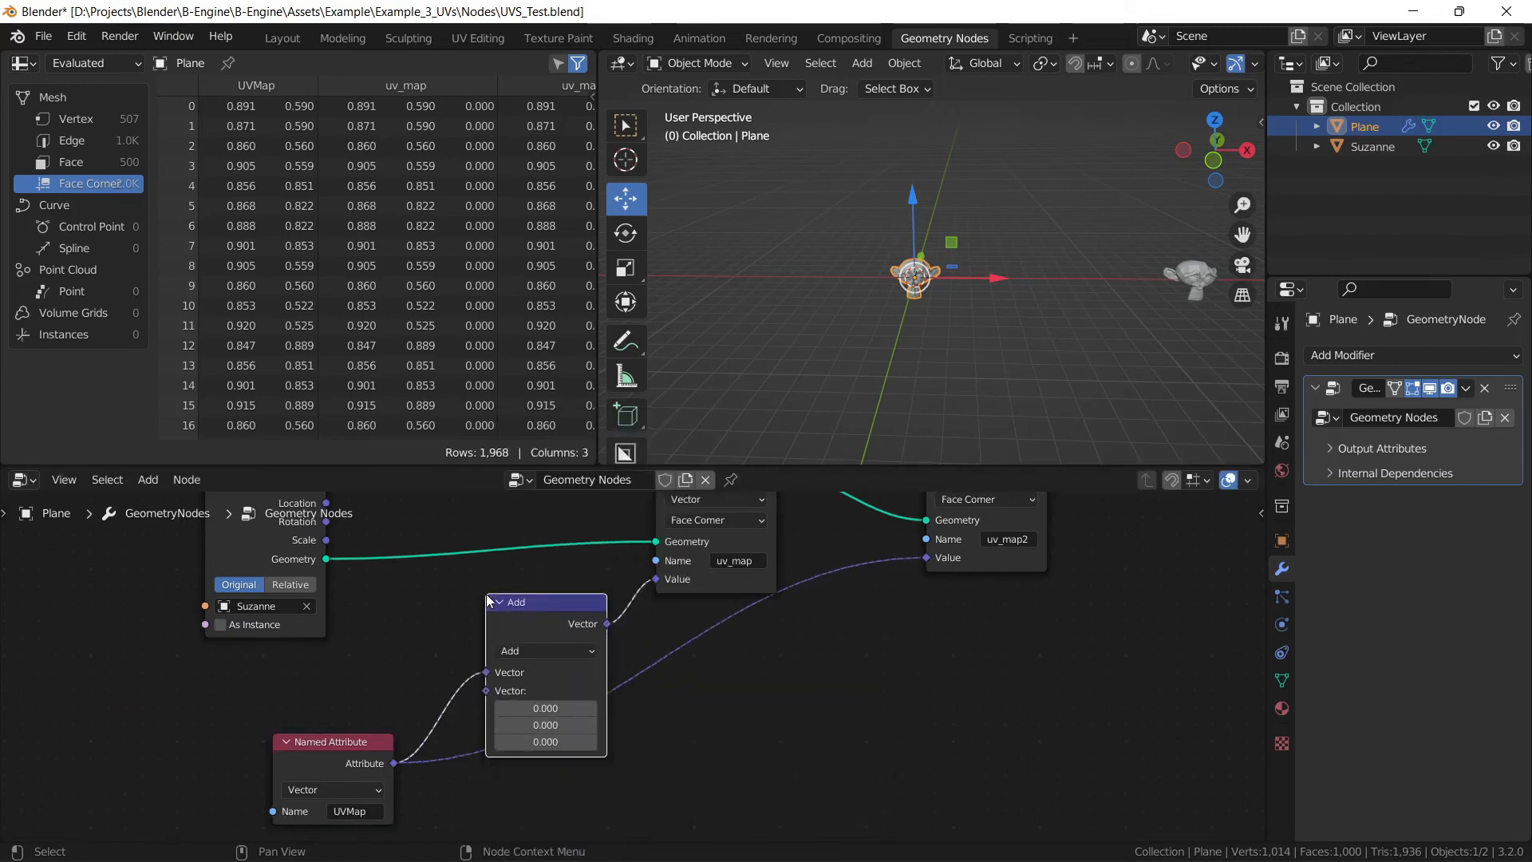
click(544, 650)
text(5.000)
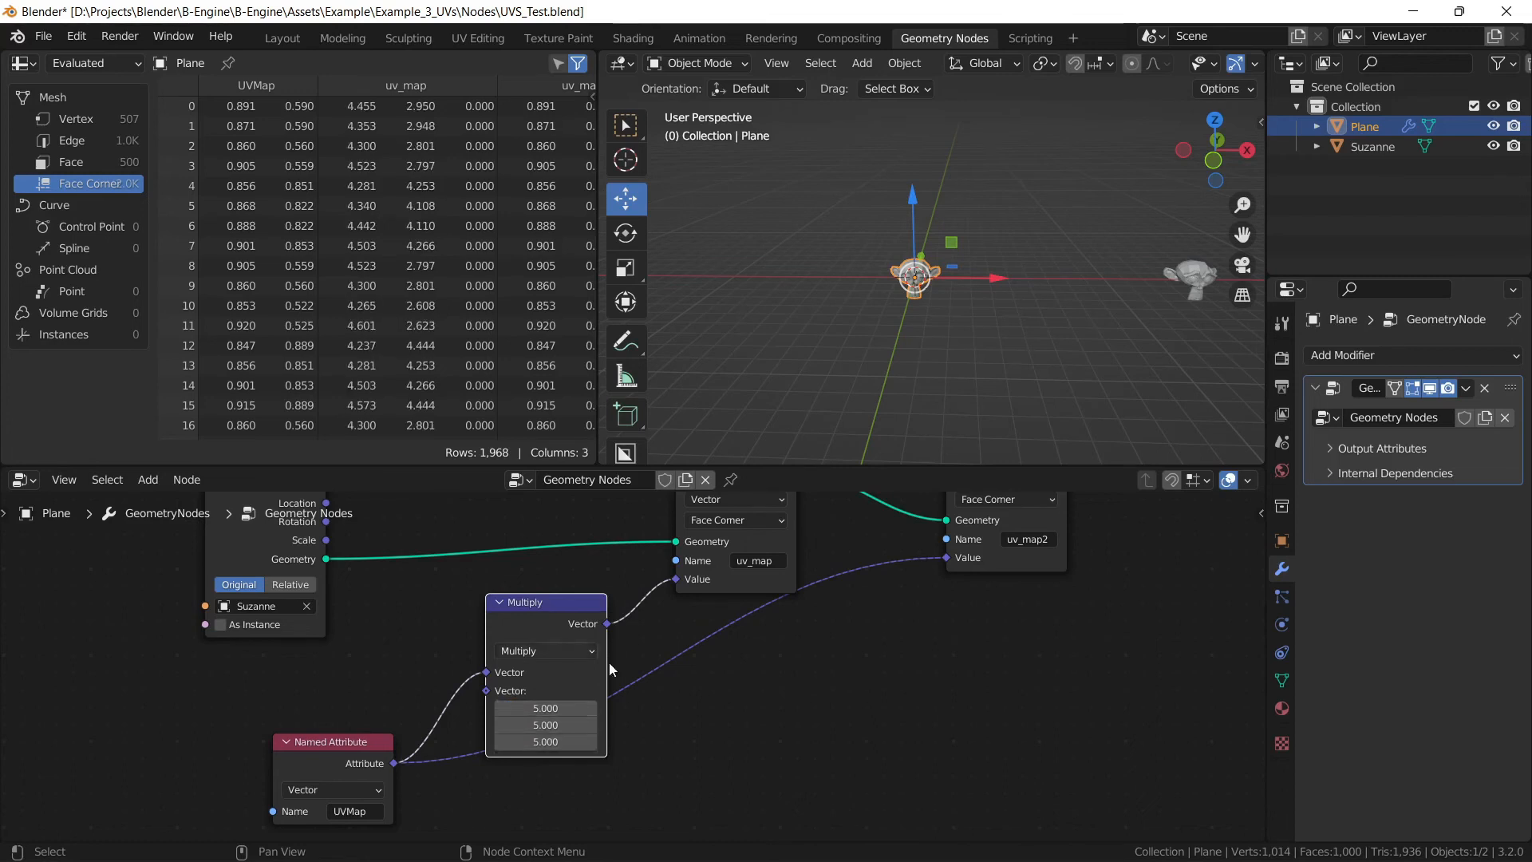
key(ctrl+s)
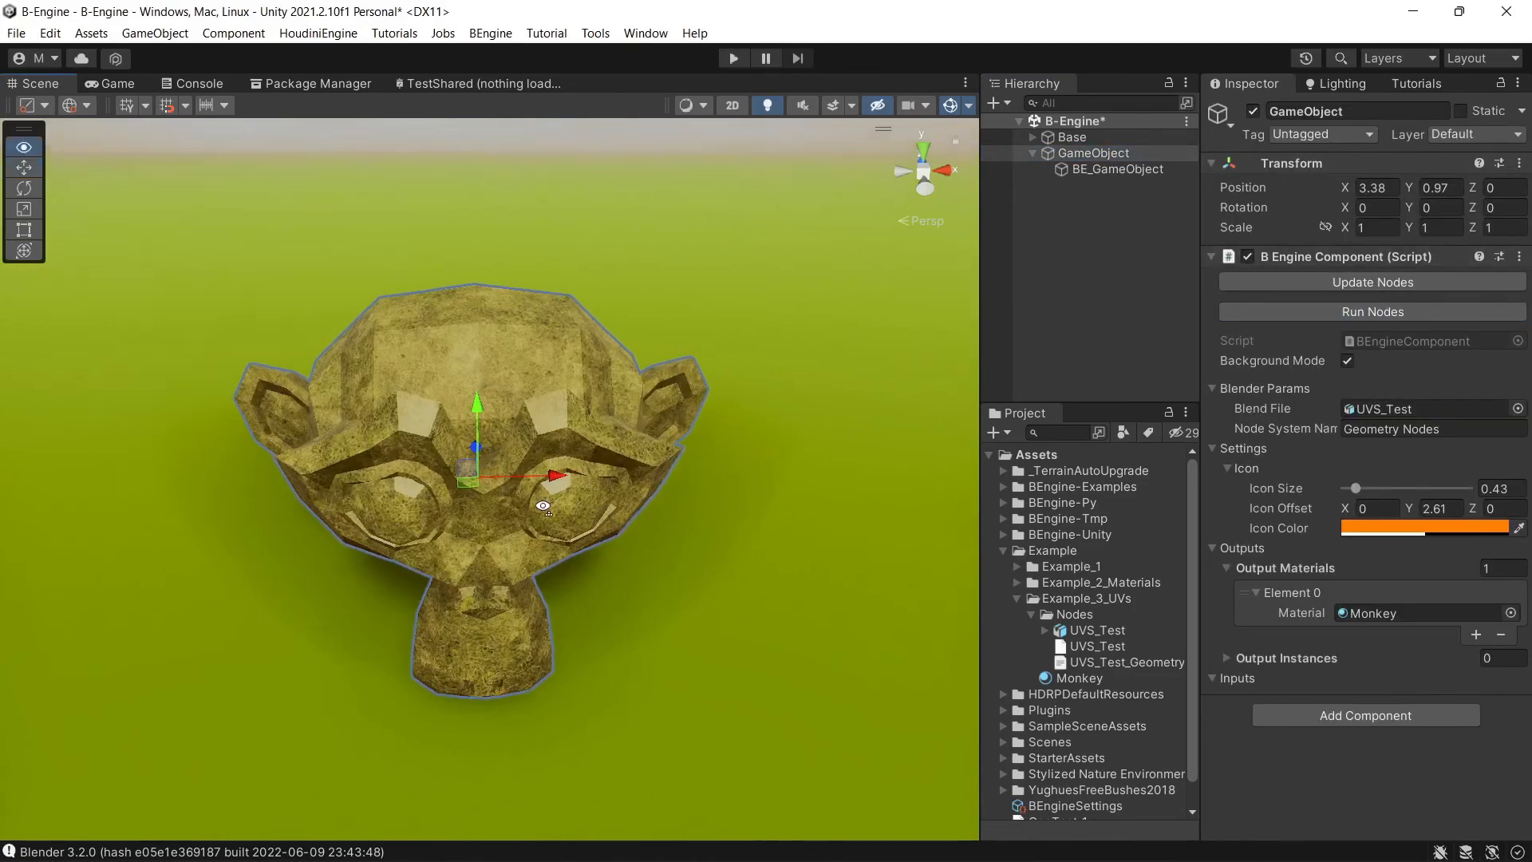
Step: Scroll Blender's node tree to the uv_map2 store node feeding the output
scroll(down, 3)
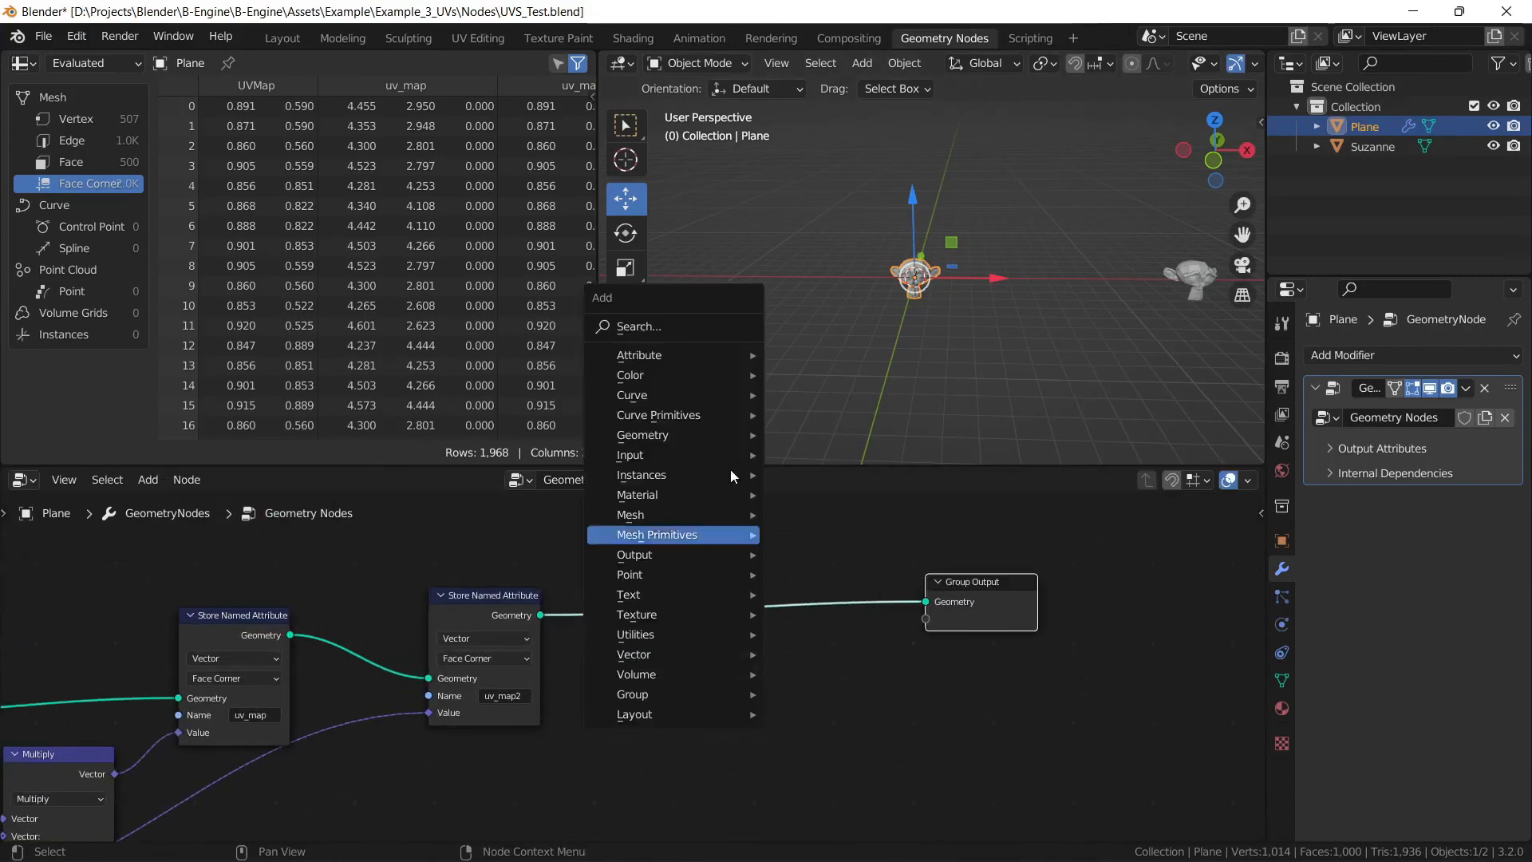
Step: Add a Set Shade Smooth node after the uv_map2 store node and save the file
text(smoo)
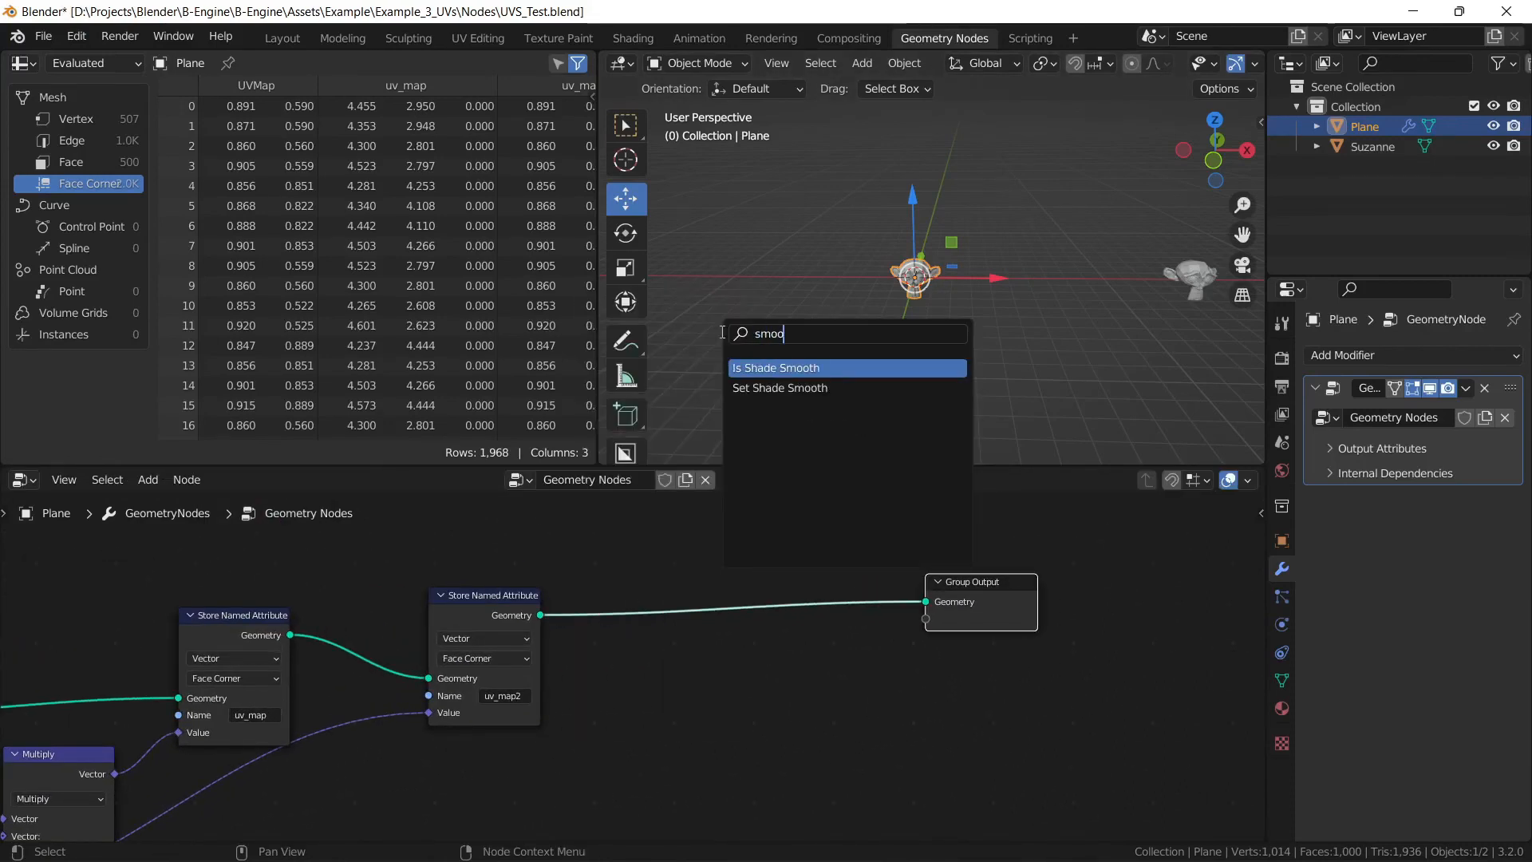
click(778, 387)
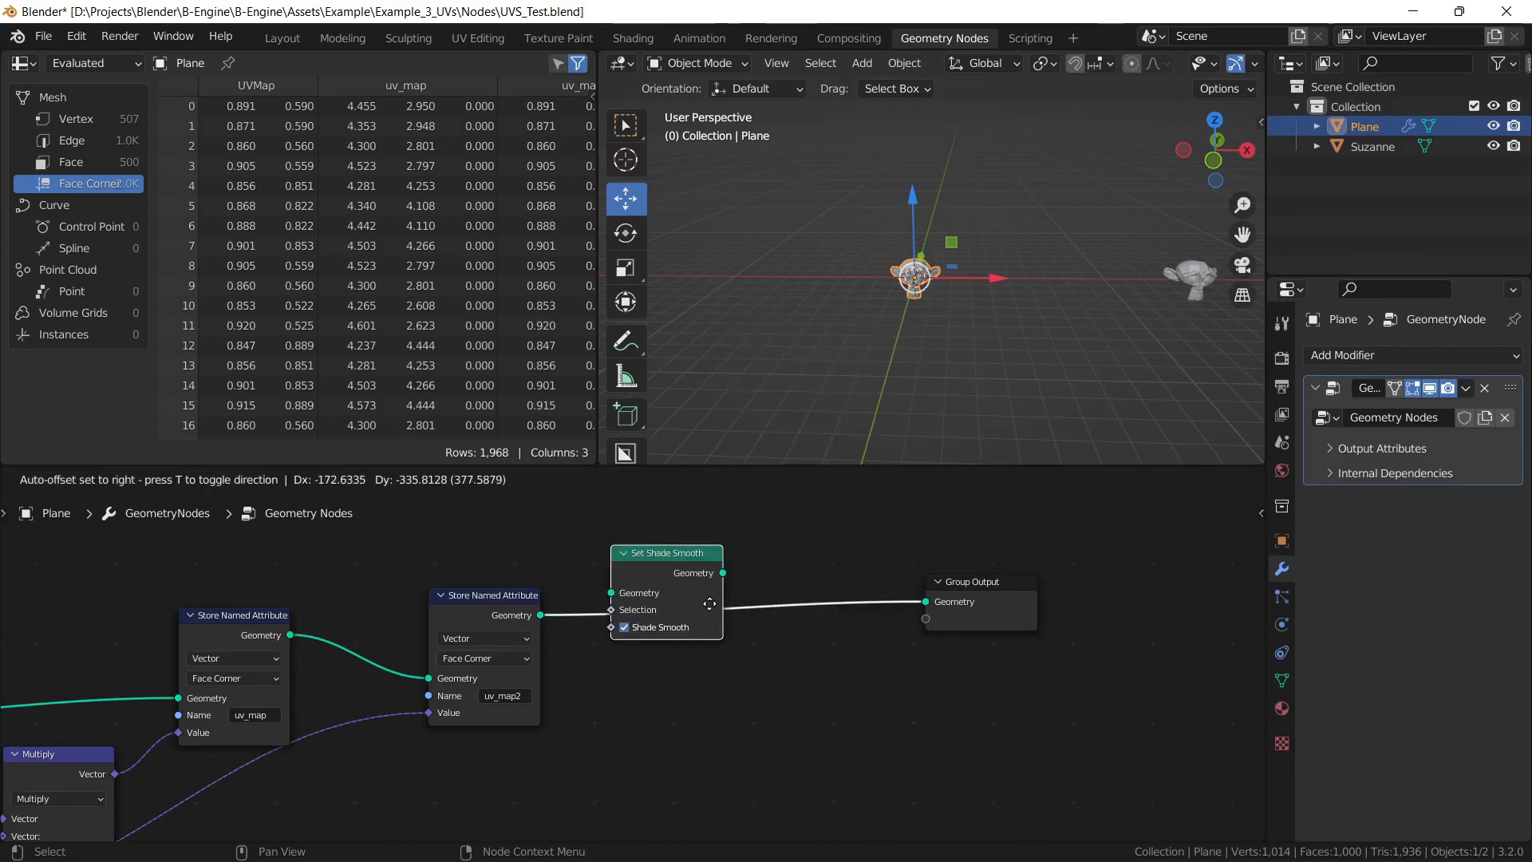
key(ctrl+s)
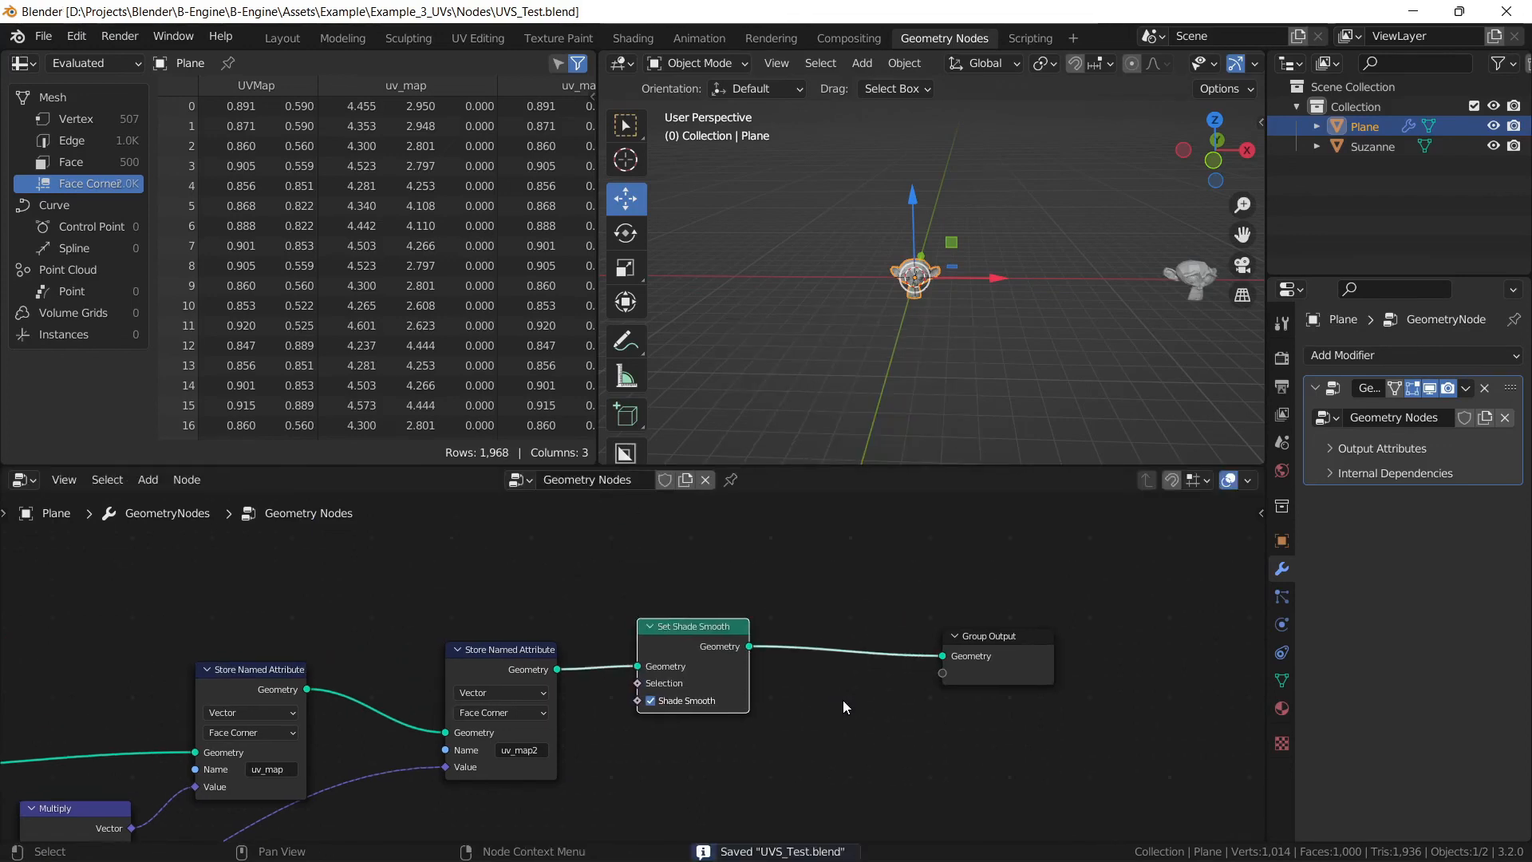